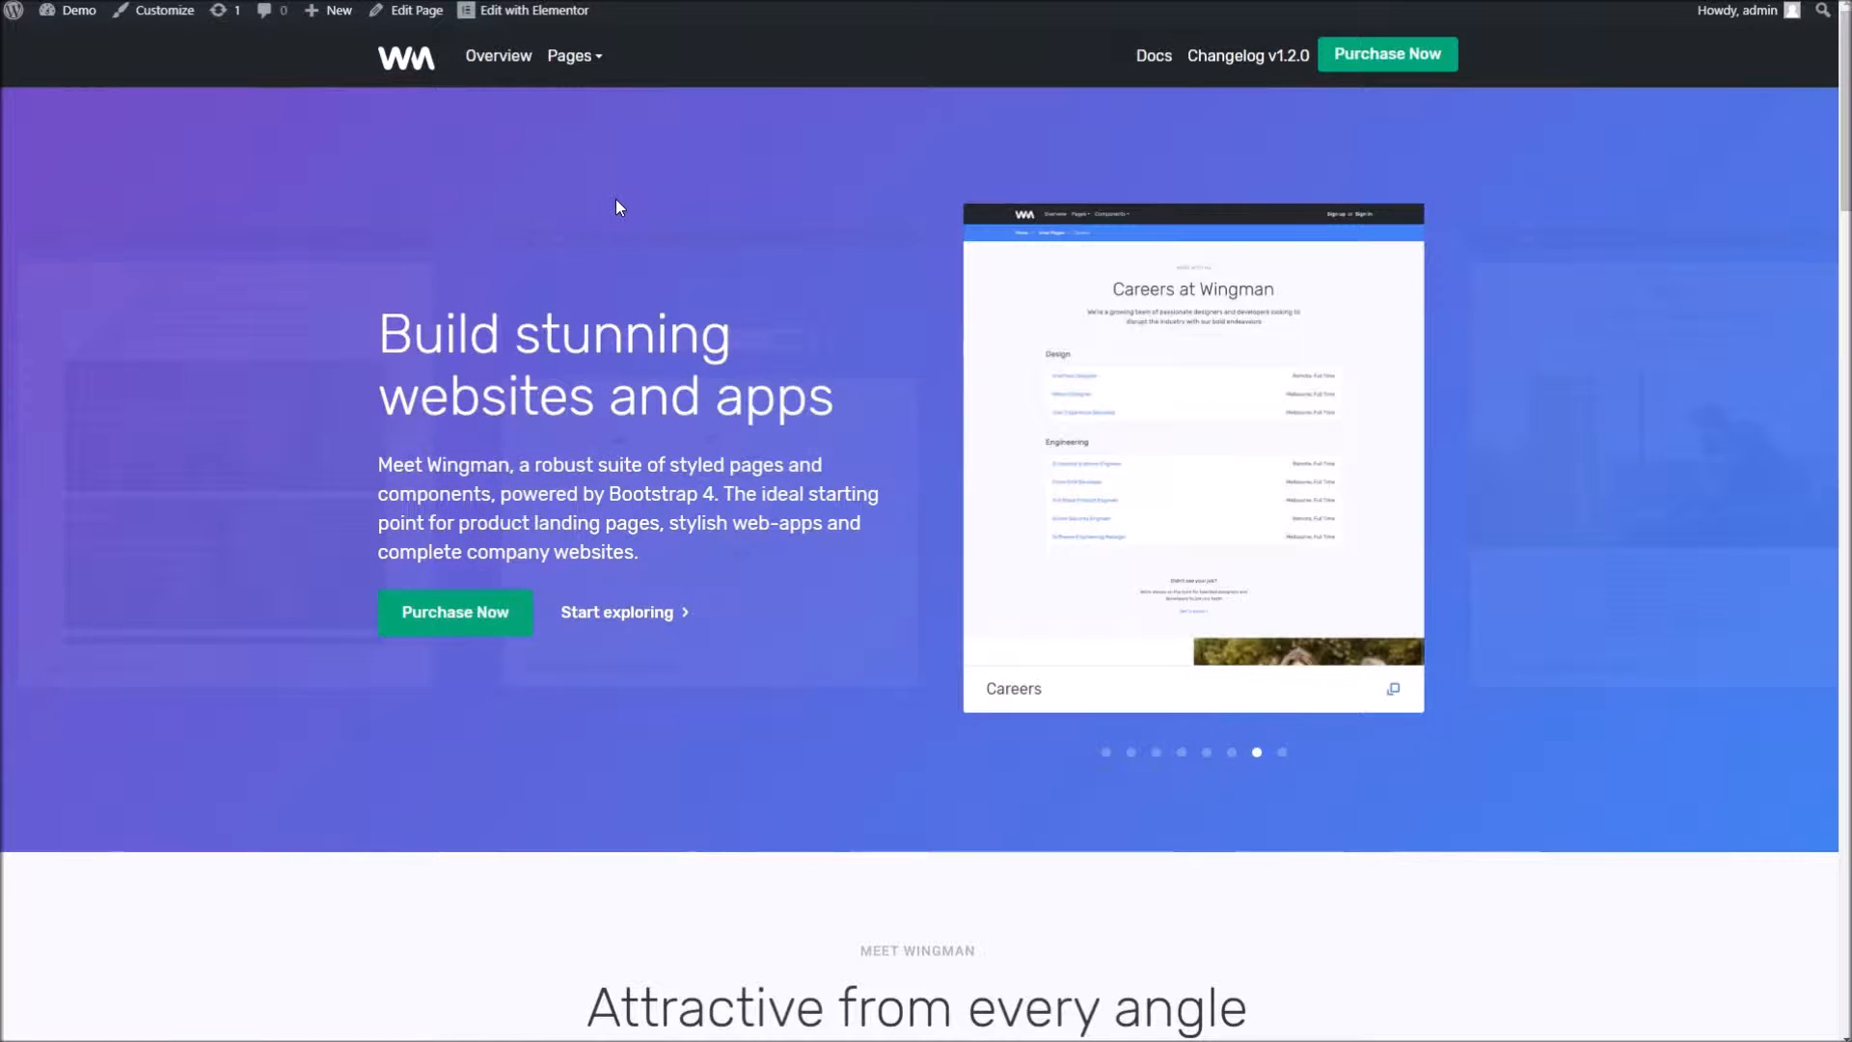
{"action": "mouse_move", "coordinate": [691, 138]}
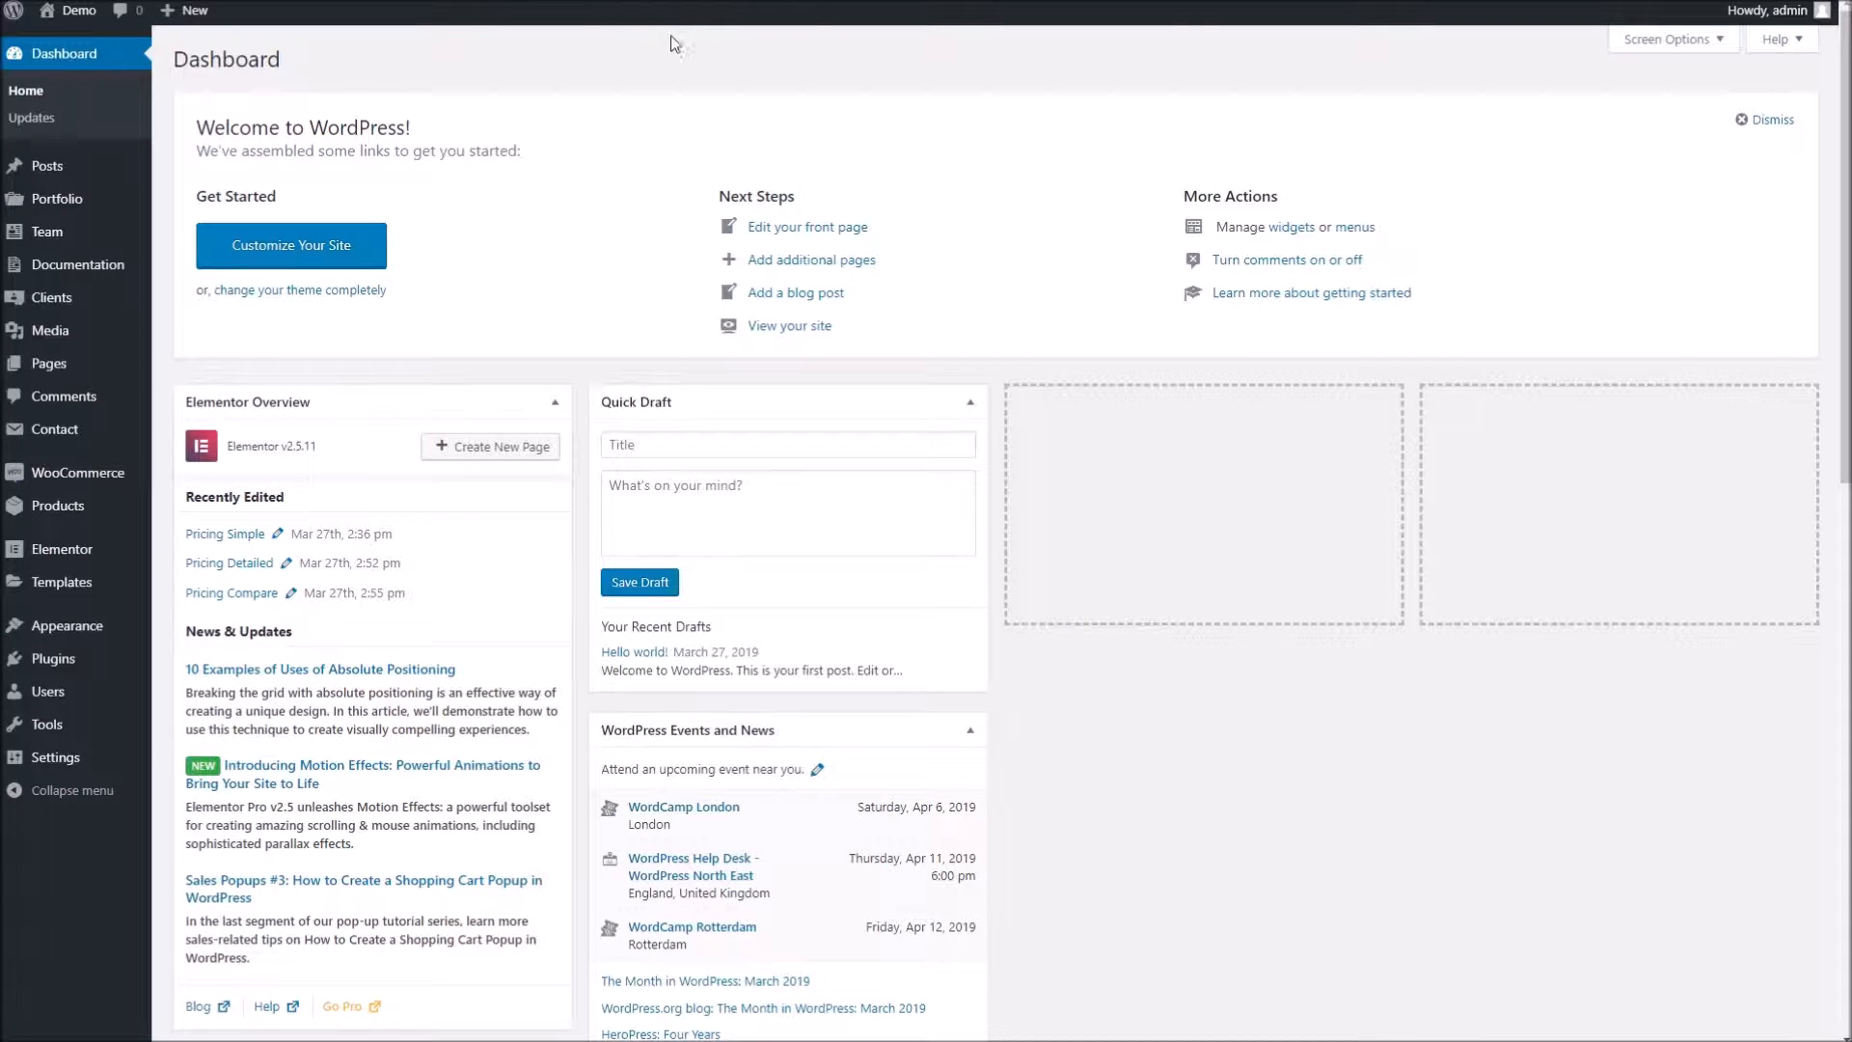
{"action": "mouse_move", "coordinate": [56, 198]}
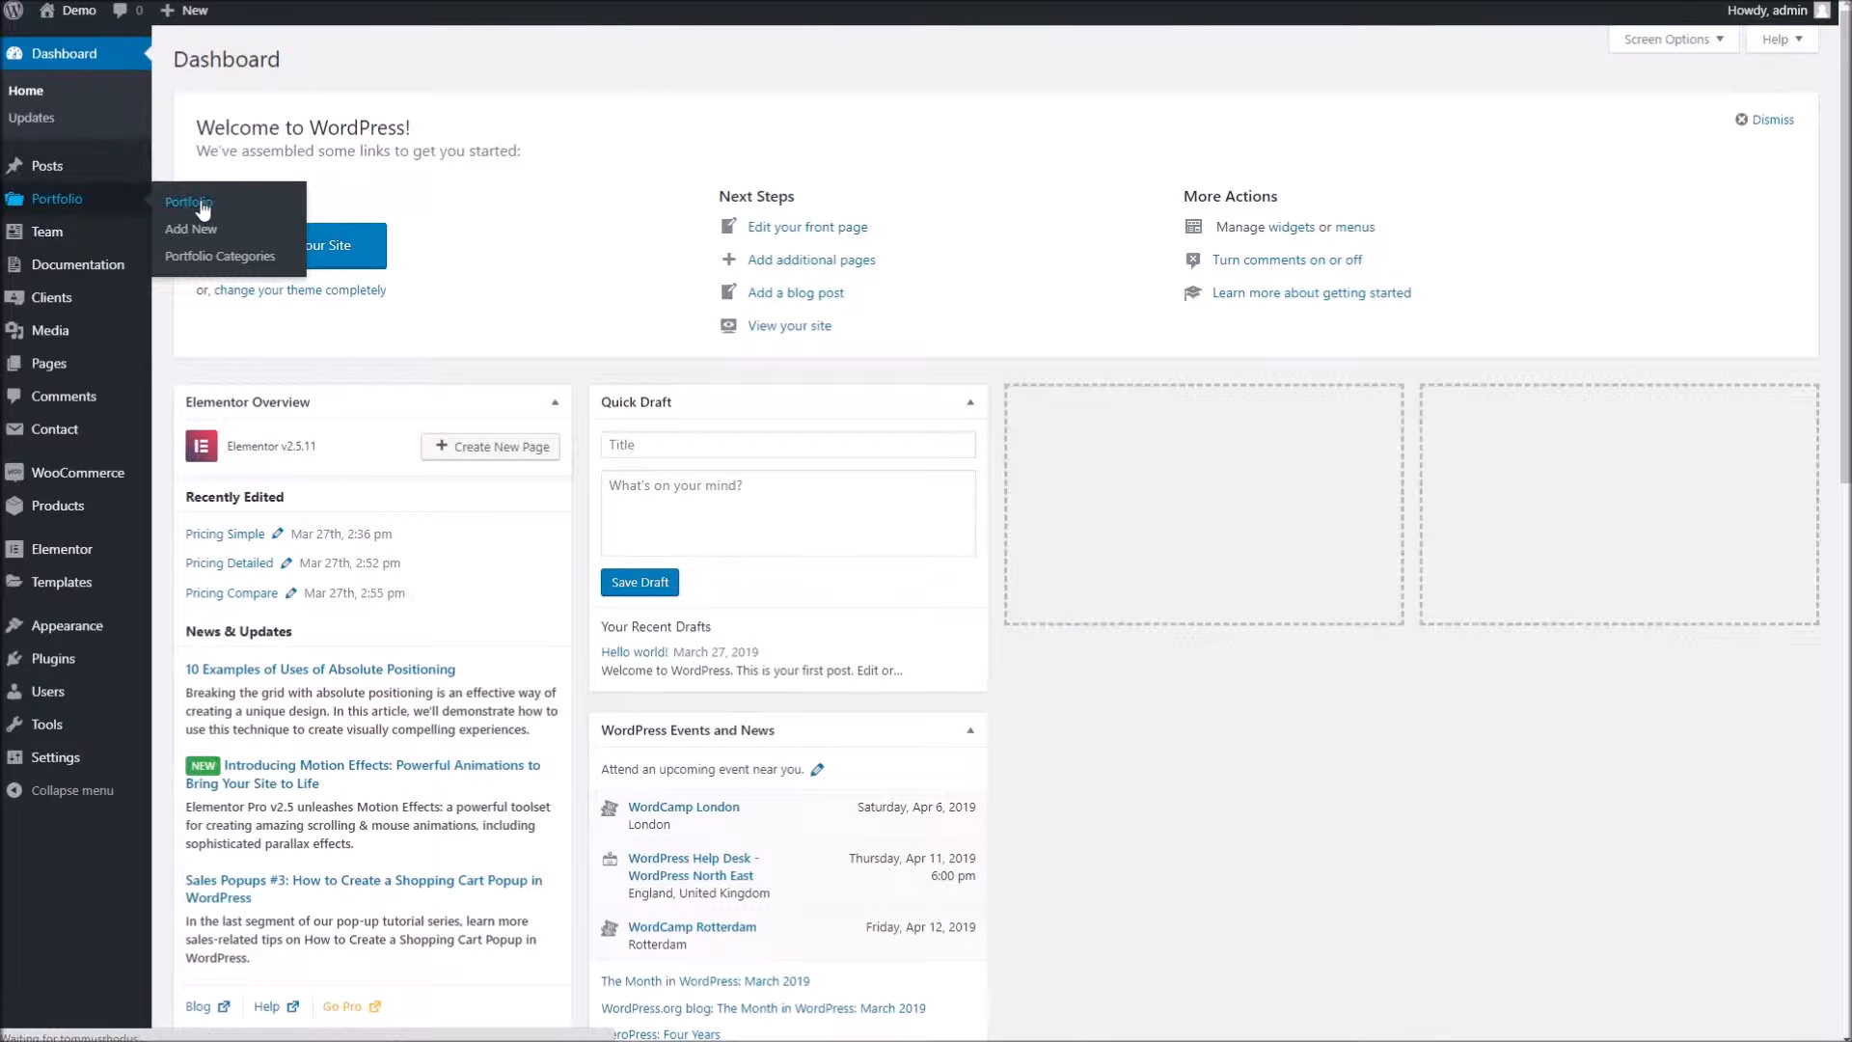
- Leave the live site for the Dashboard and list the existing portfolio items
{"action": "left_click", "coordinate": [187, 202]}
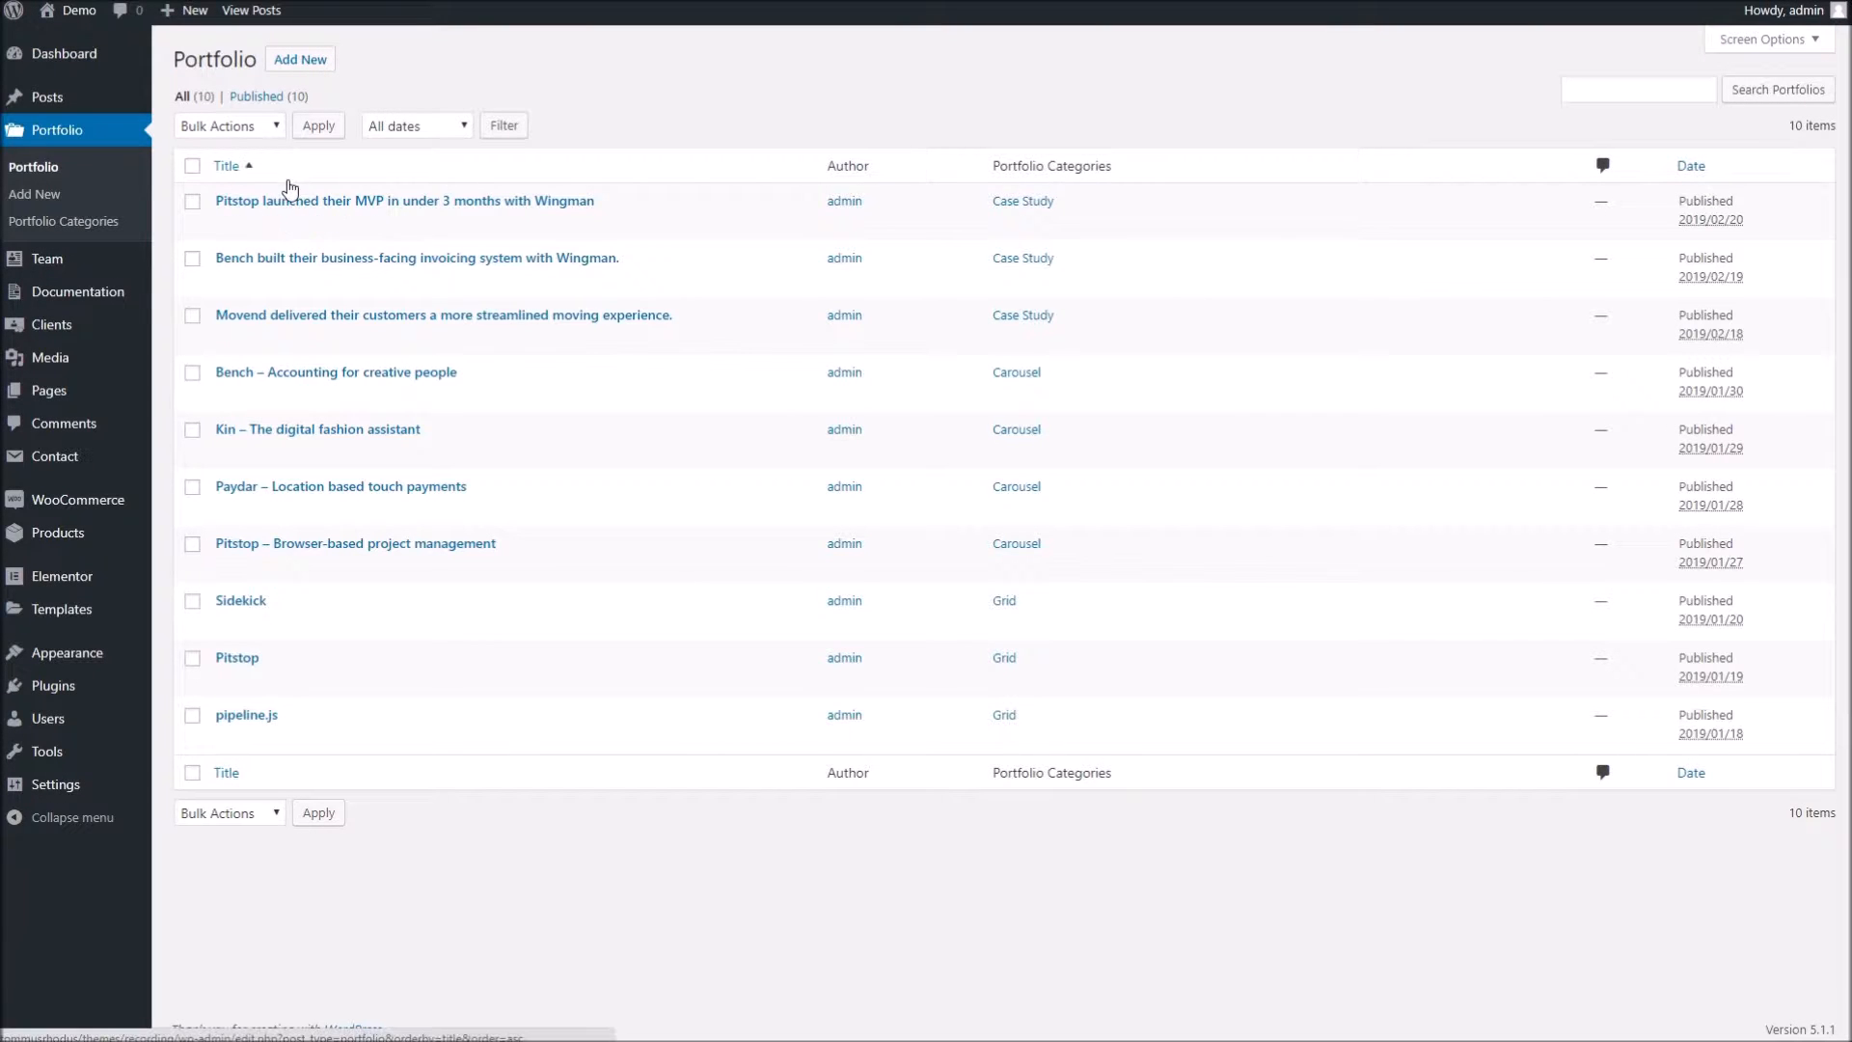
{"action": "mouse_move", "coordinate": [403, 200]}
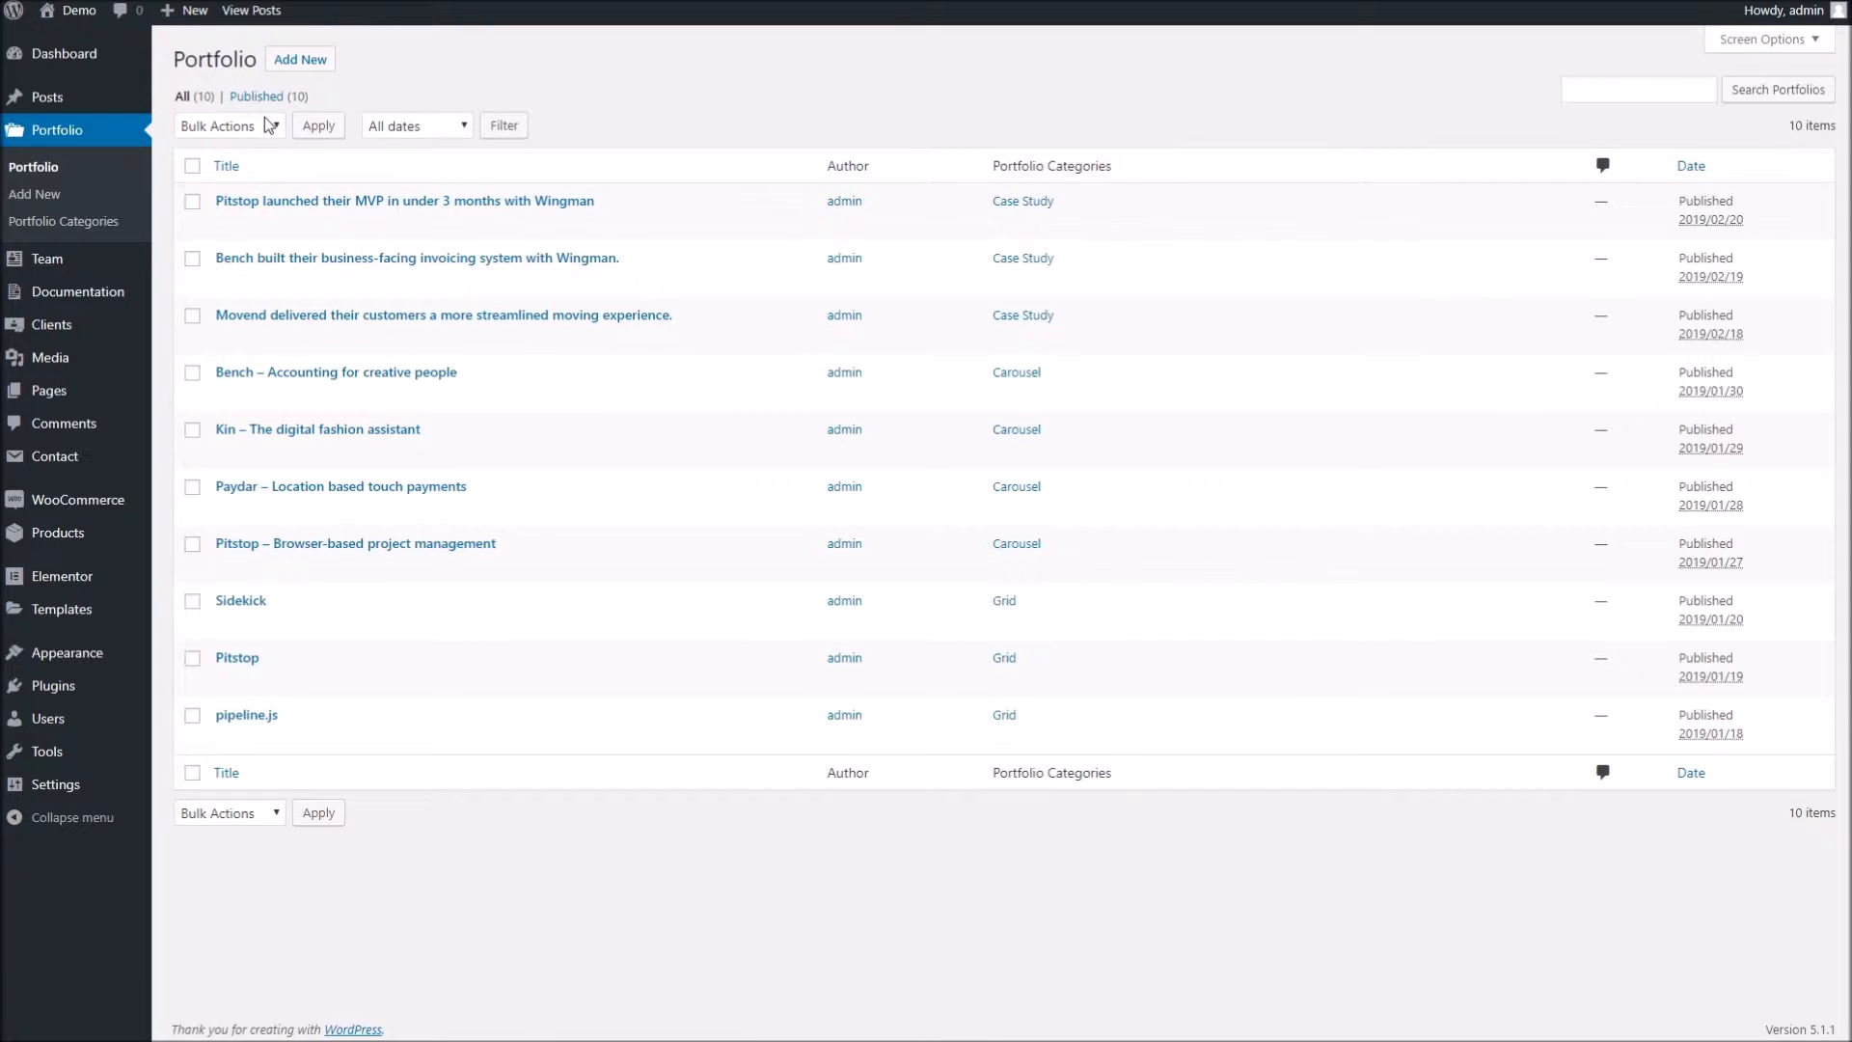
{"action": "left_click", "coordinate": [301, 60]}
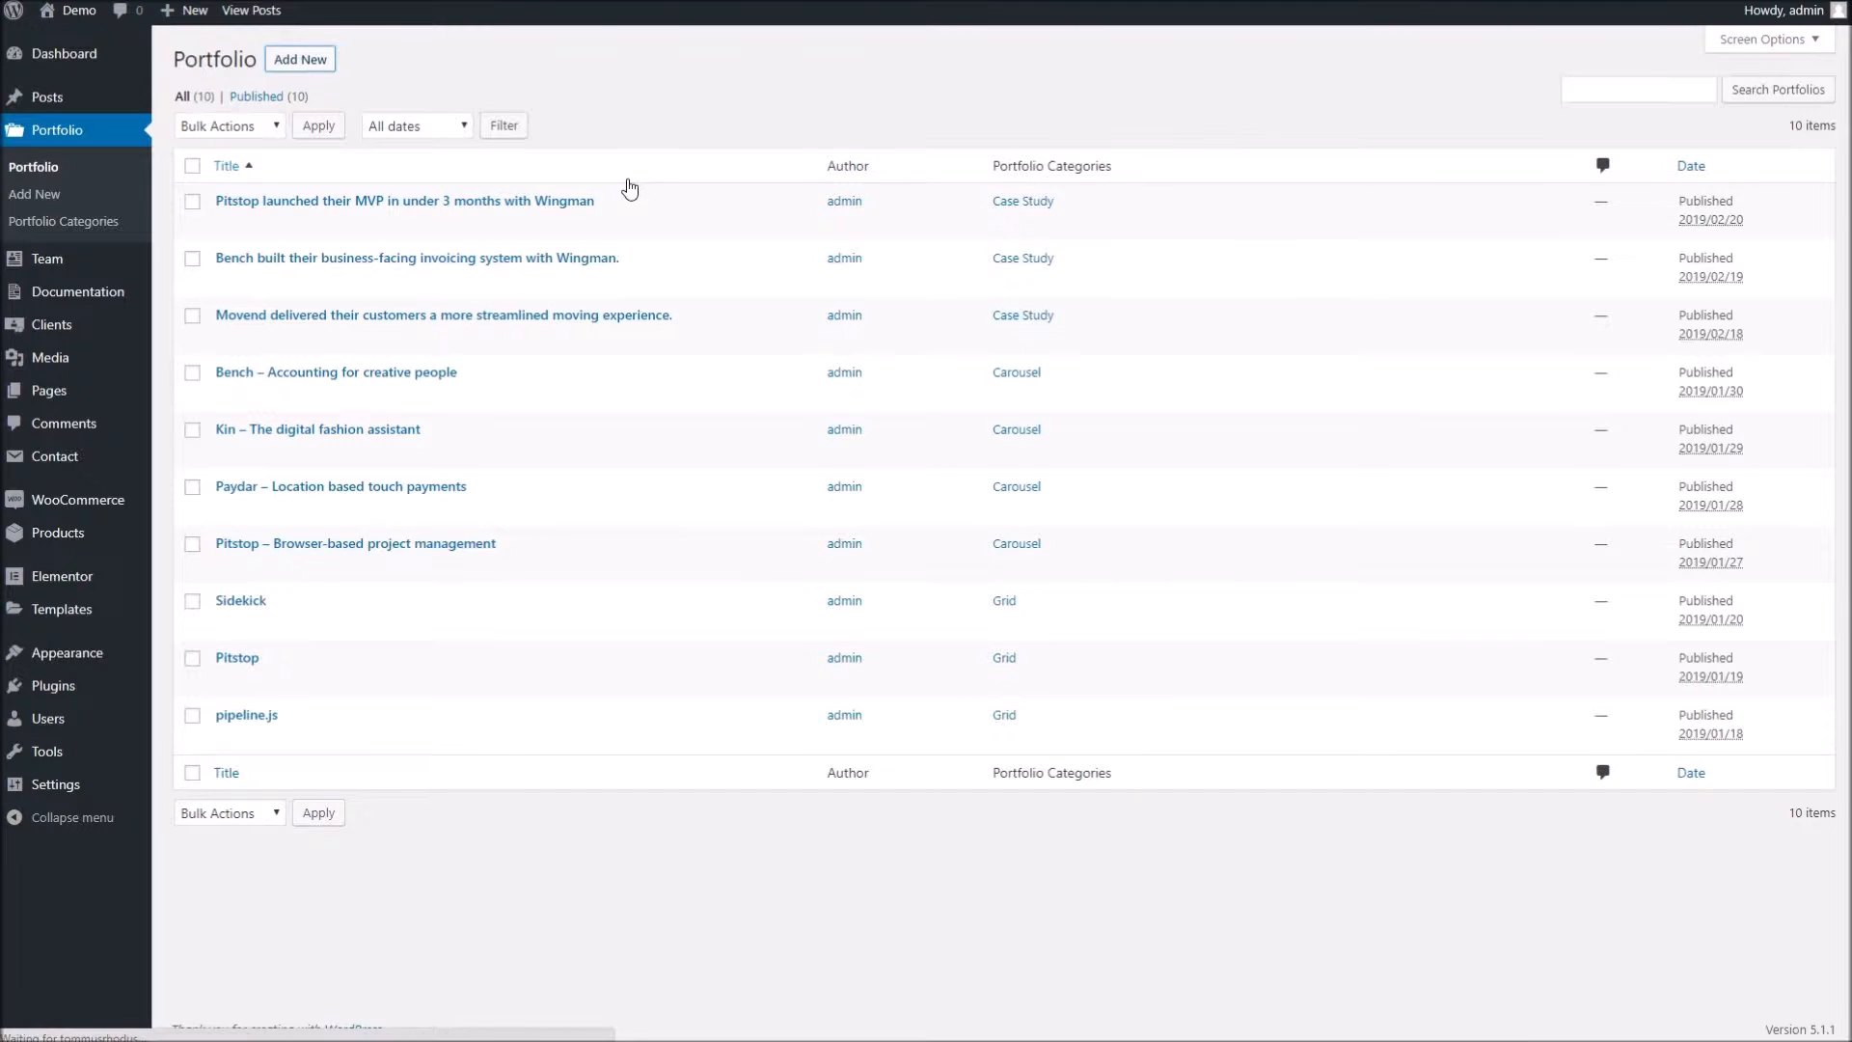
- Add a new portfolio item titled 'Dans Project' and move into its body content
{"action": "left_click", "coordinate": [301, 60]}
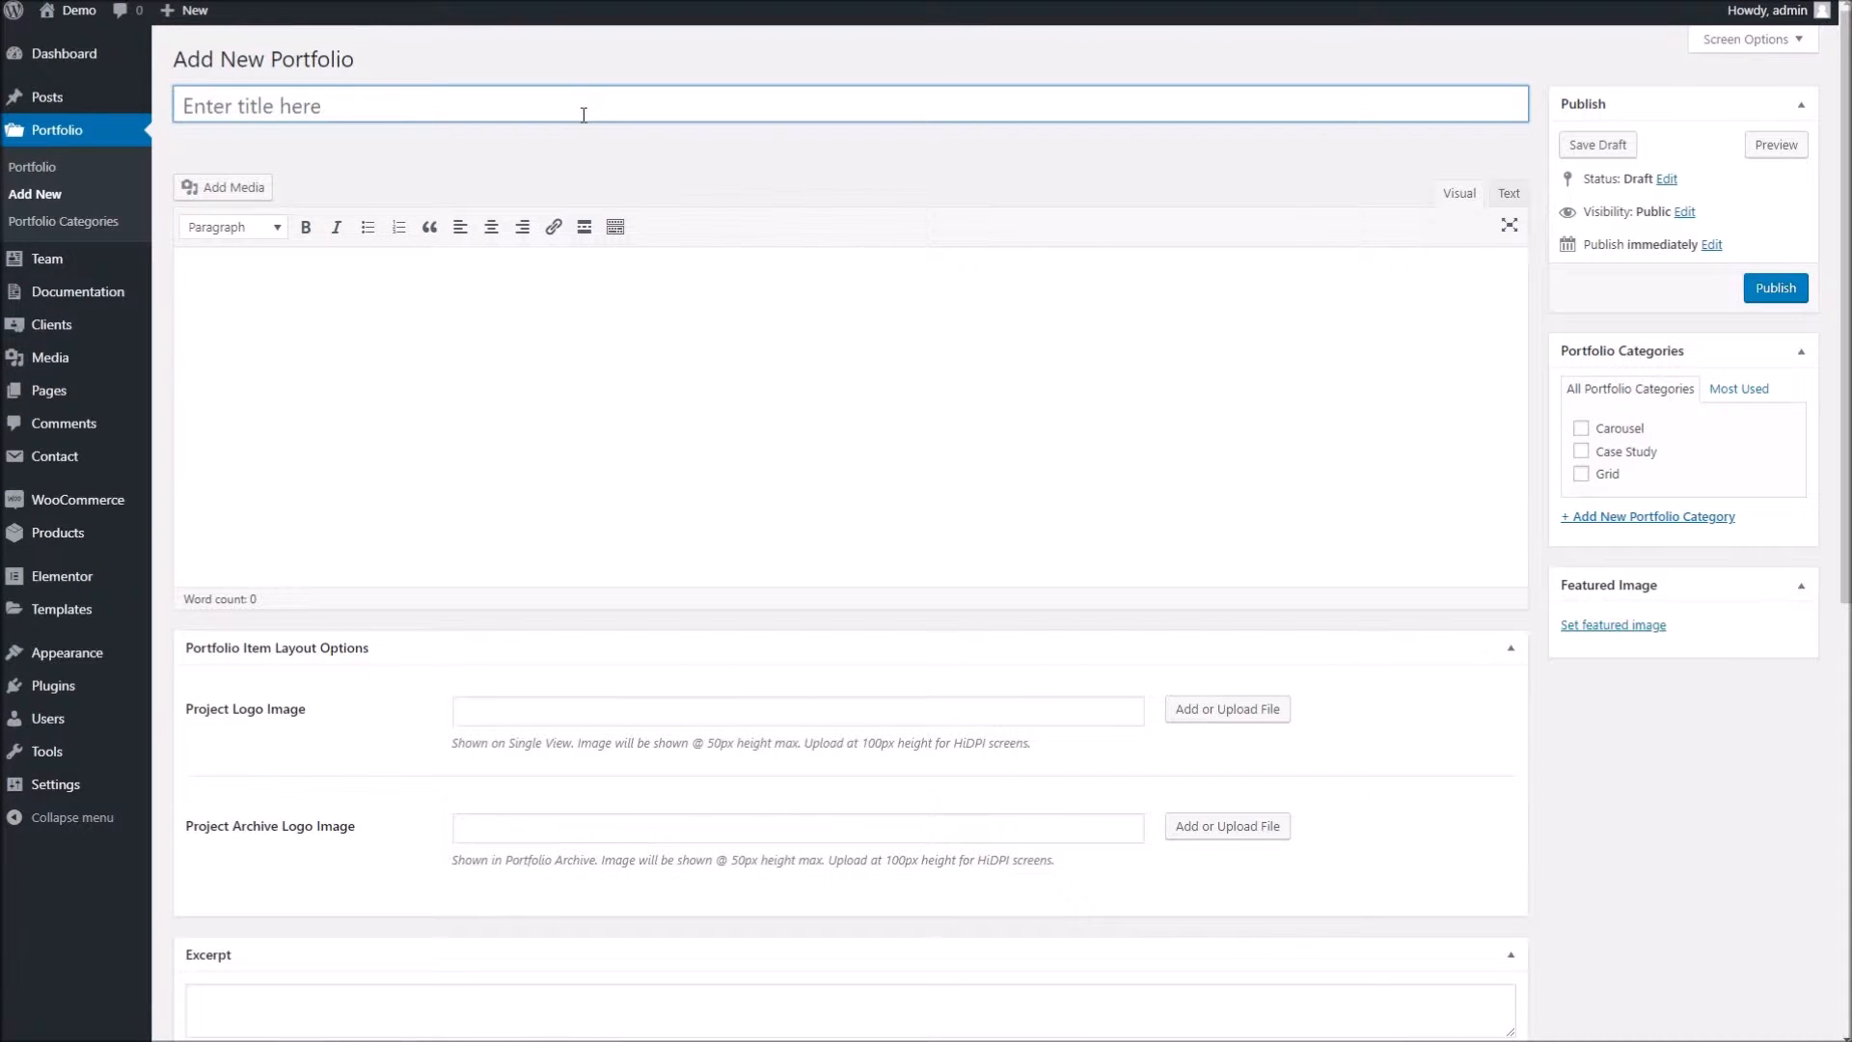
{"action": "type", "text": "Dans"}
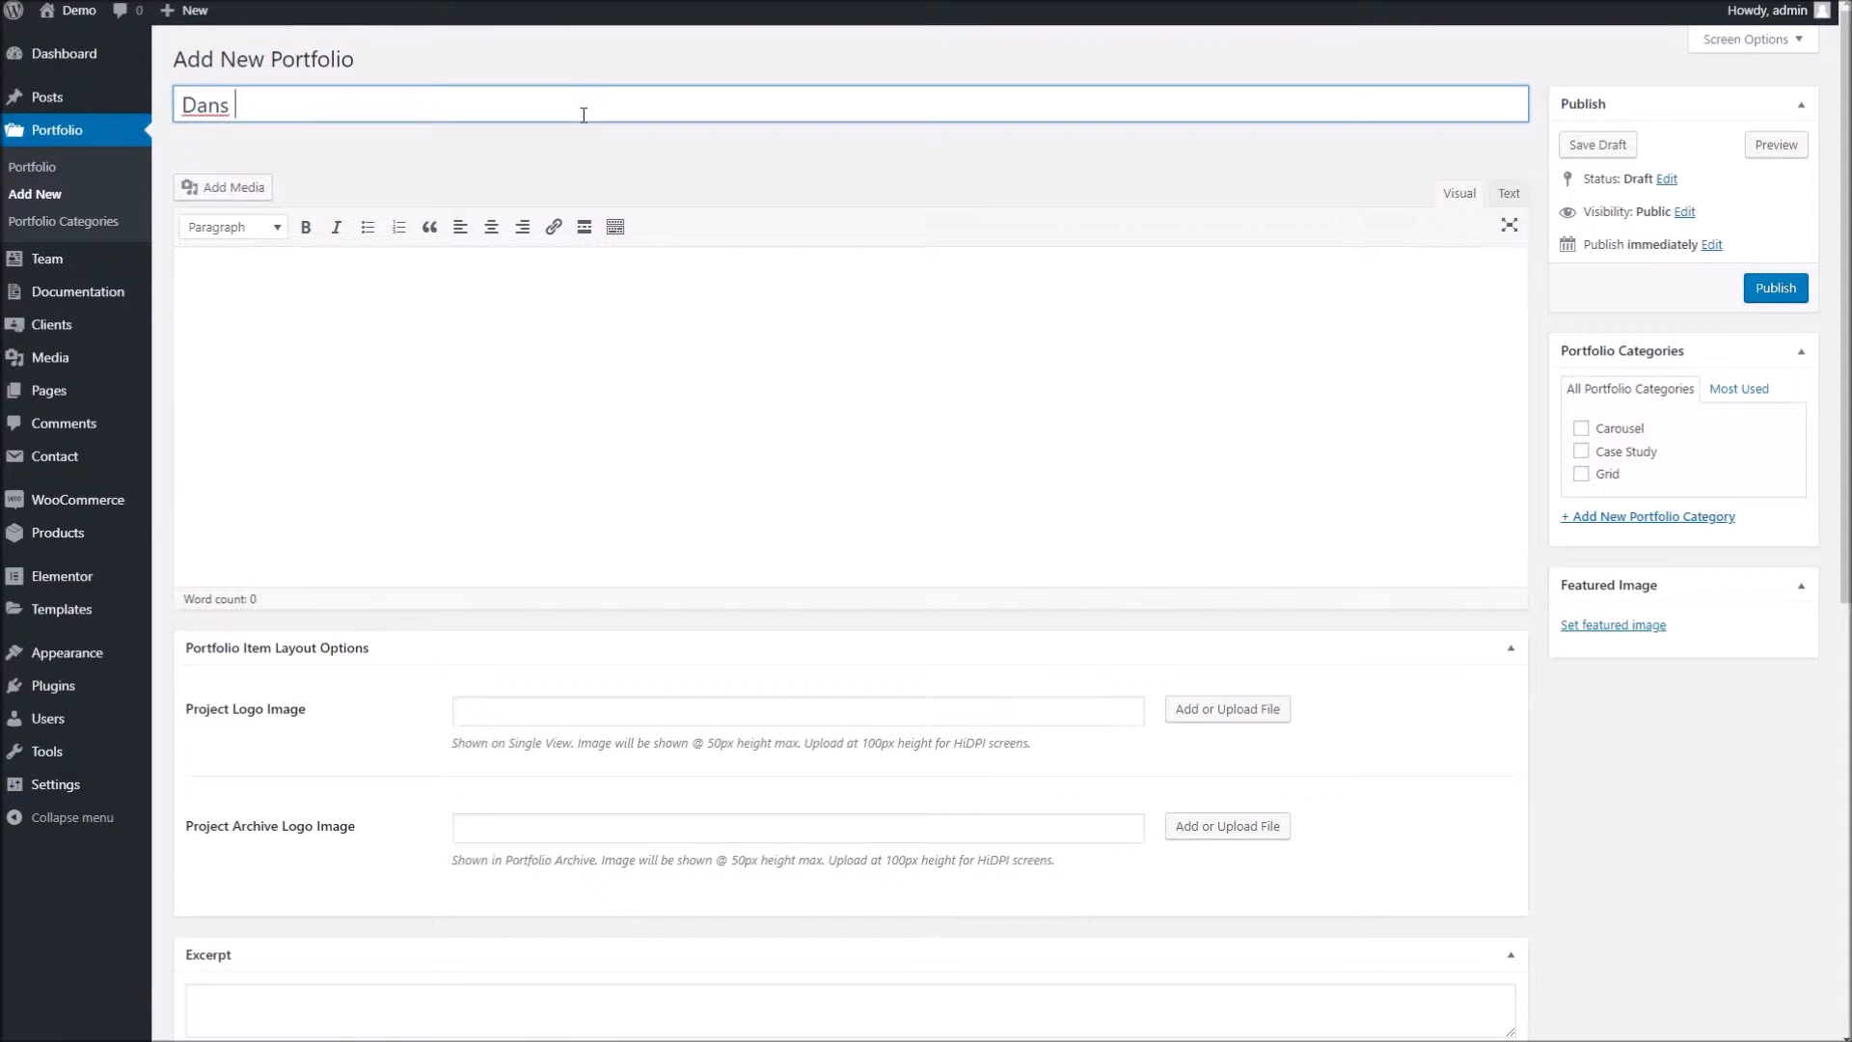
{"action": "type", "text": "Project"}
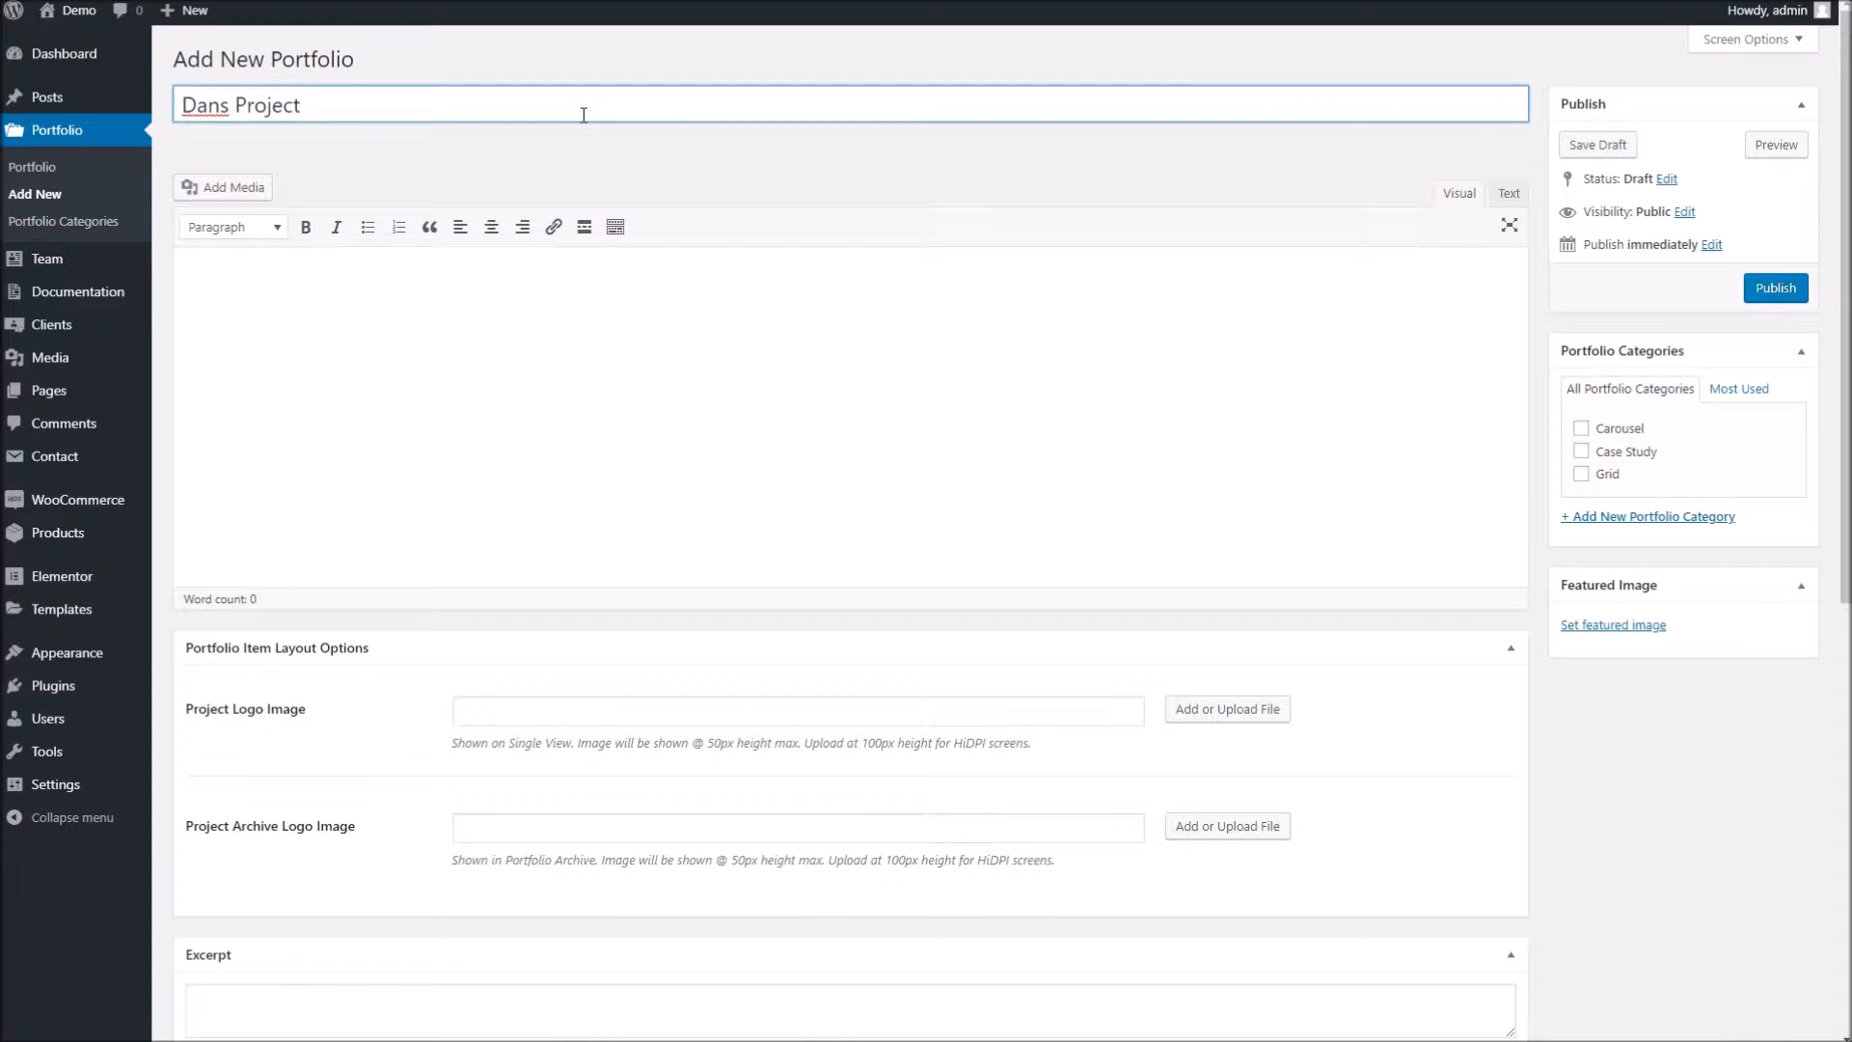
{"action": "left_click", "coordinate": [629, 343]}
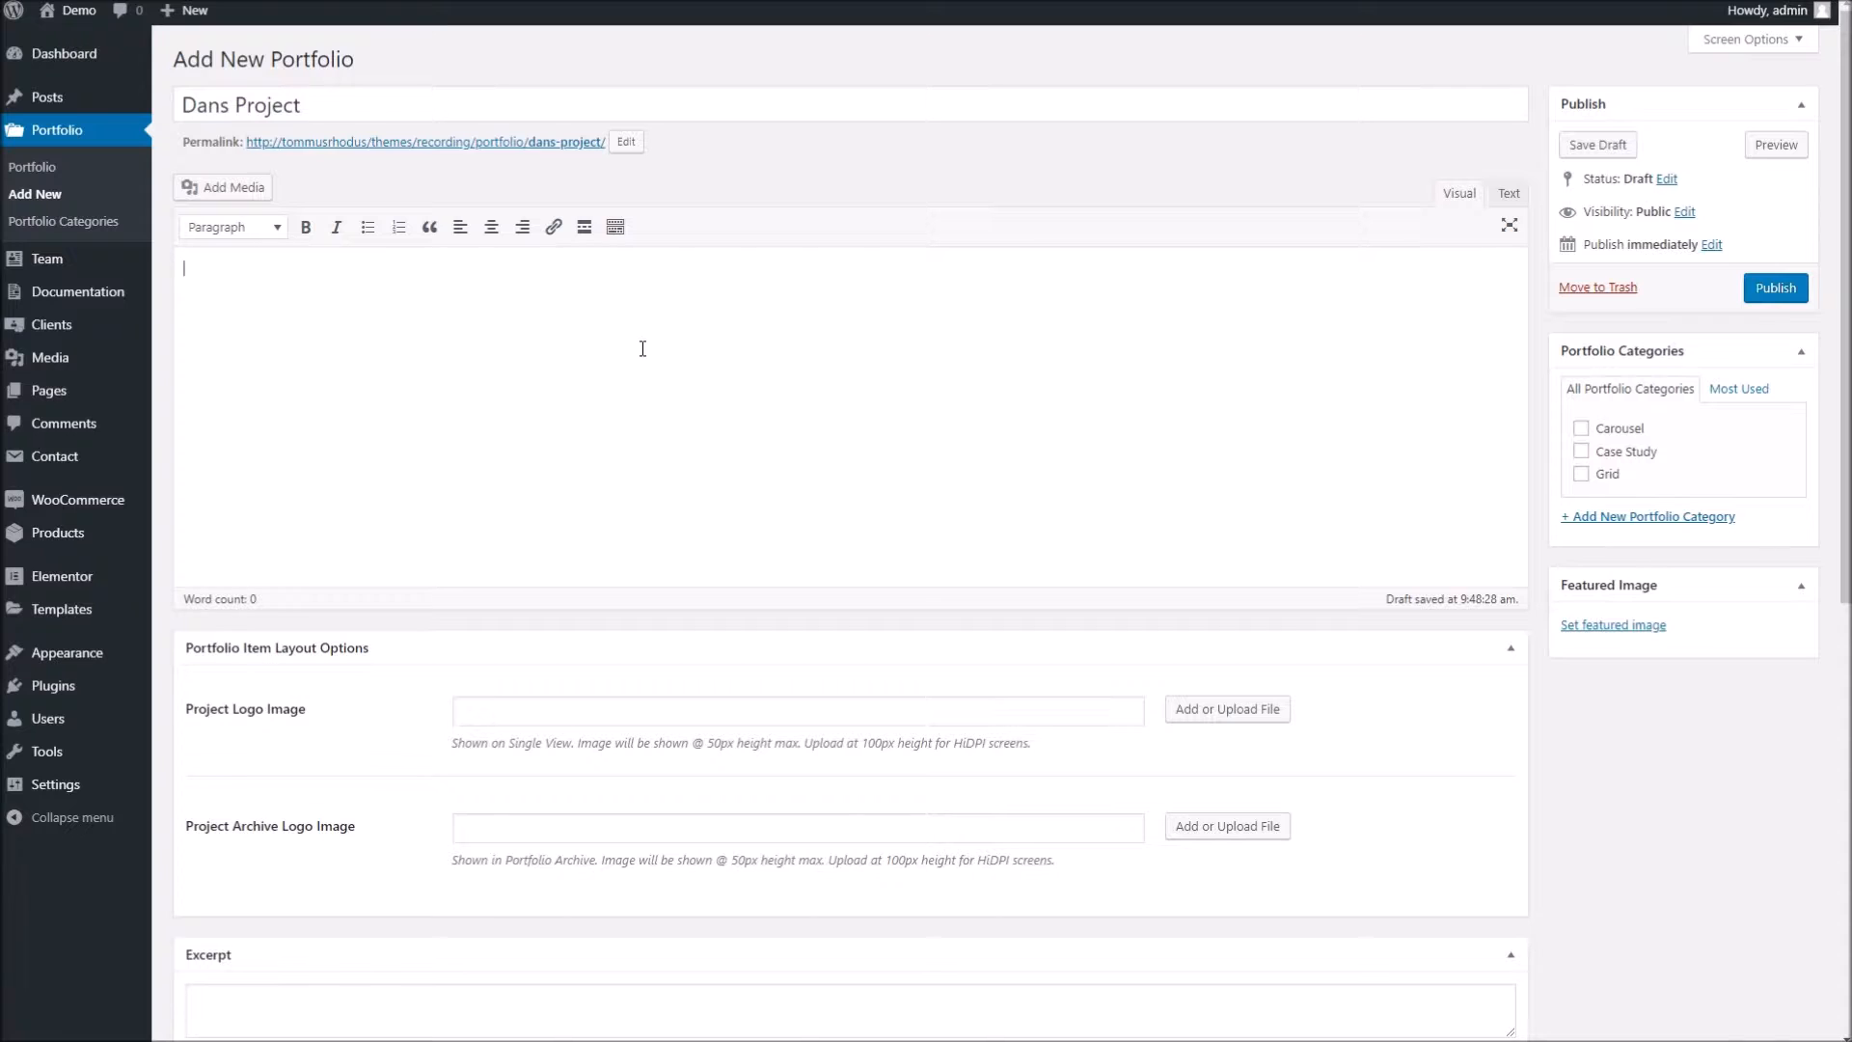
{"action": "mouse_move", "coordinate": [318, 347]}
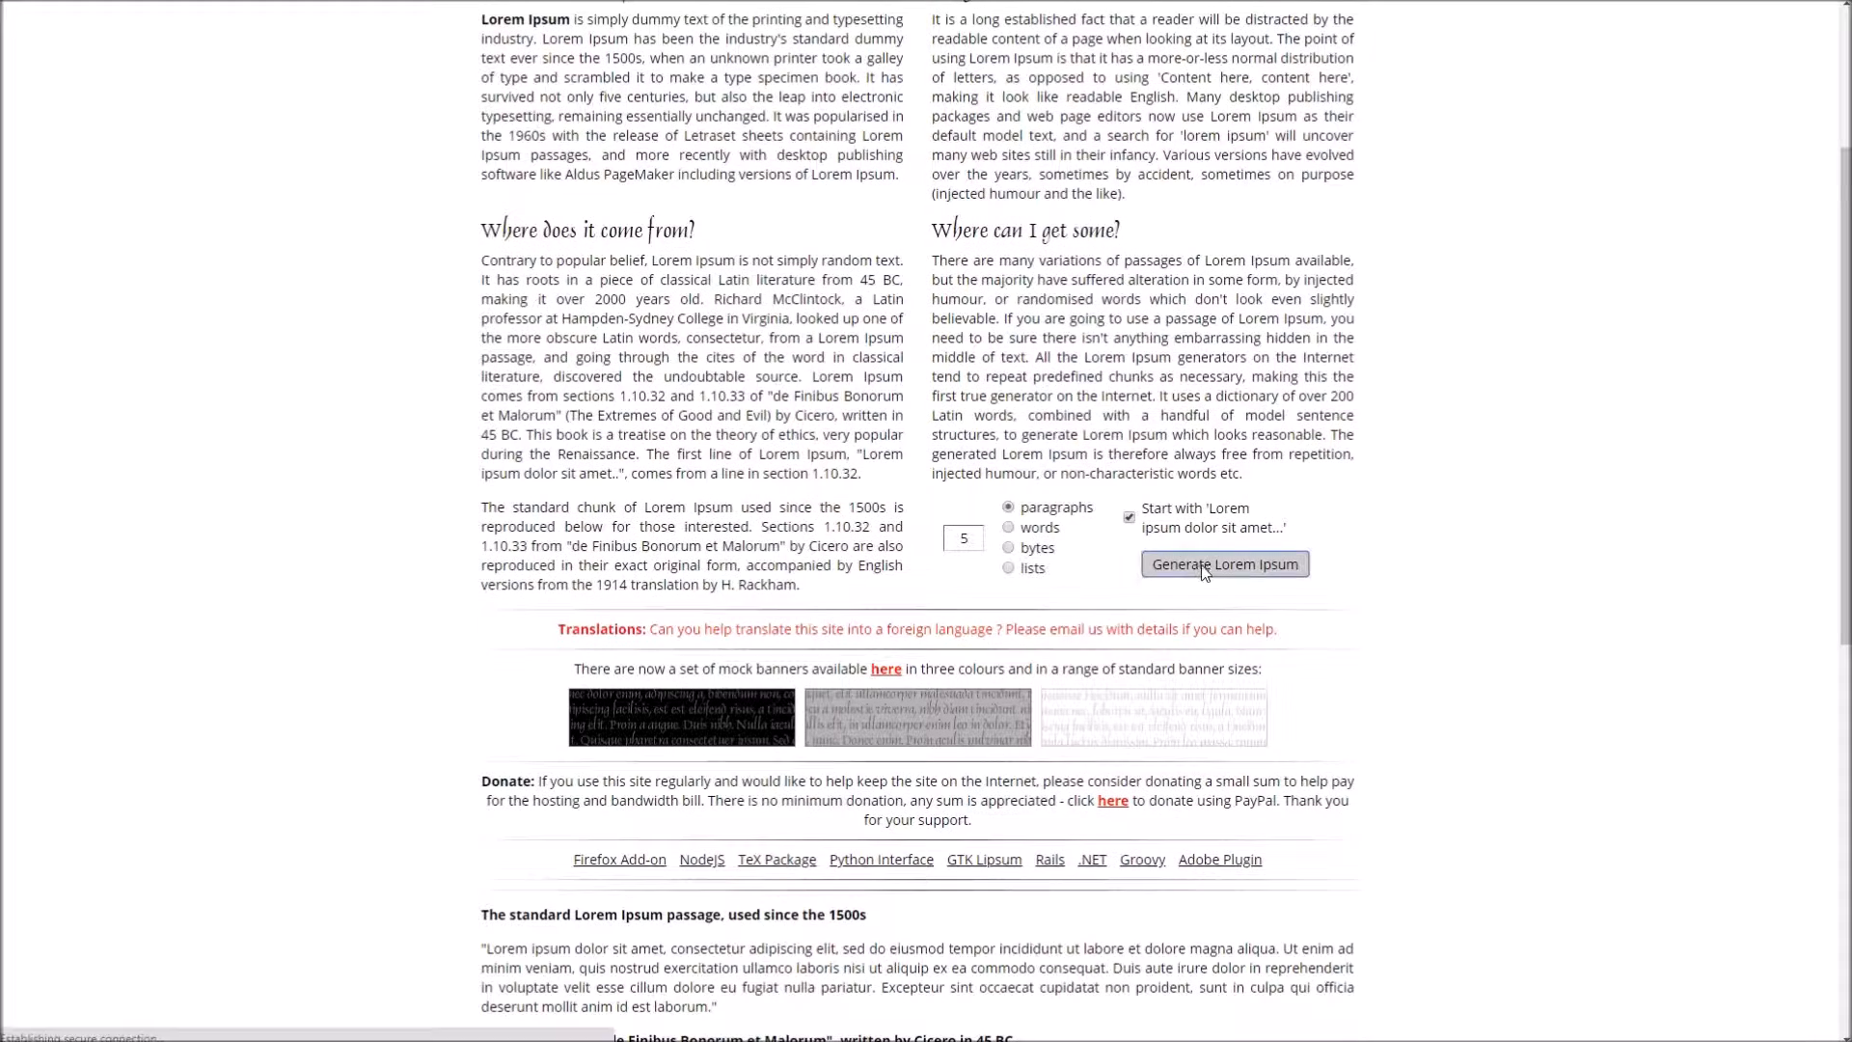
- Generate five paragraphs of Lorem Ipsum placeholder text for the item's body
{"action": "left_click", "coordinate": [1224, 564]}
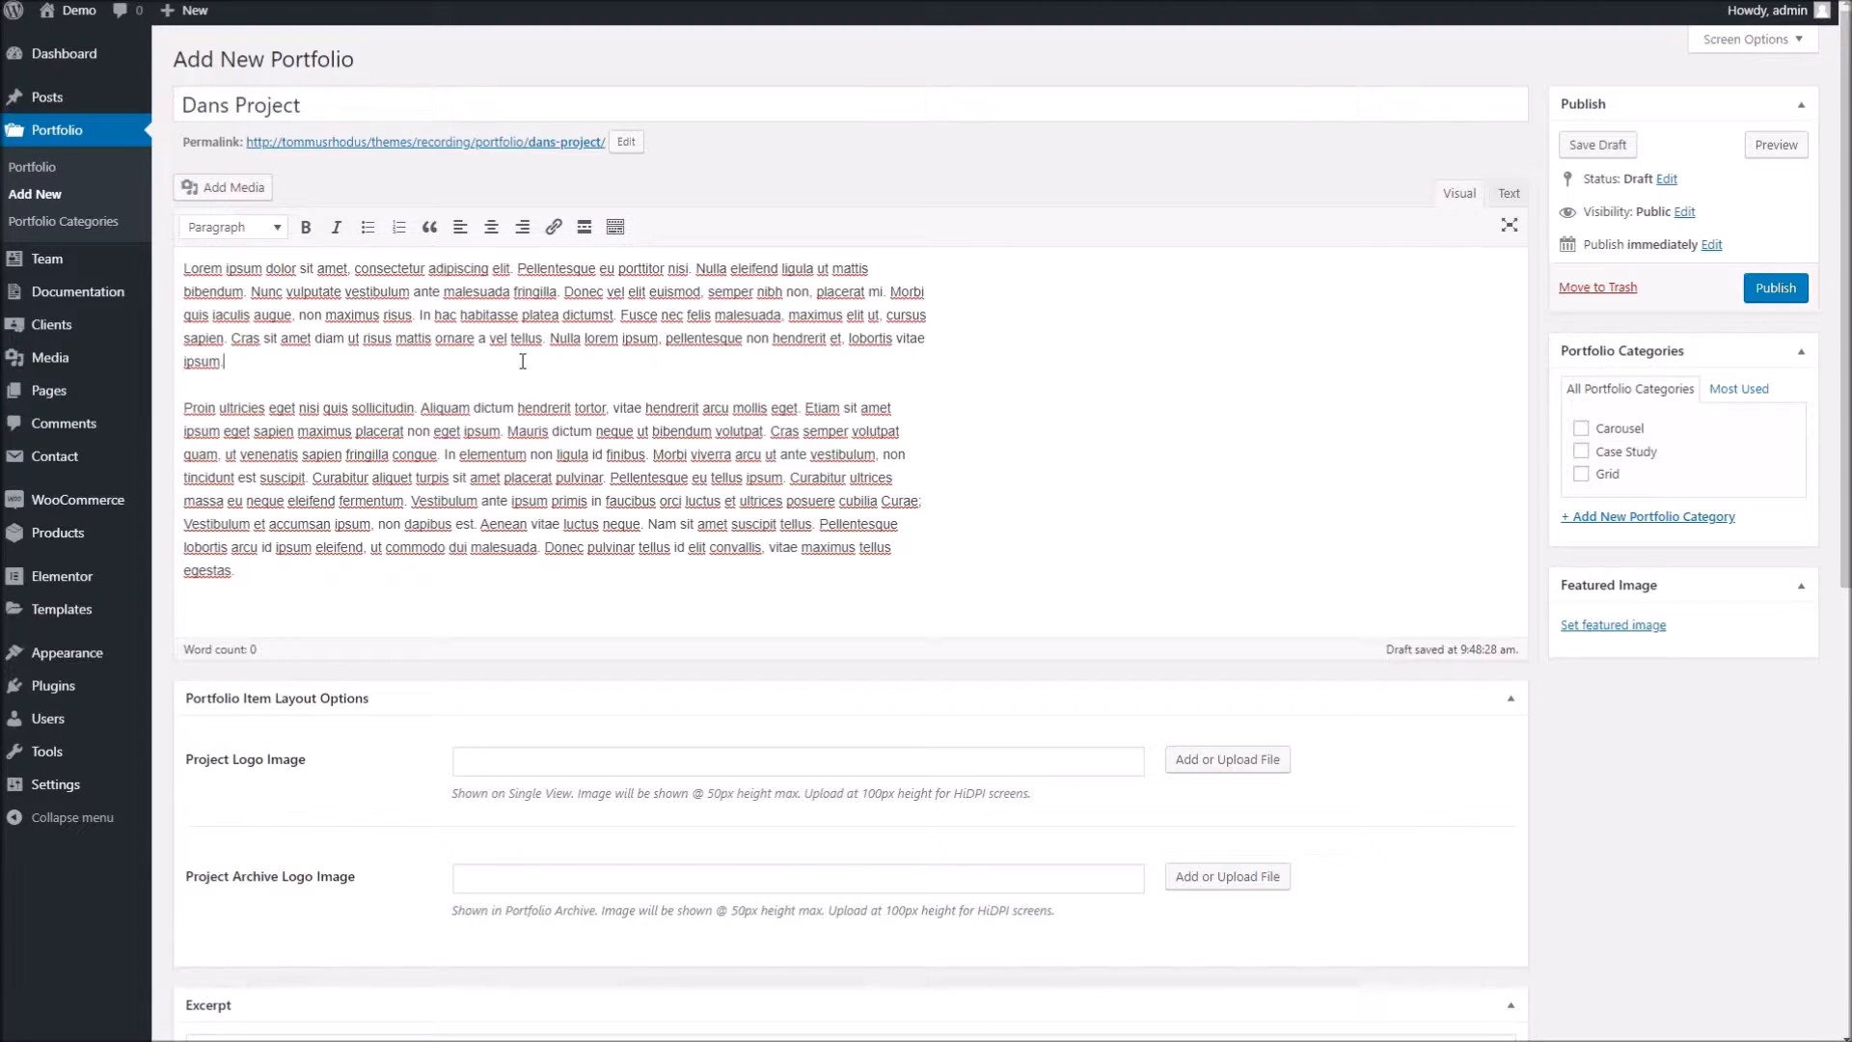
- Insert the photo of a man using a tablet at Large size between the body paragraphs
{"action": "left_click", "coordinate": [224, 187]}
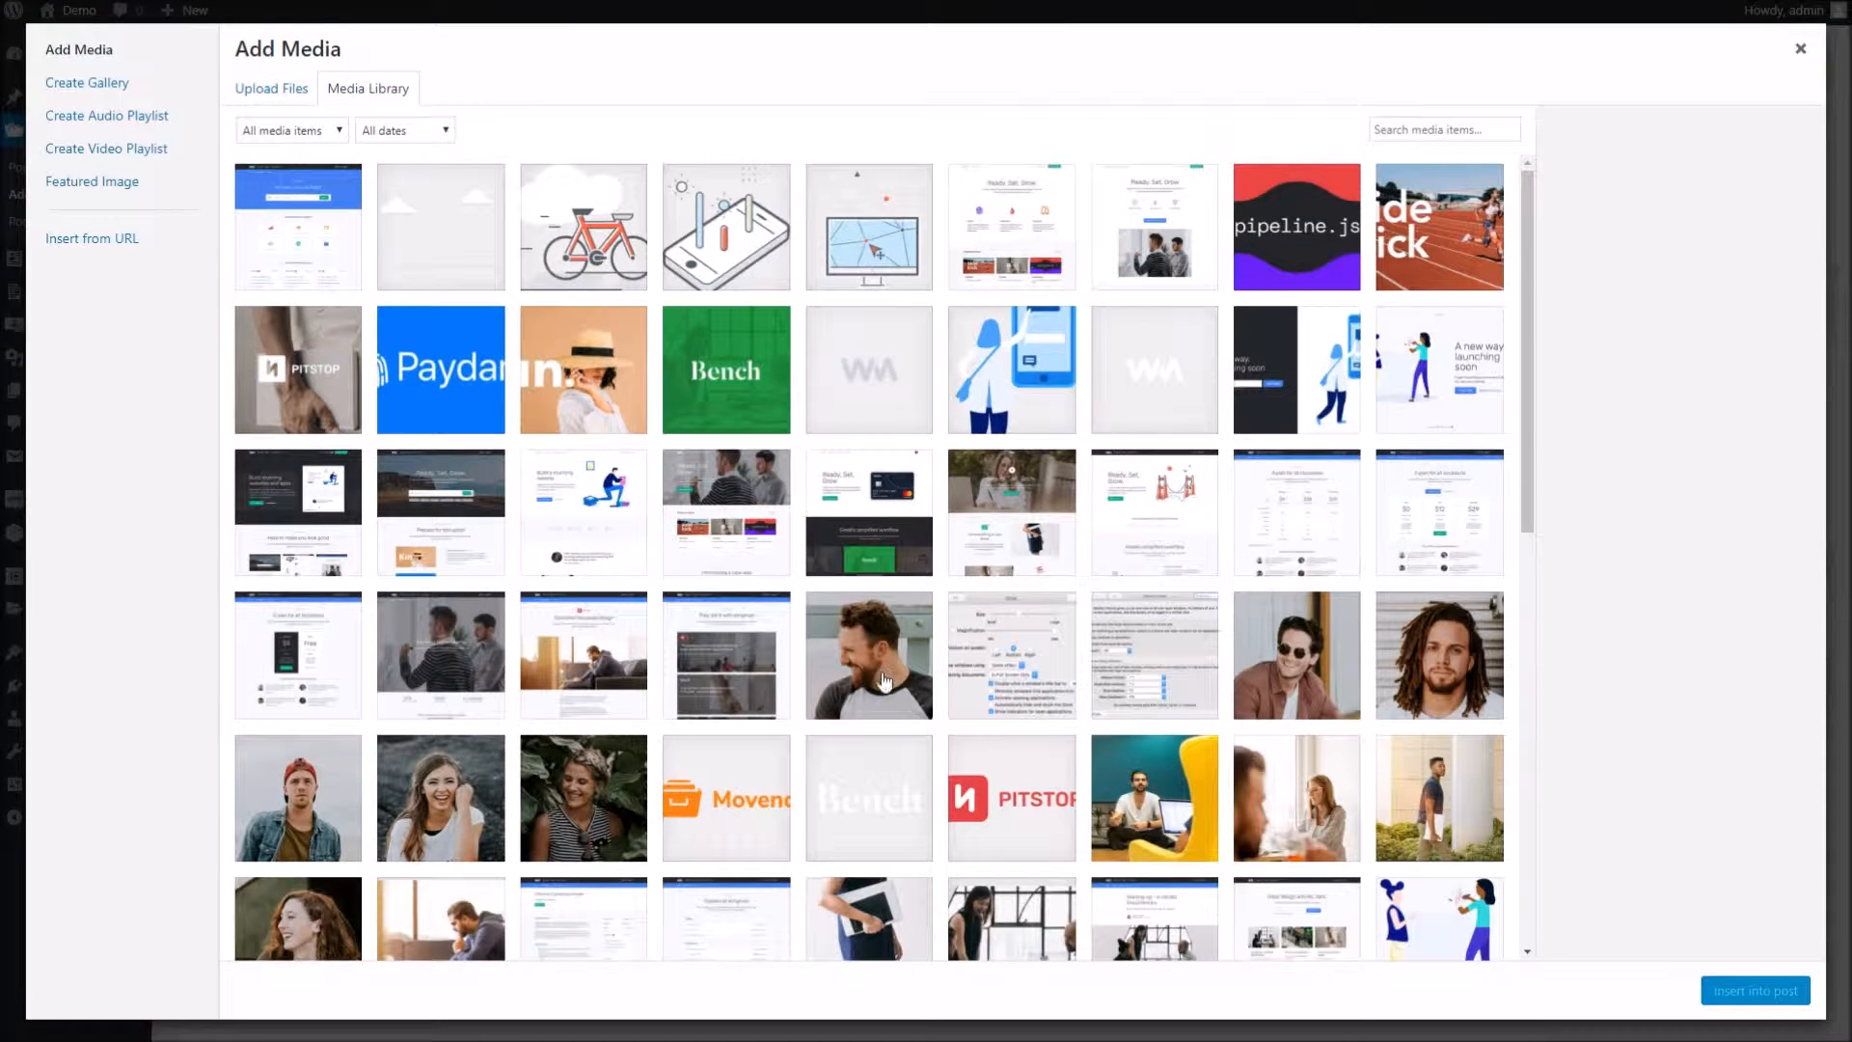
{"action": "scroll", "scroll_direction": "down", "scroll_amount": 3}
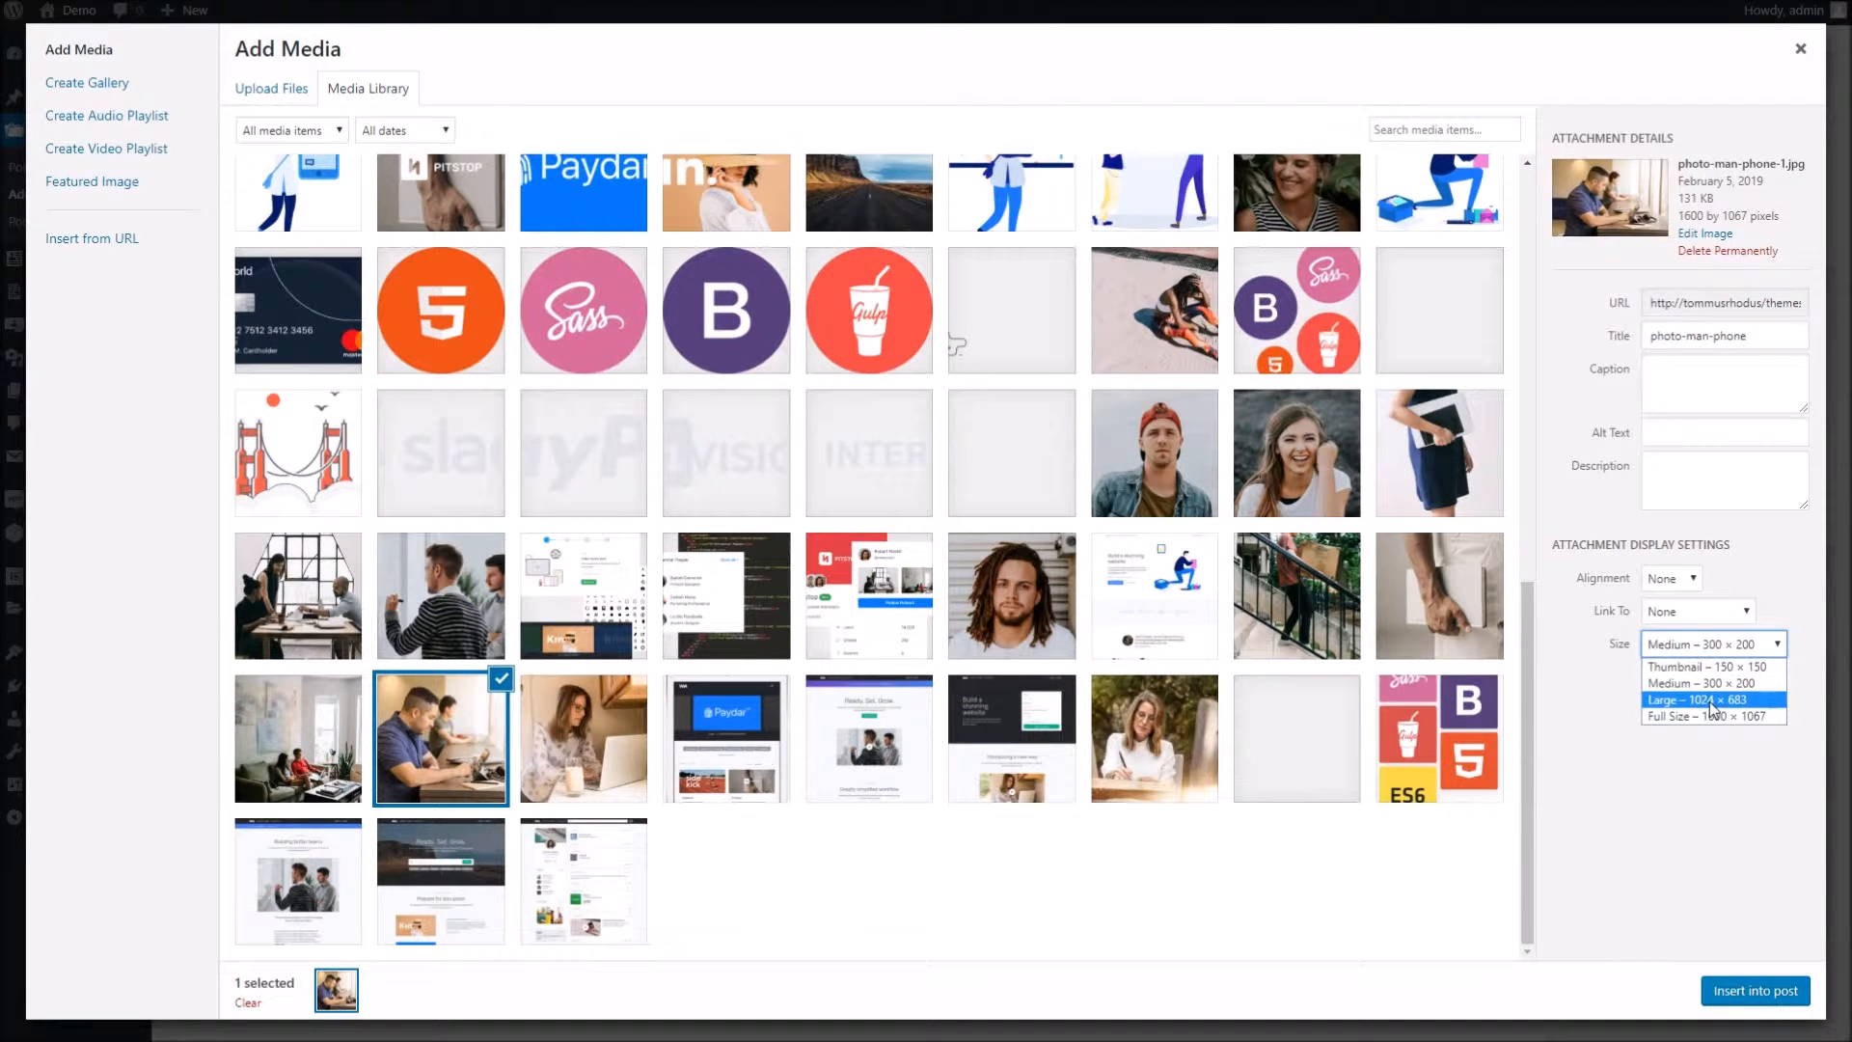
{"action": "left_click", "coordinate": [1755, 989]}
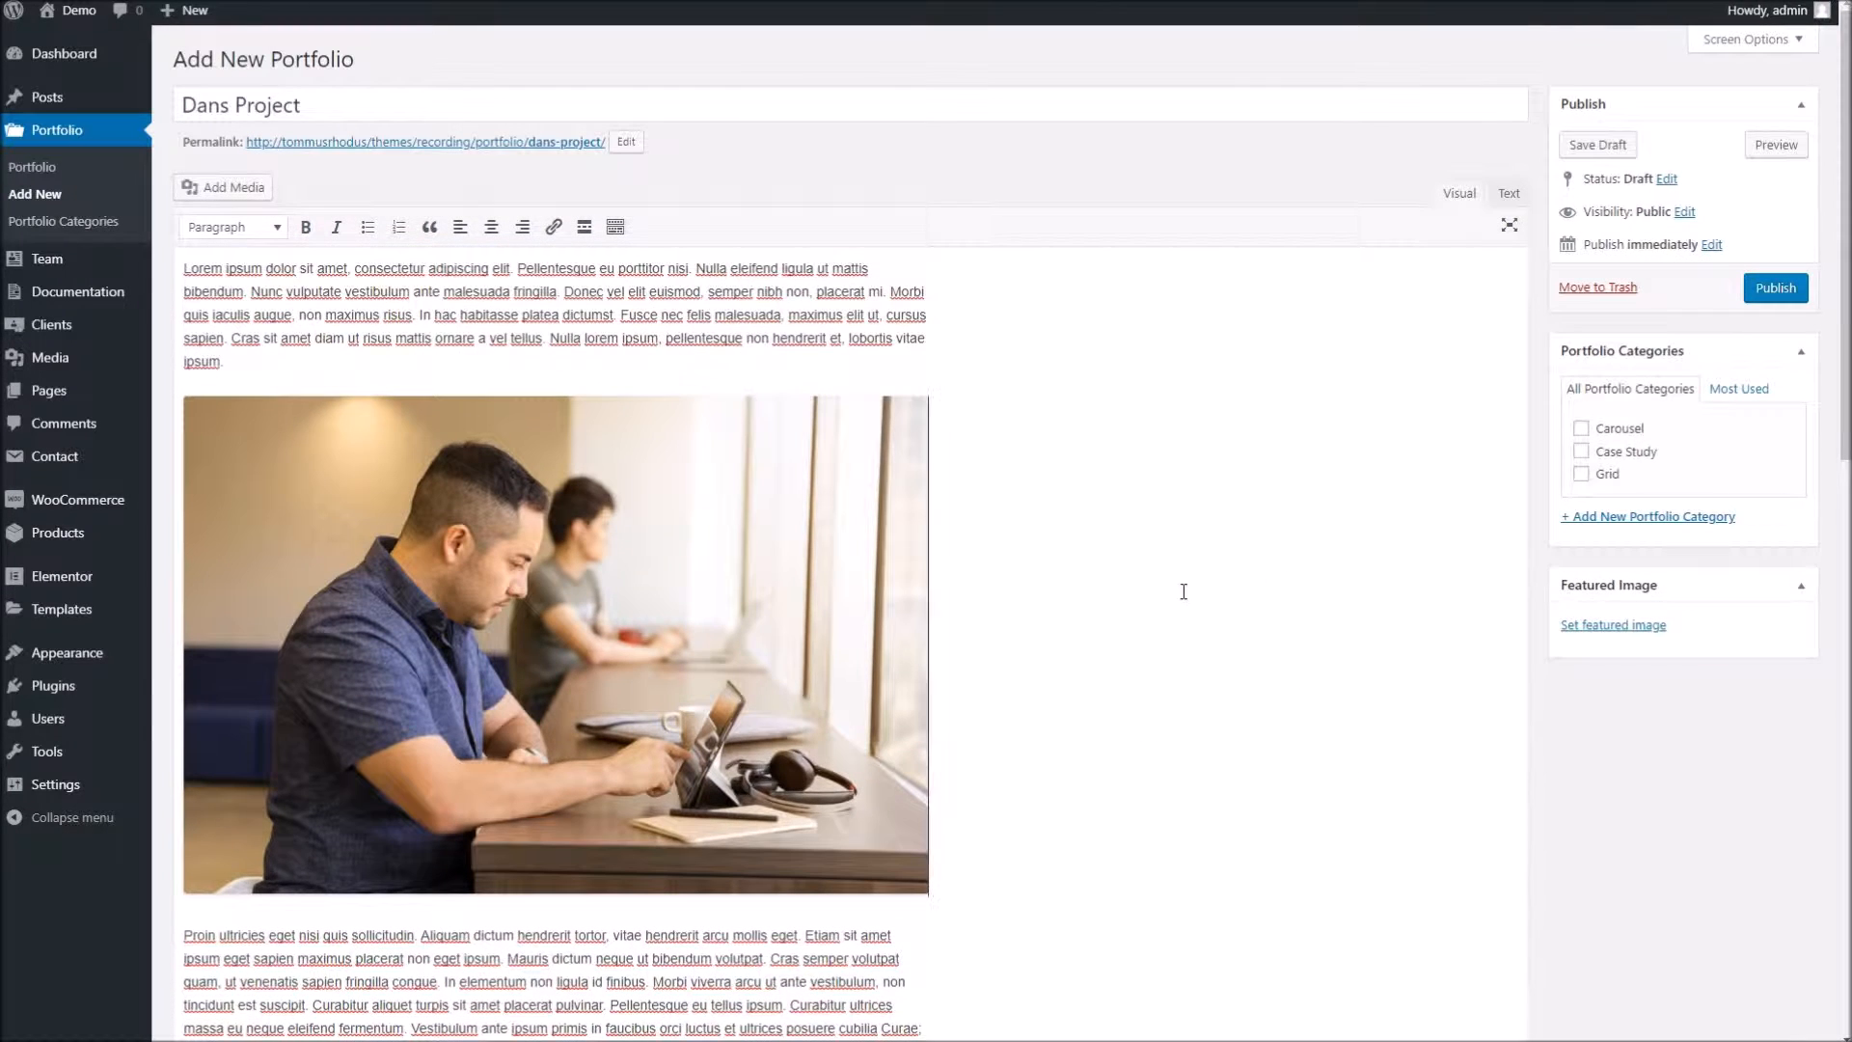
{"action": "mouse_move", "coordinate": [1536, 459]}
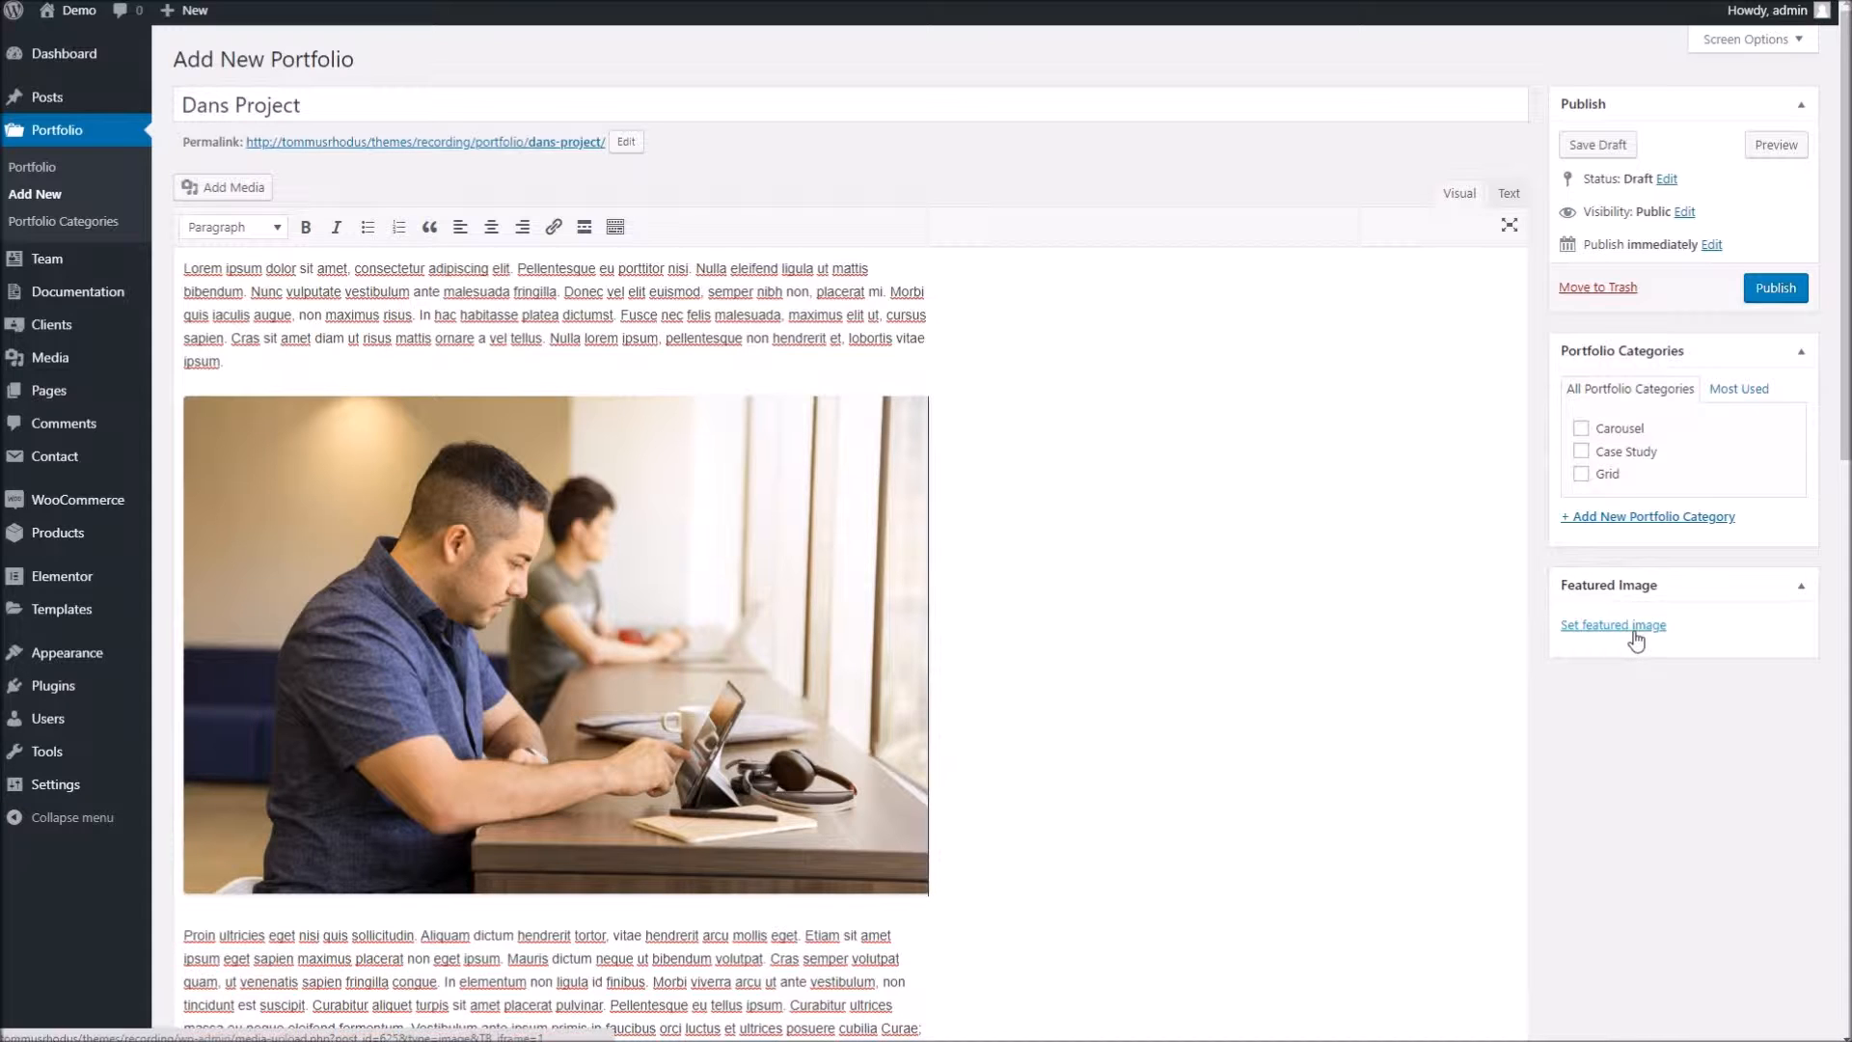
- Make the photo of a man carrying a box on stairs the item's featured image
{"action": "left_click", "coordinate": [1613, 625]}
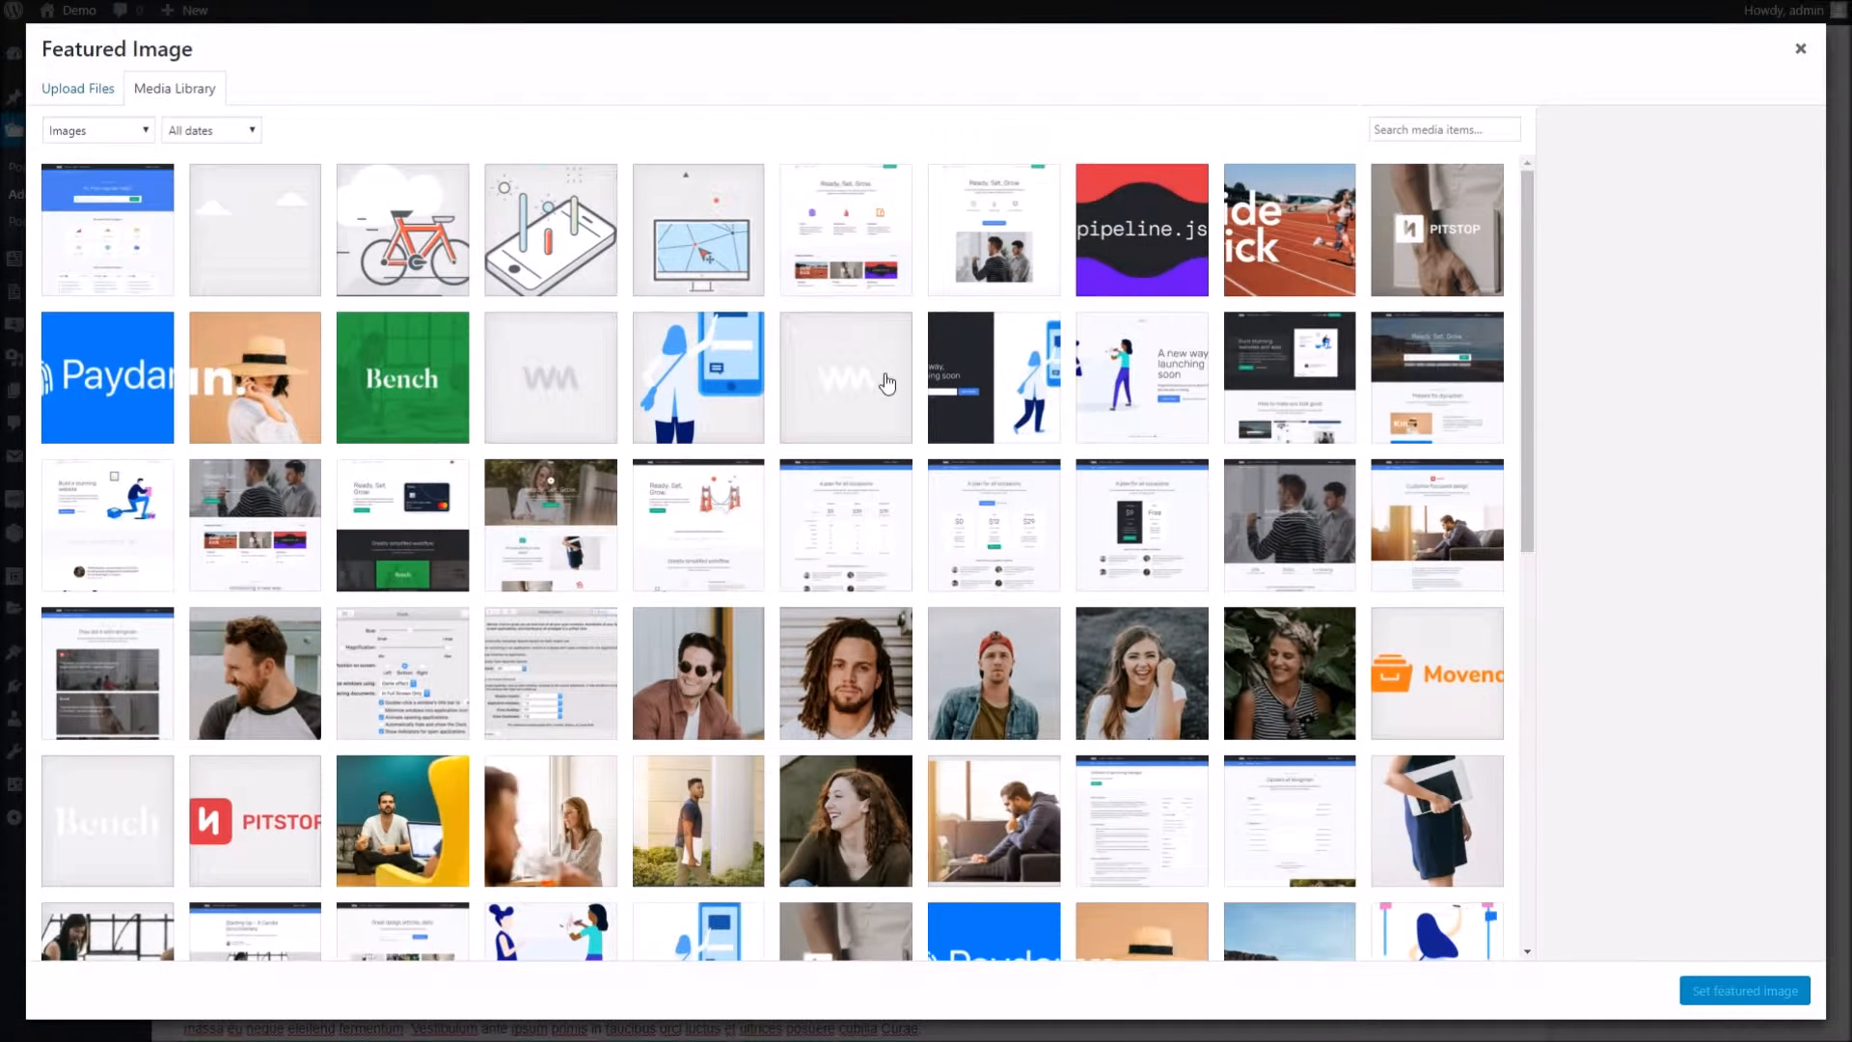
{"action": "scroll", "scroll_direction": "down", "scroll_amount": 3}
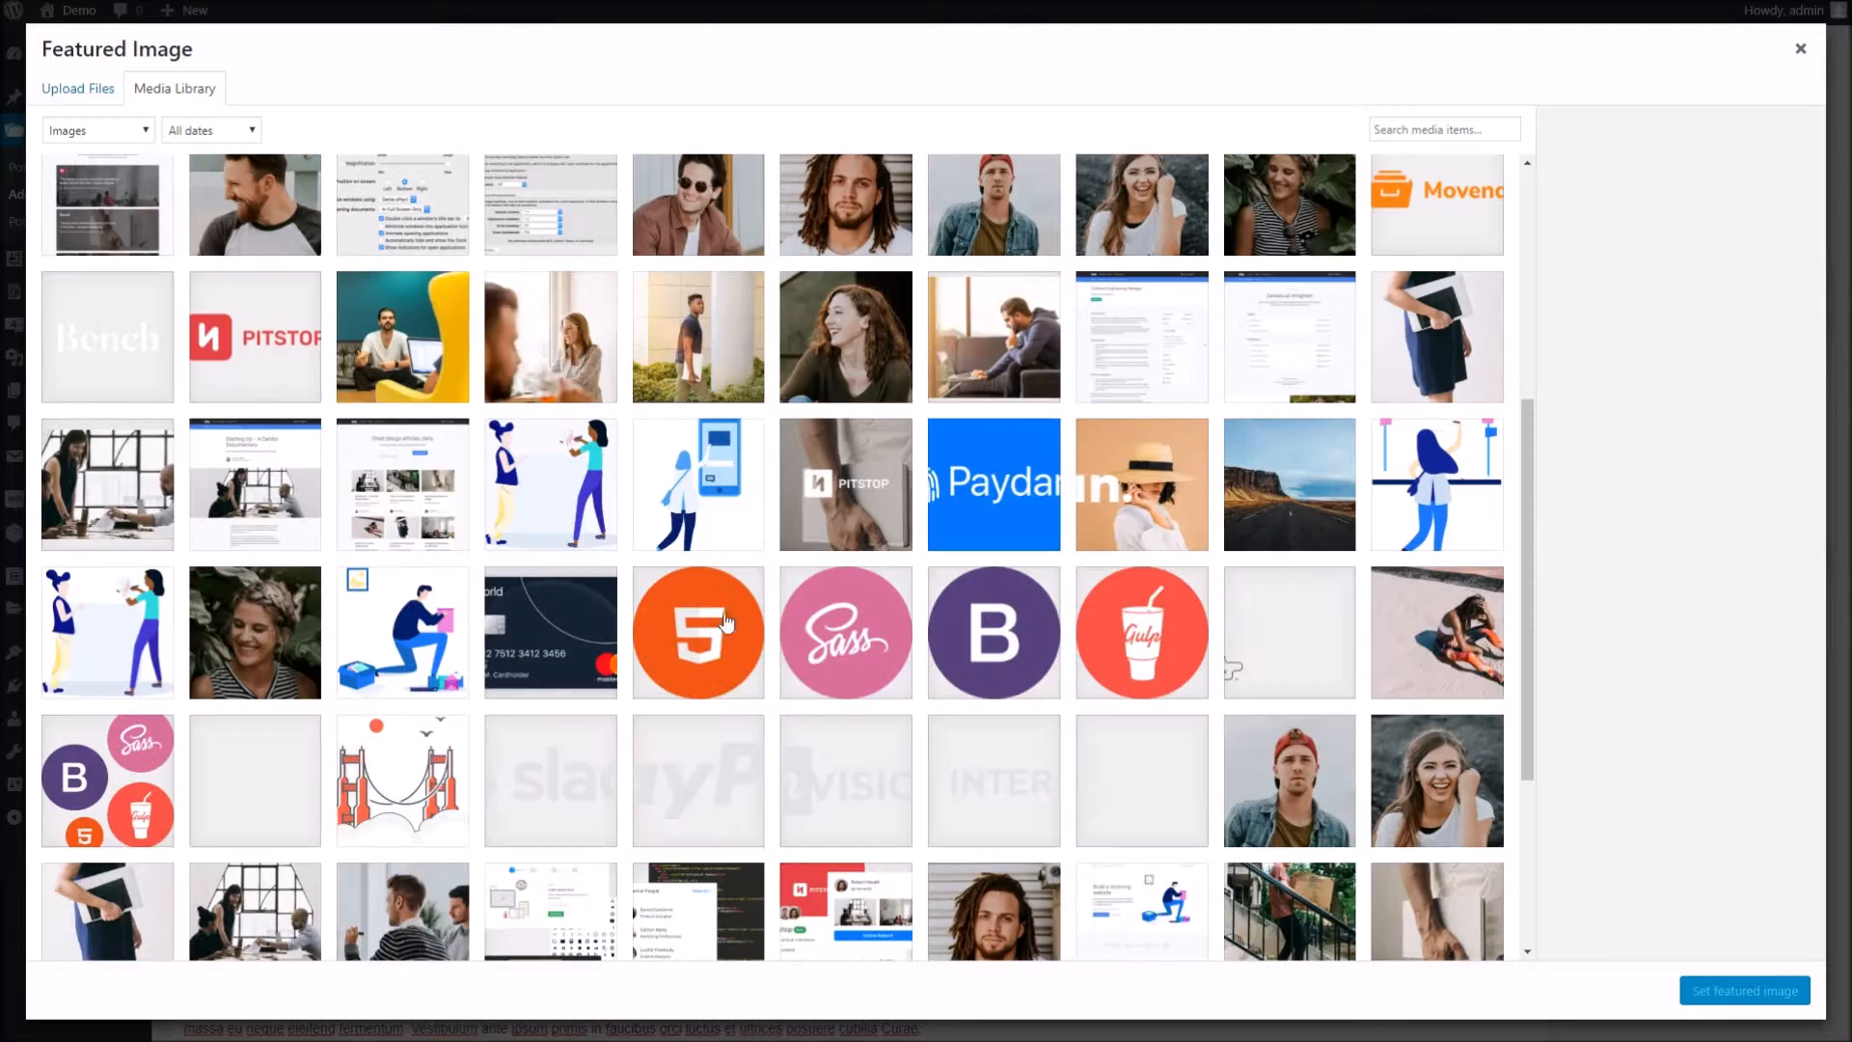
{"action": "left_click", "coordinate": [1289, 582]}
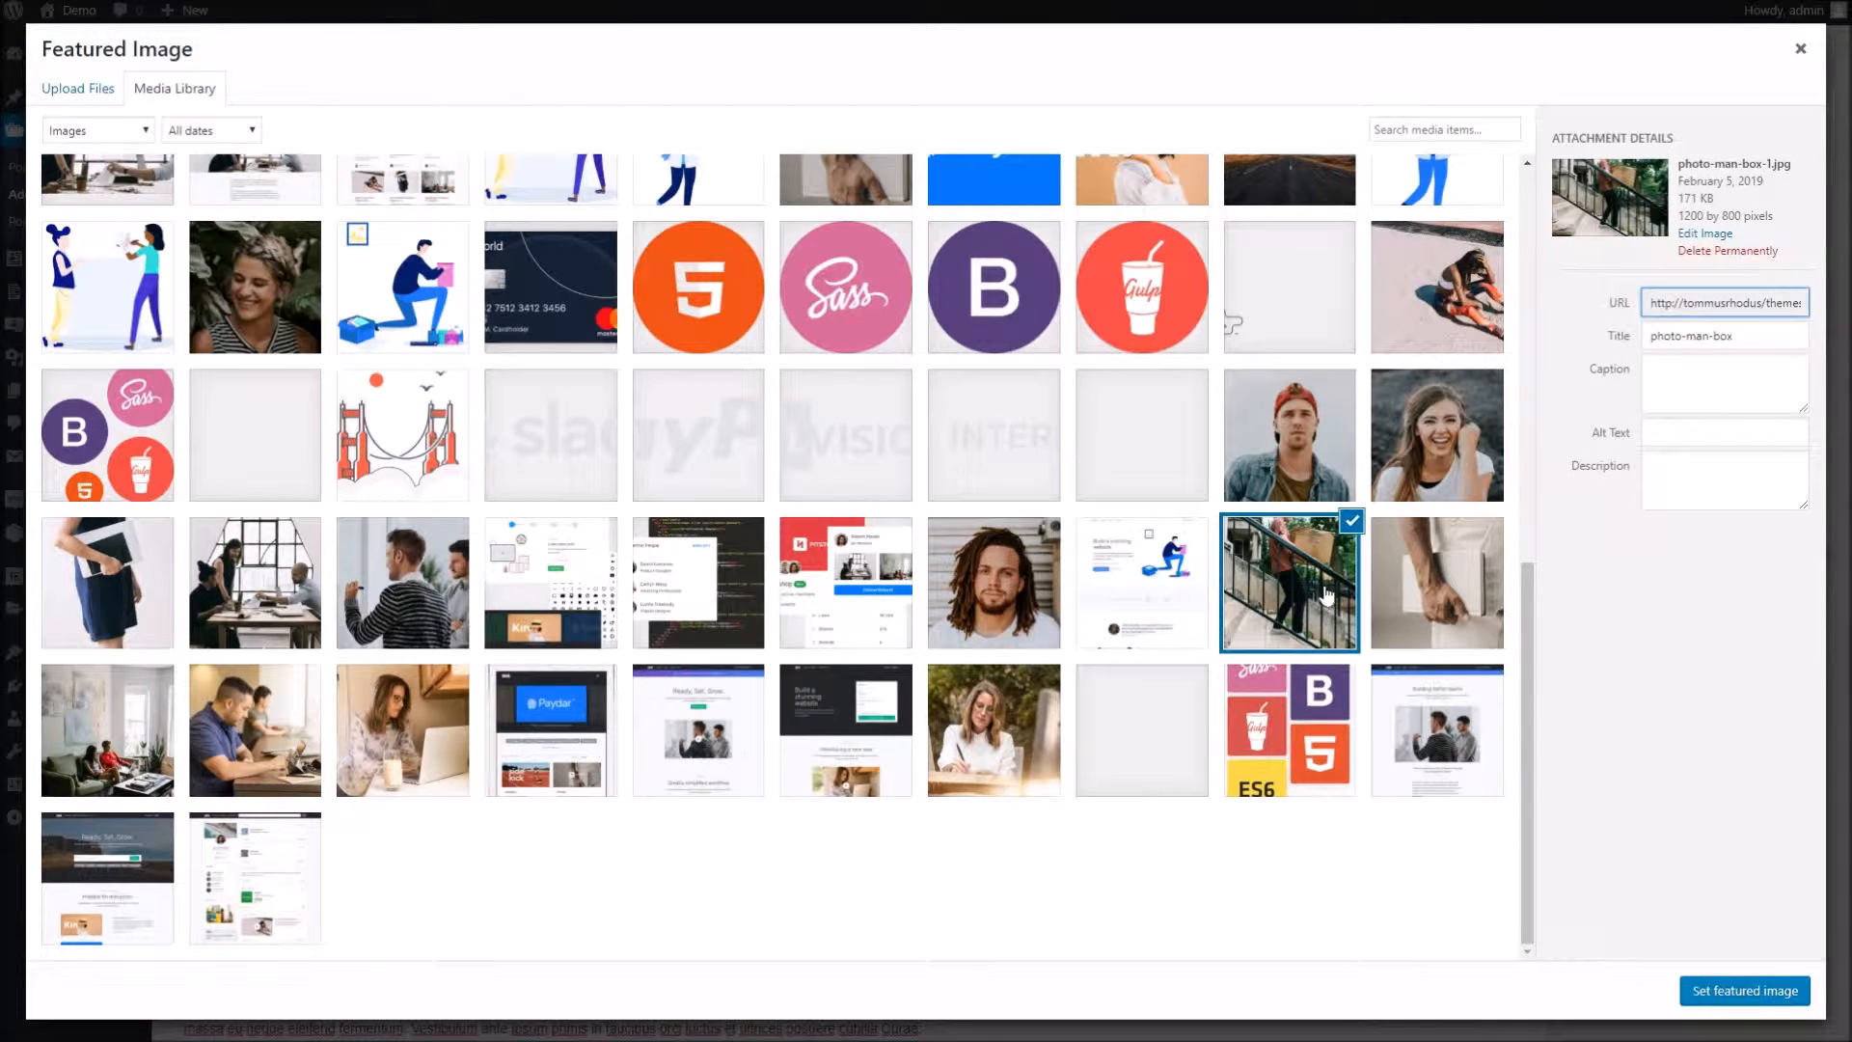
{"action": "left_click", "coordinate": [1746, 989]}
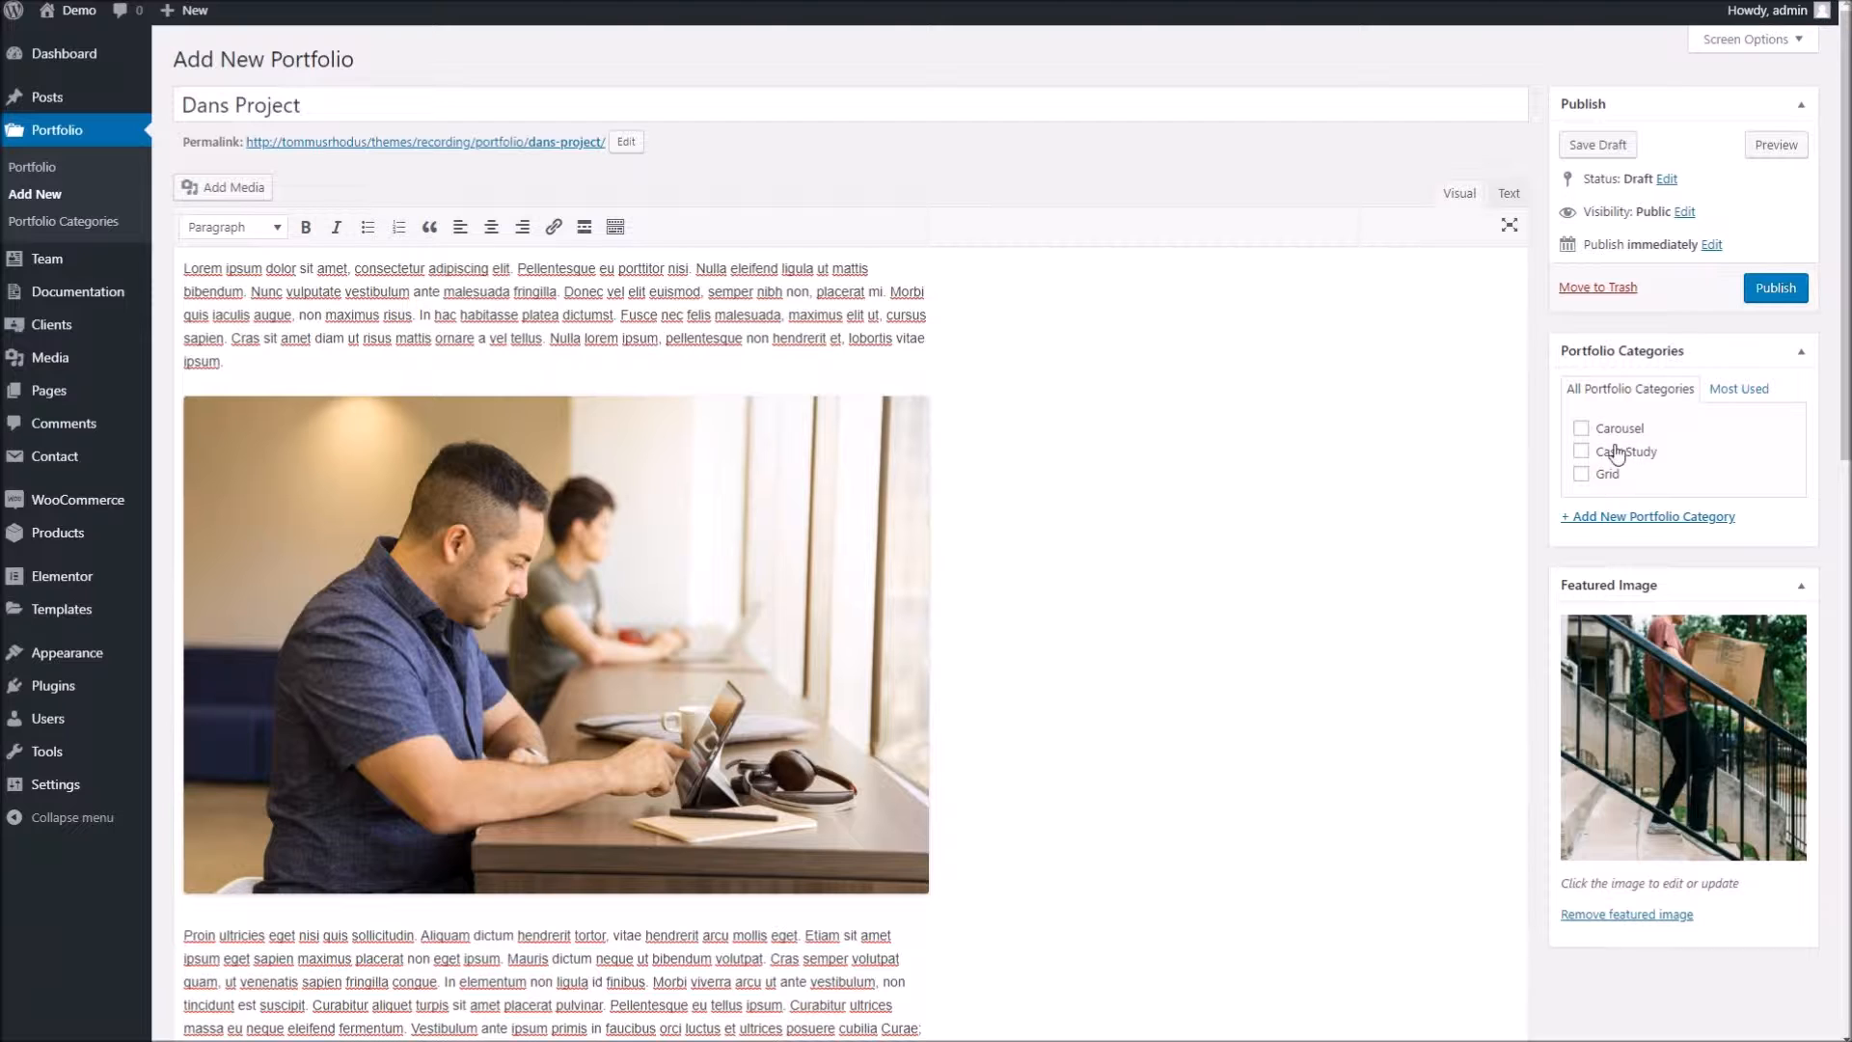
{"action": "mouse_move", "coordinate": [1609, 494]}
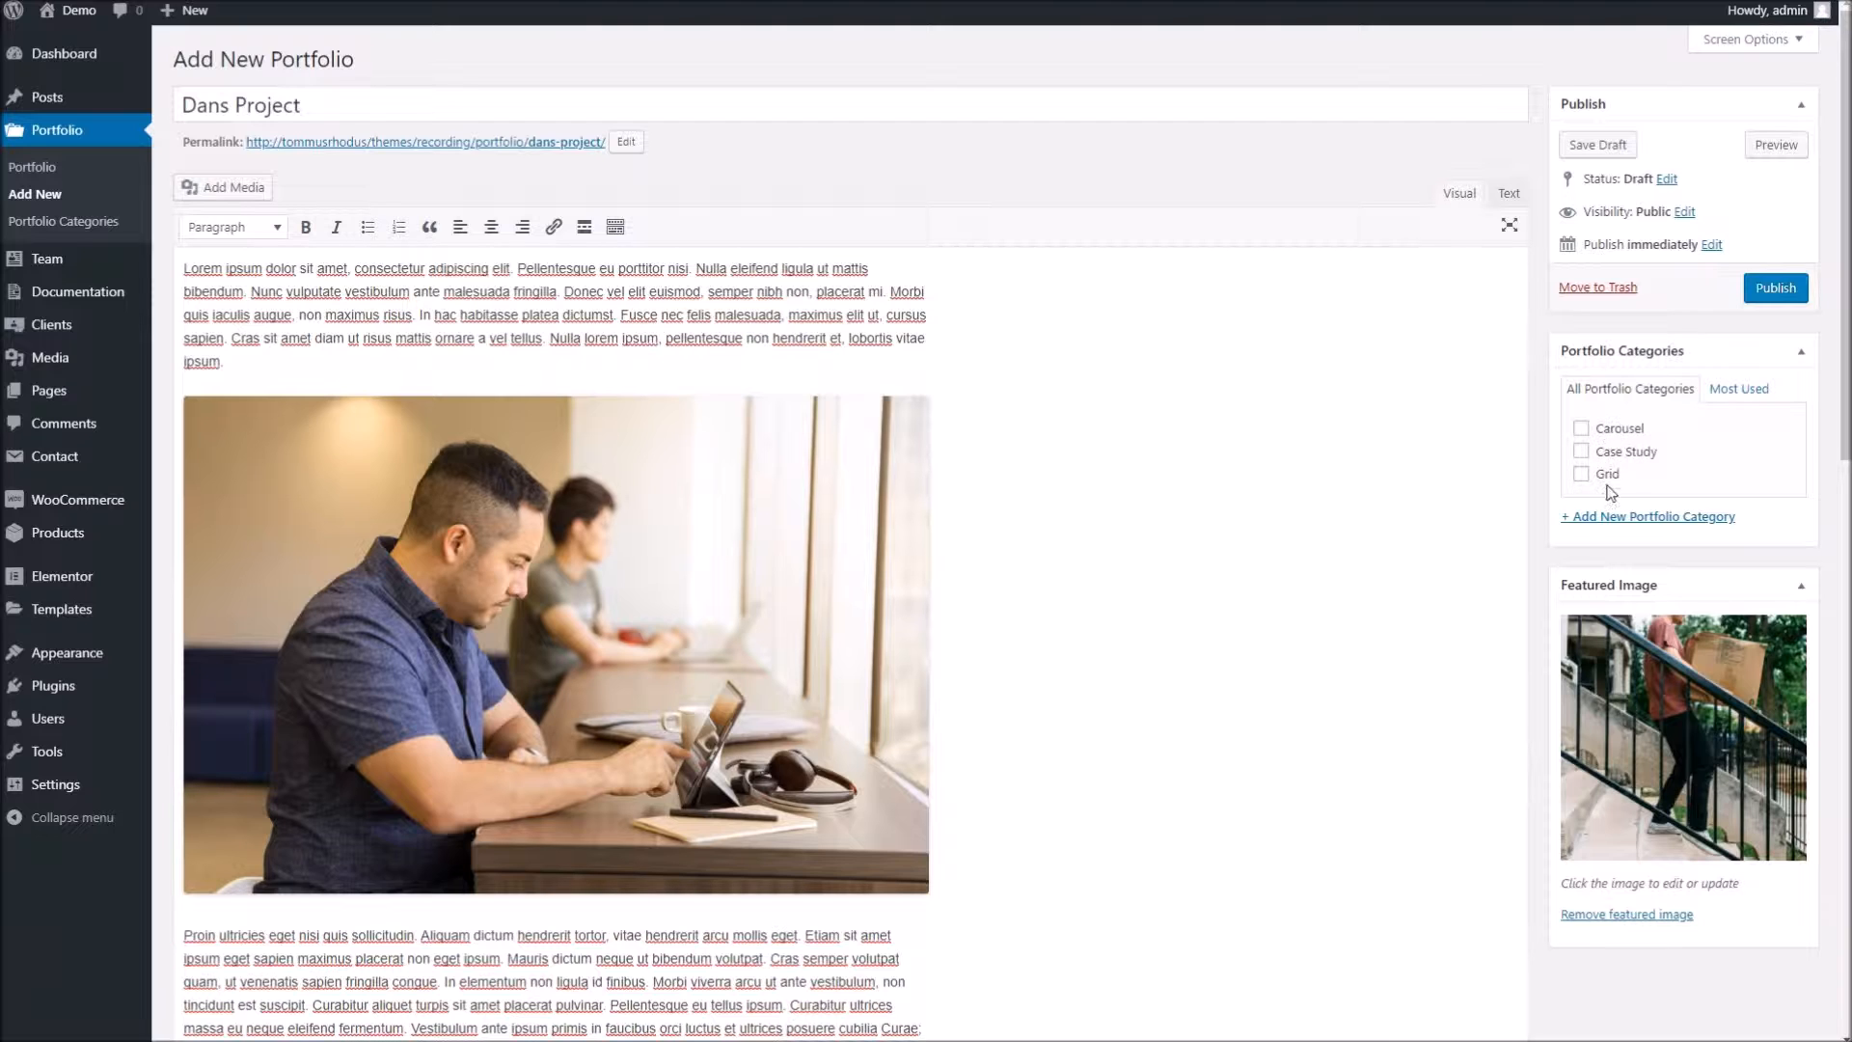
- Begin a new portfolio category named 'Dans Stuff'
{"action": "left_click", "coordinate": [1646, 517]}
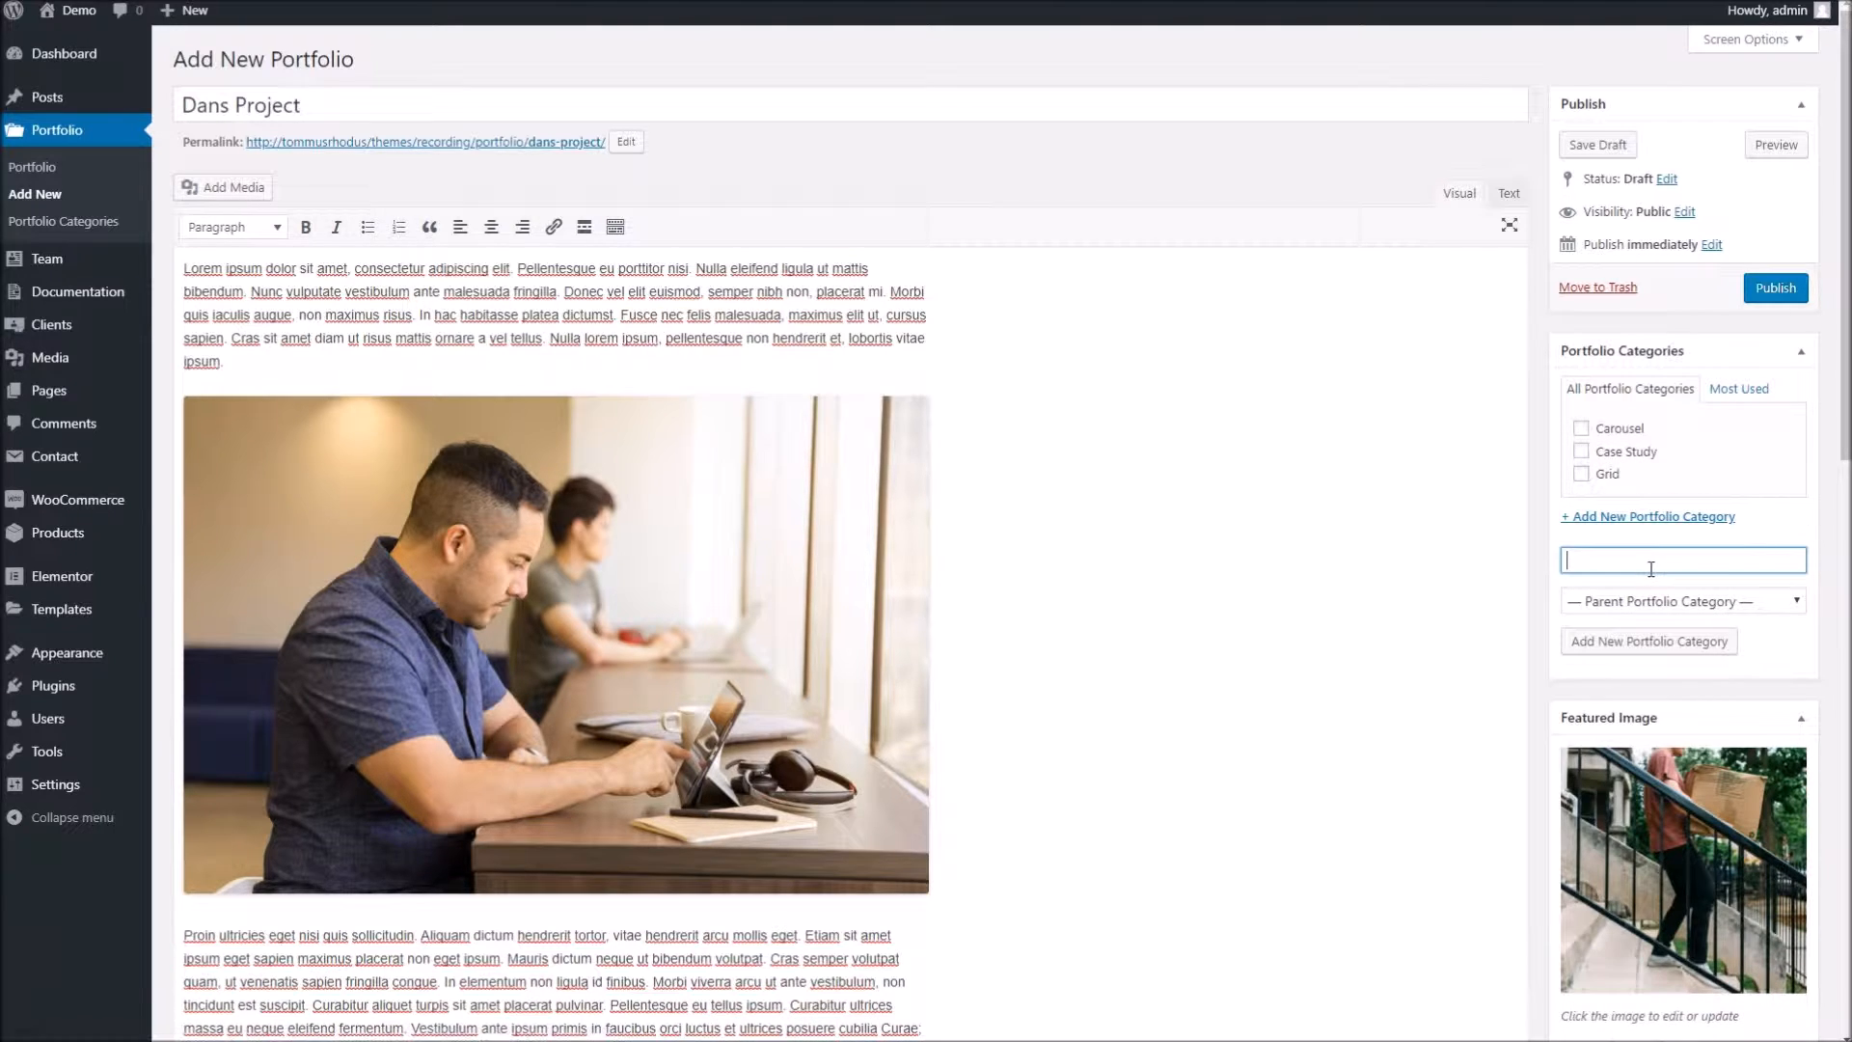
{"action": "type", "text": "Dans Stuff"}
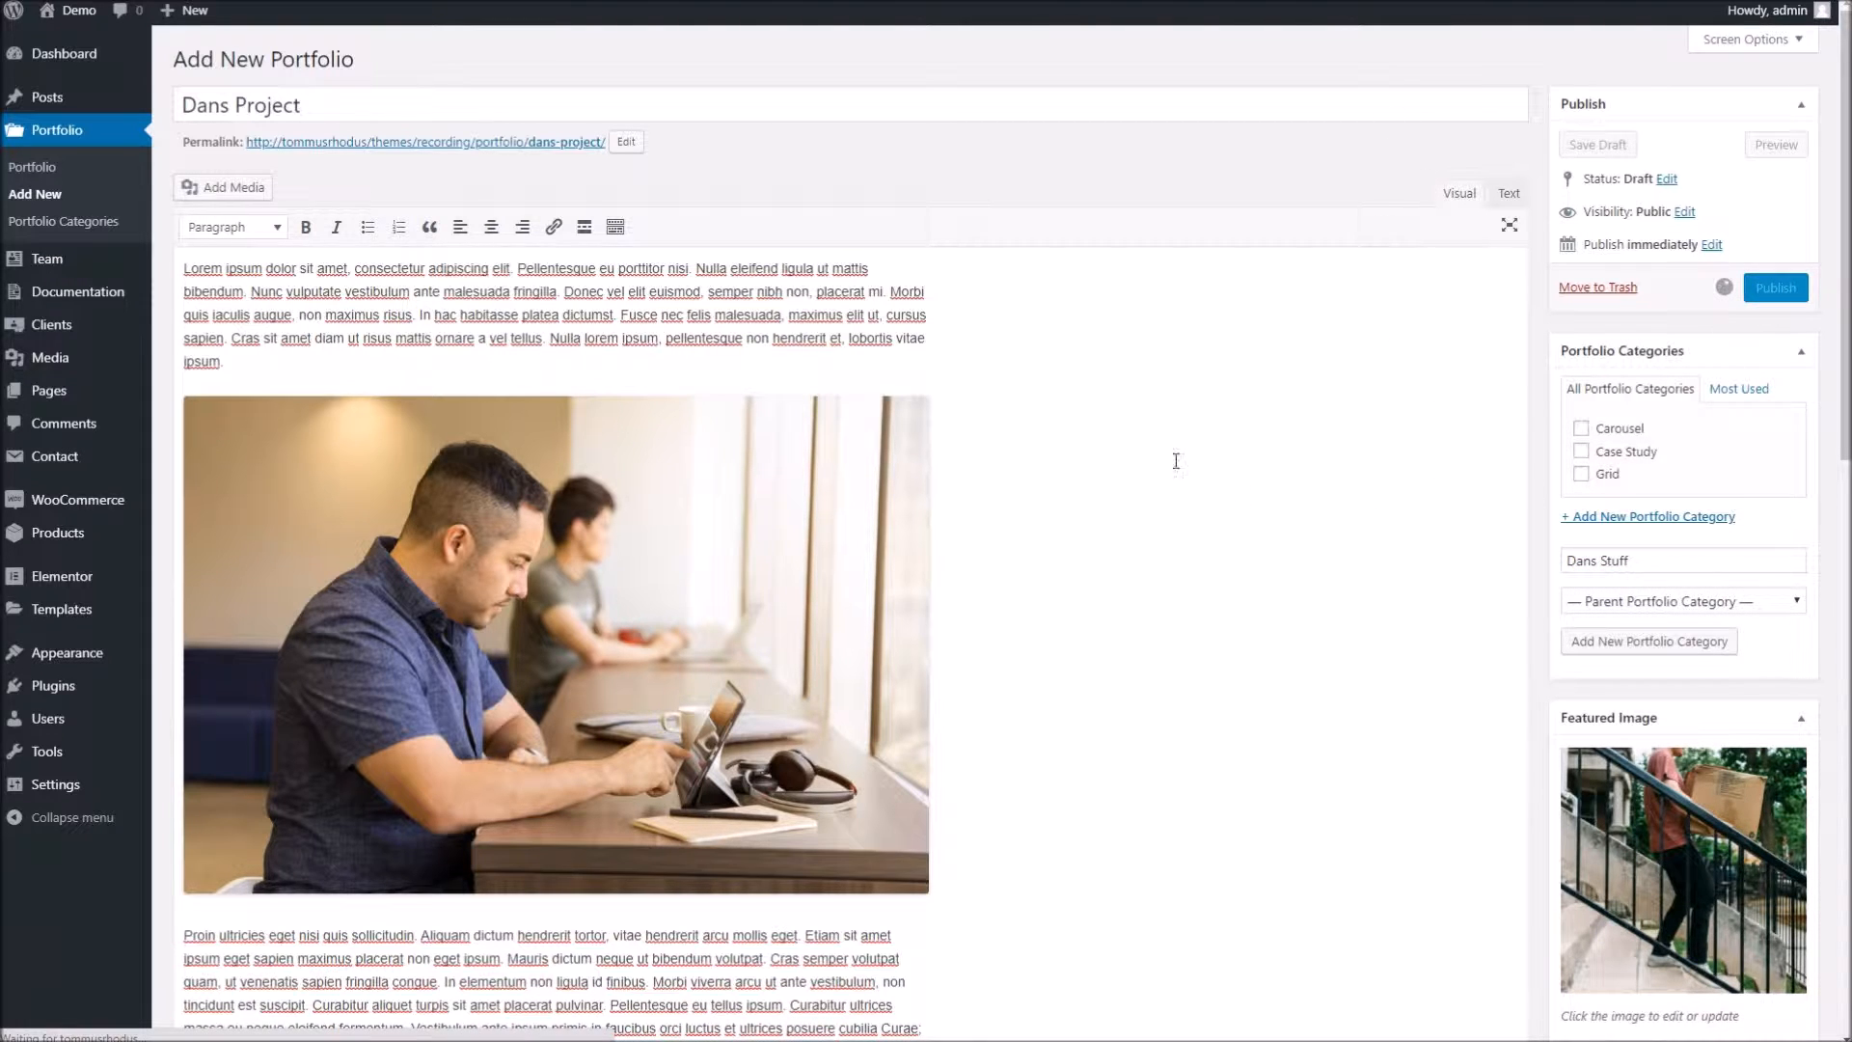
- Publish Dans Project and review its live page down past the tablet photo
{"action": "left_click", "coordinate": [1774, 287]}
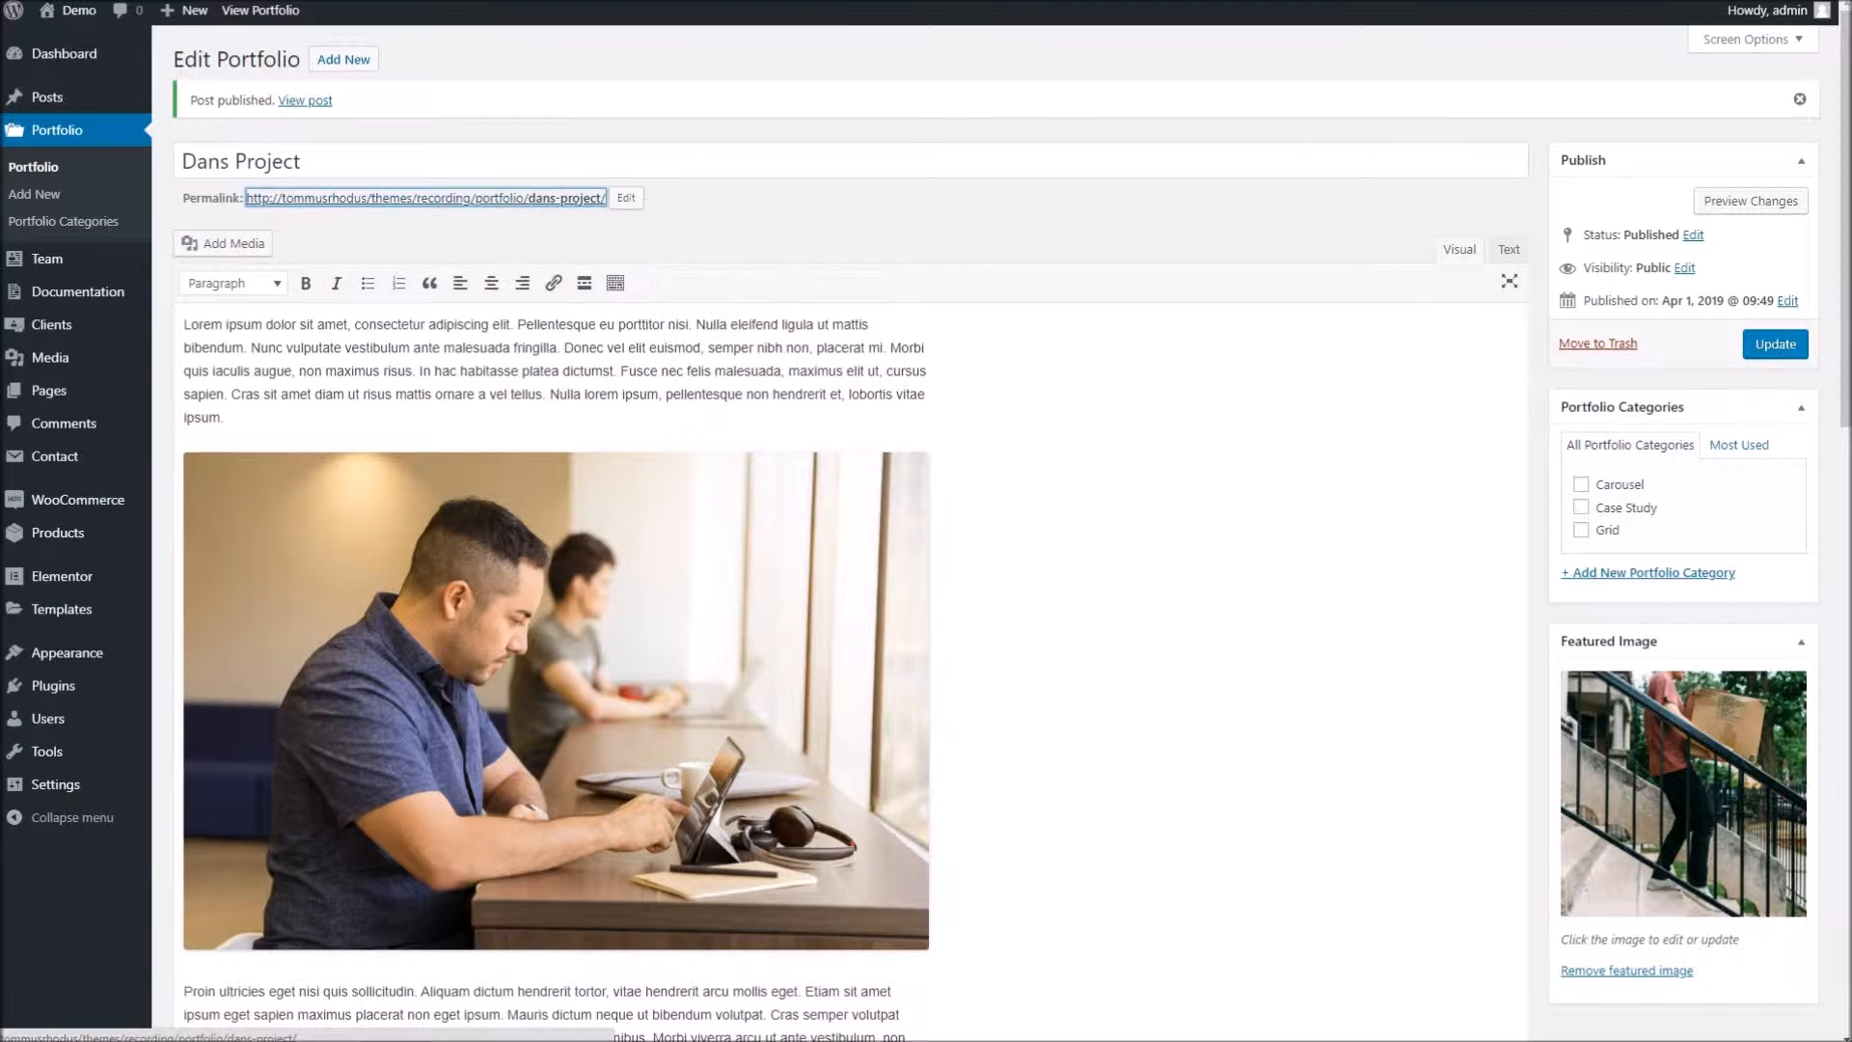
{"action": "left_click", "coordinate": [304, 100]}
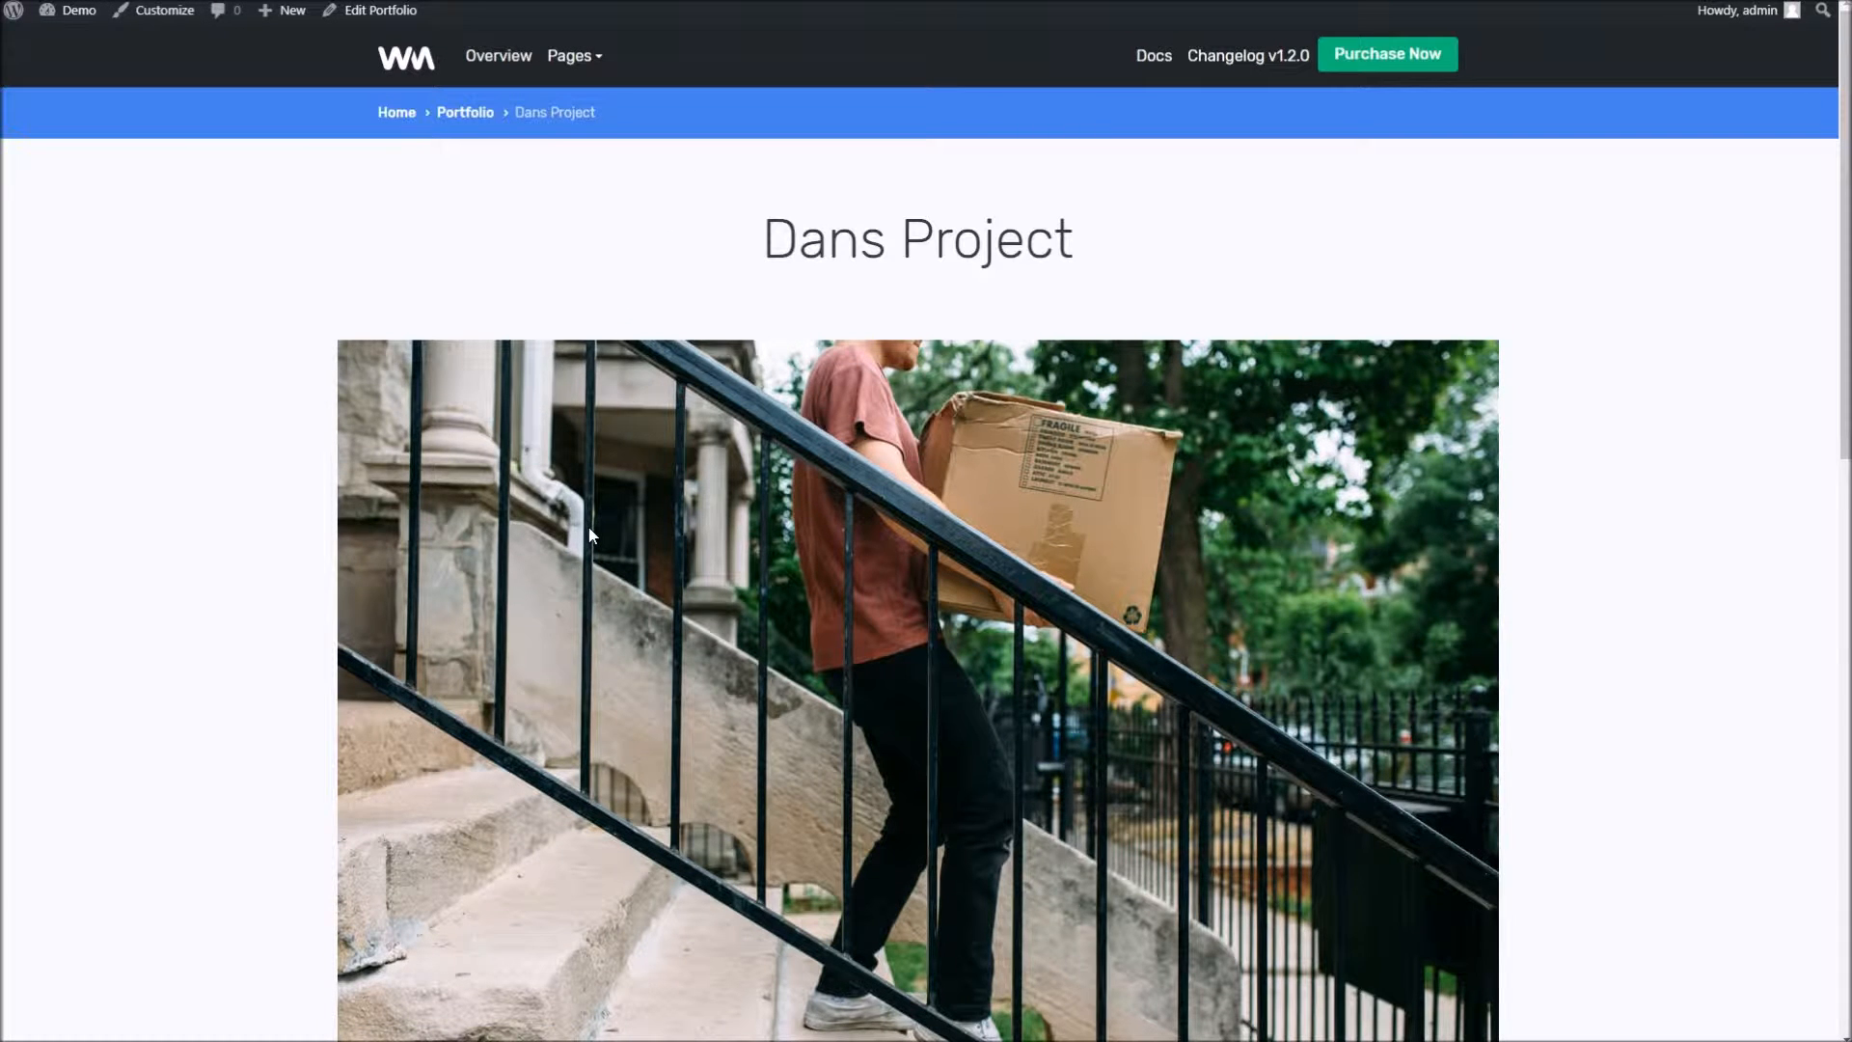
{"action": "scroll", "scroll_direction": "down", "scroll_amount": 3}
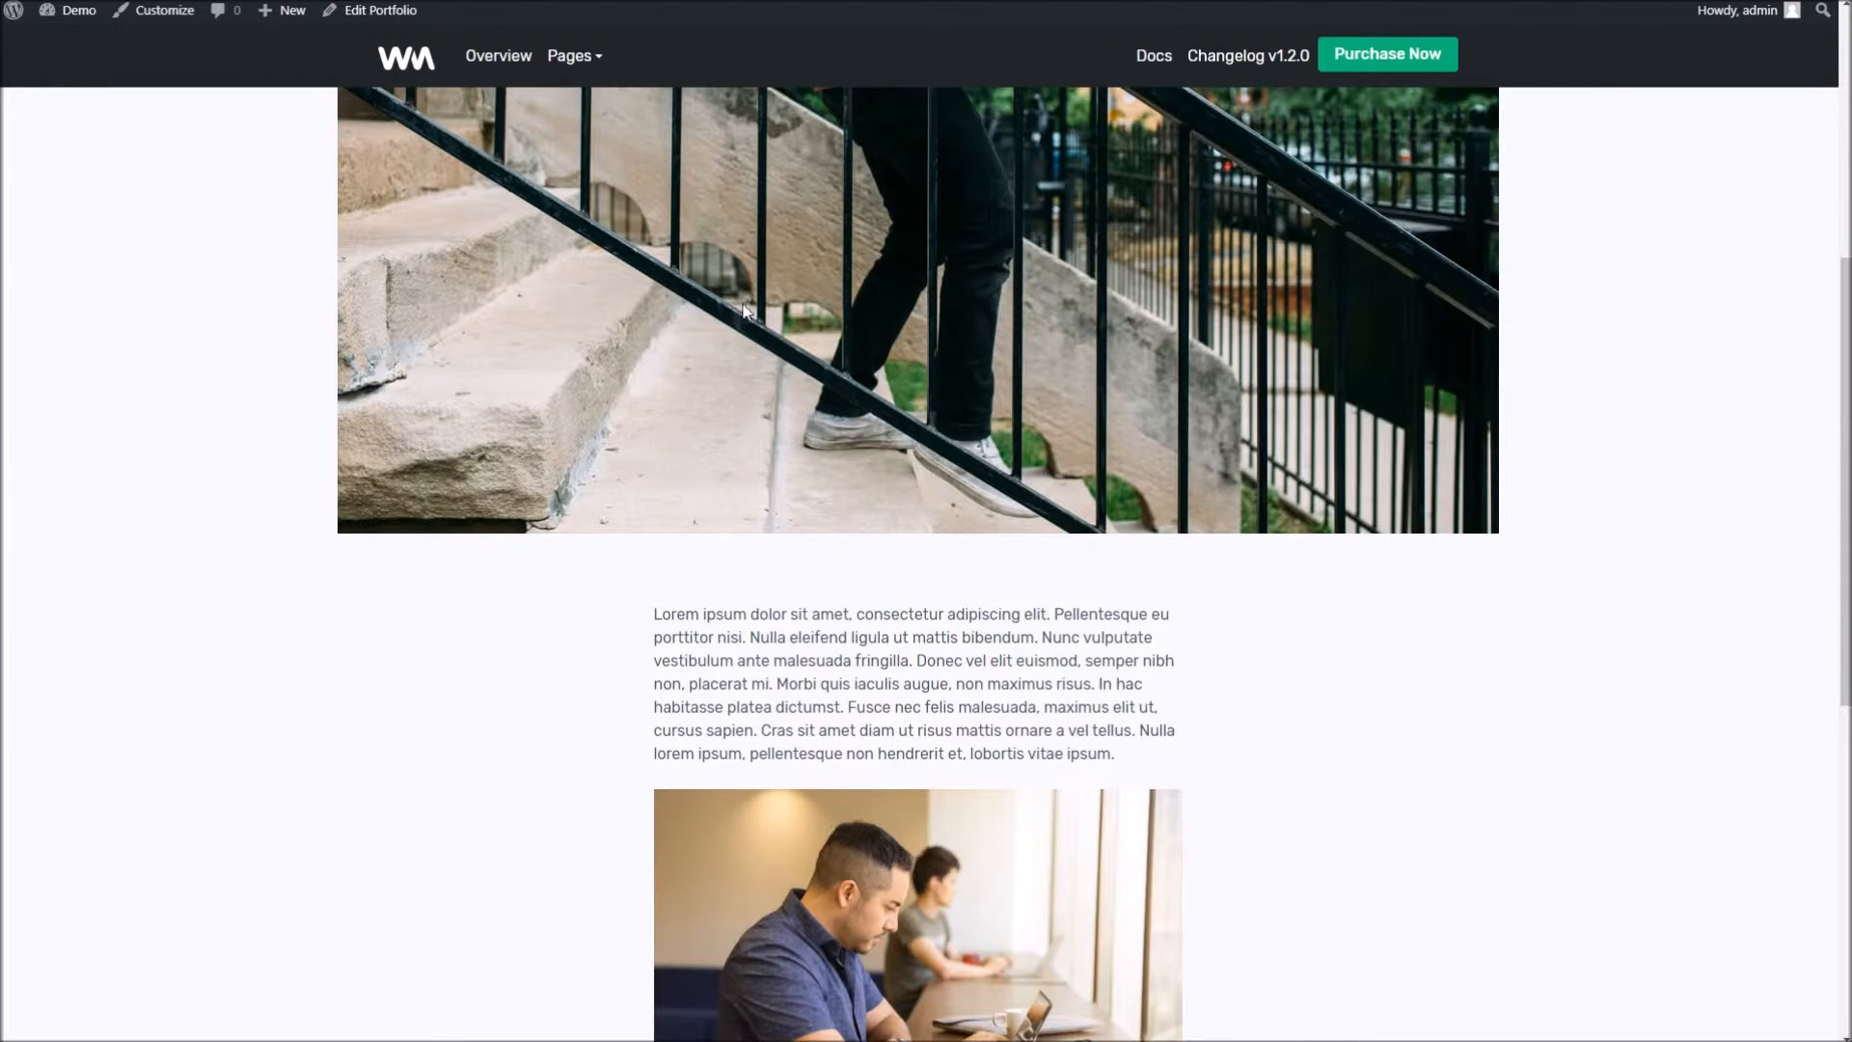
{"action": "scroll", "scroll_direction": "down", "scroll_amount": 3}
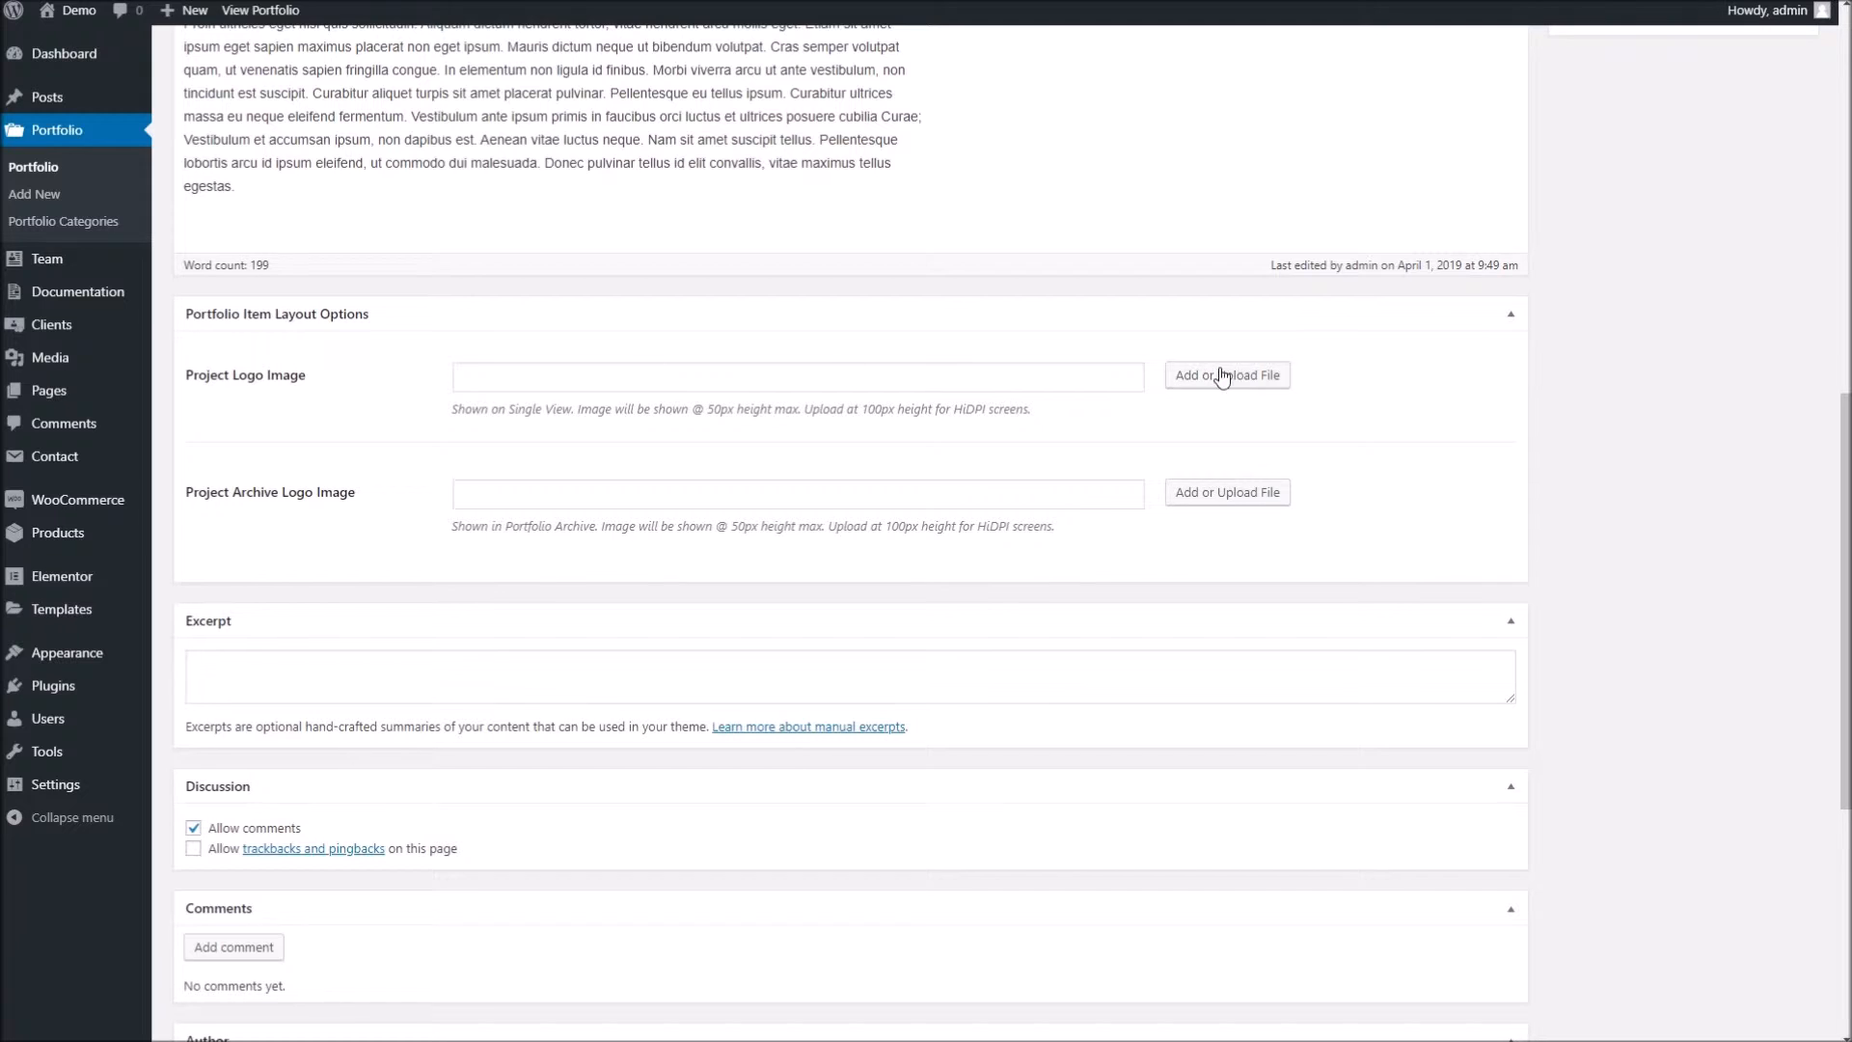
- Choose the logo-pitstop file from the Media Library as the Project Logo Image
{"action": "left_click", "coordinate": [1226, 377]}
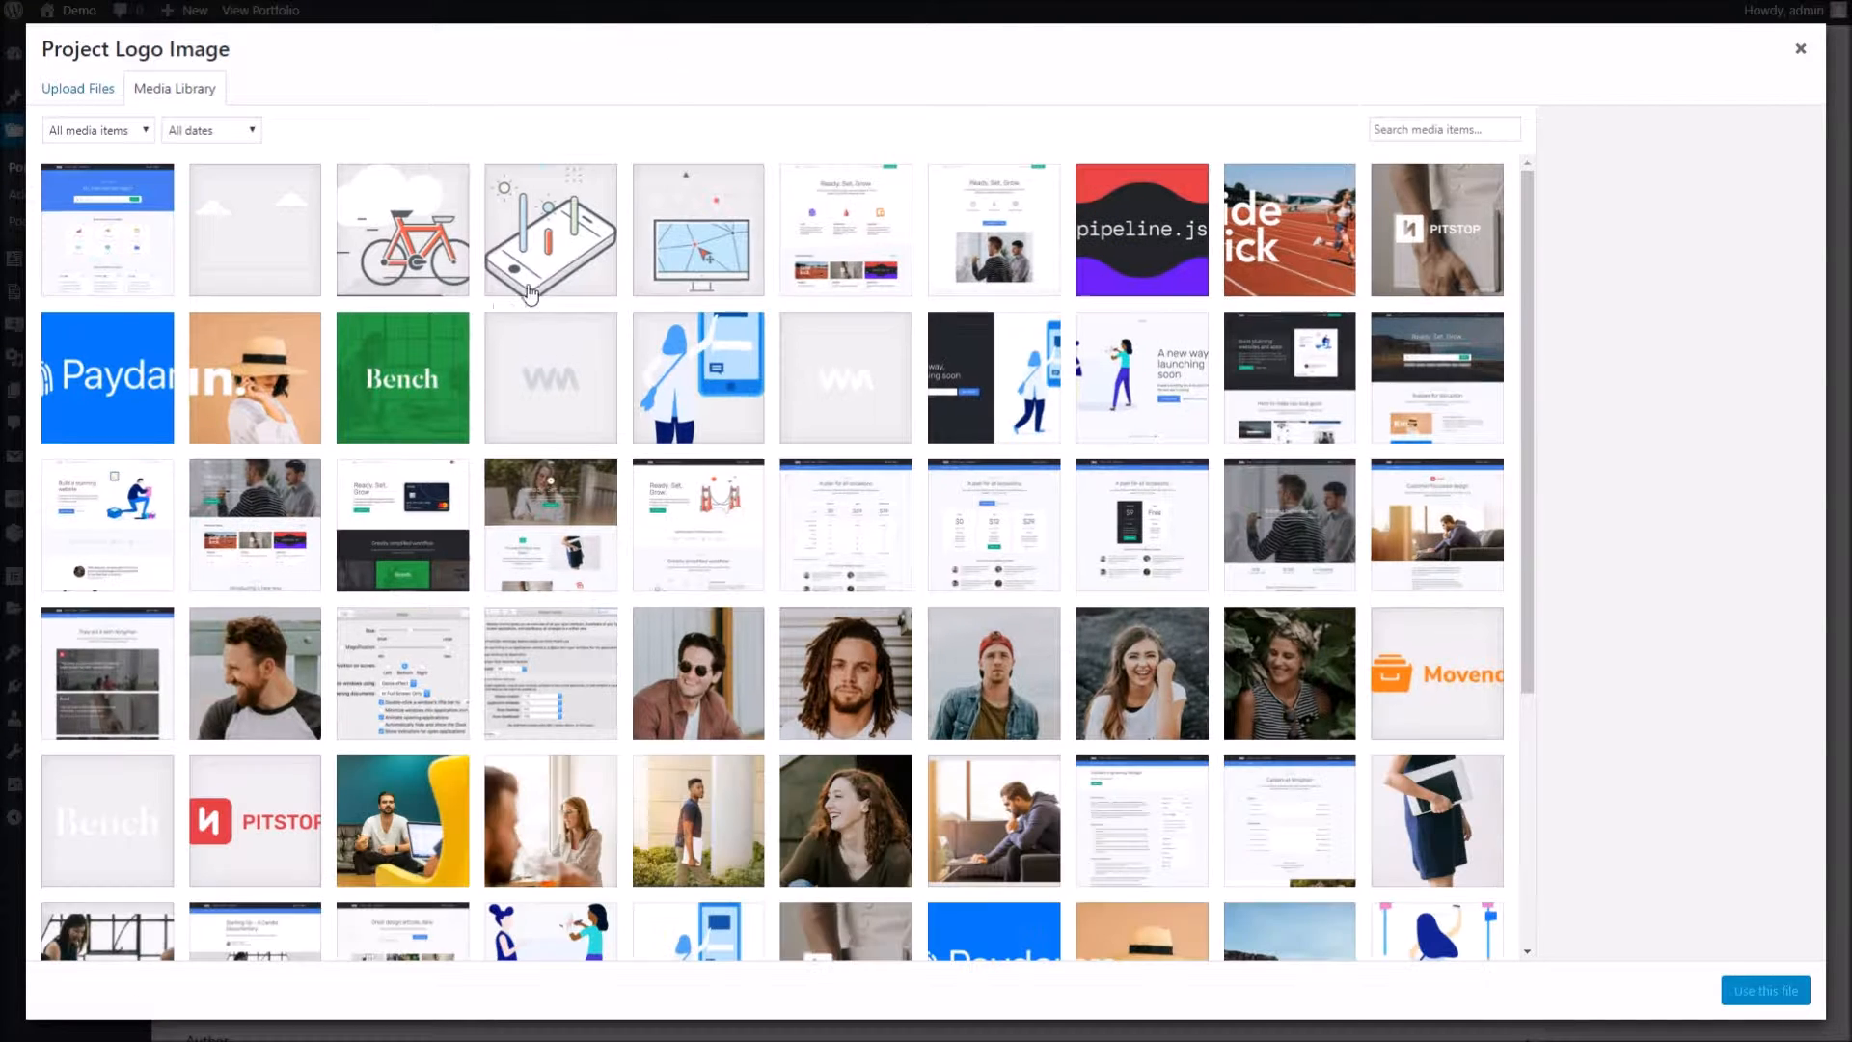
{"action": "scroll", "scroll_direction": "down", "scroll_amount": 3}
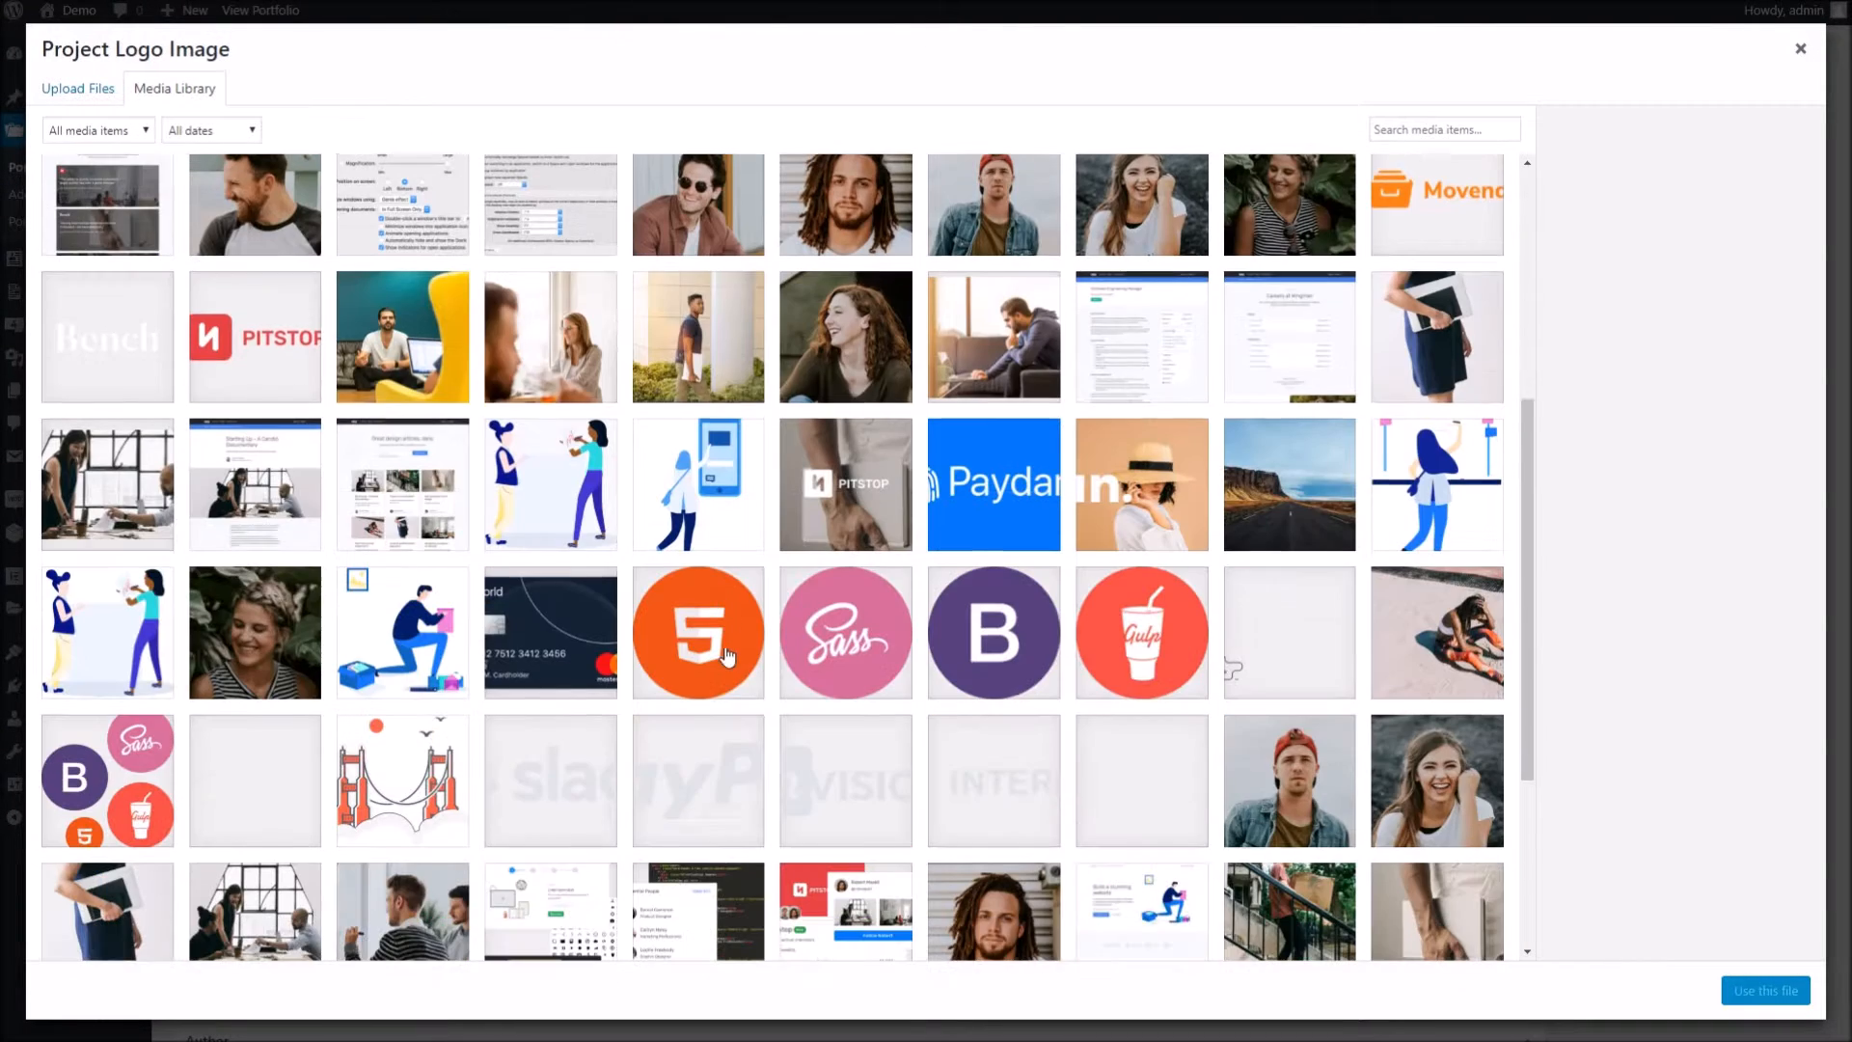
{"action": "left_click", "coordinate": [255, 335]}
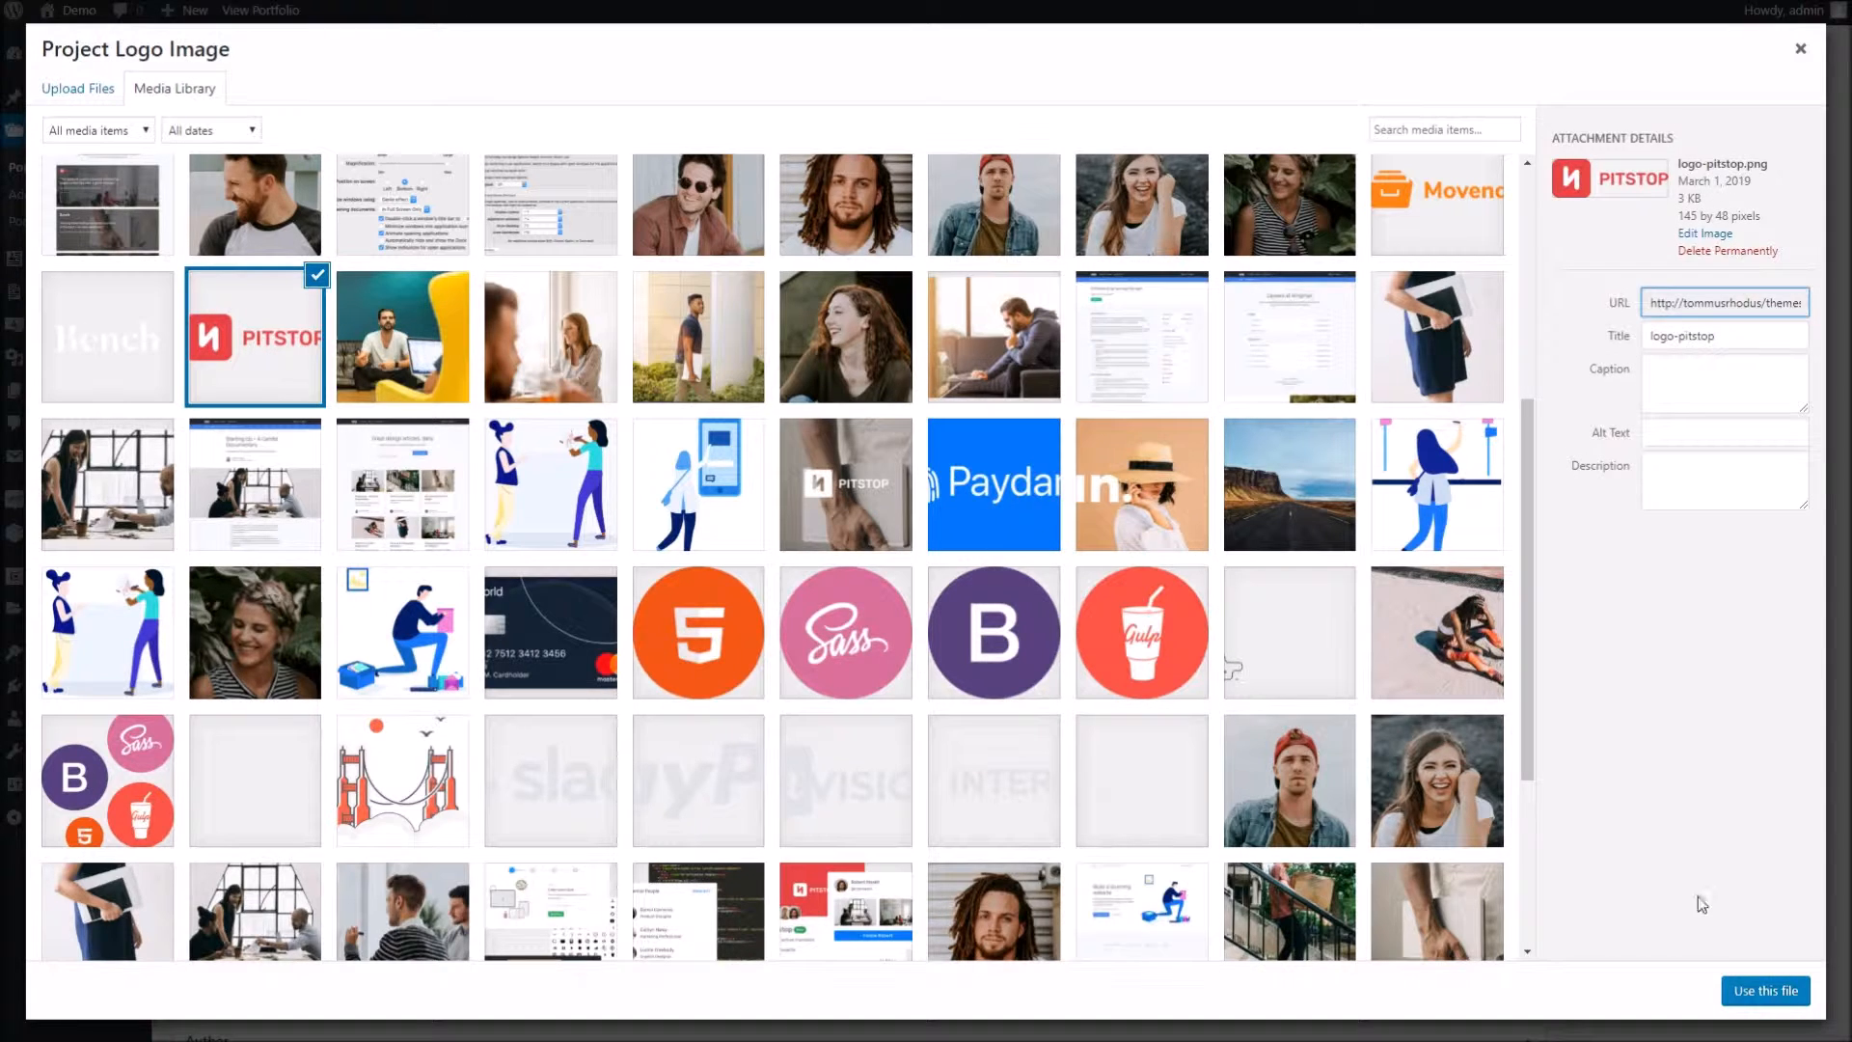
{"action": "left_click", "coordinate": [1765, 989]}
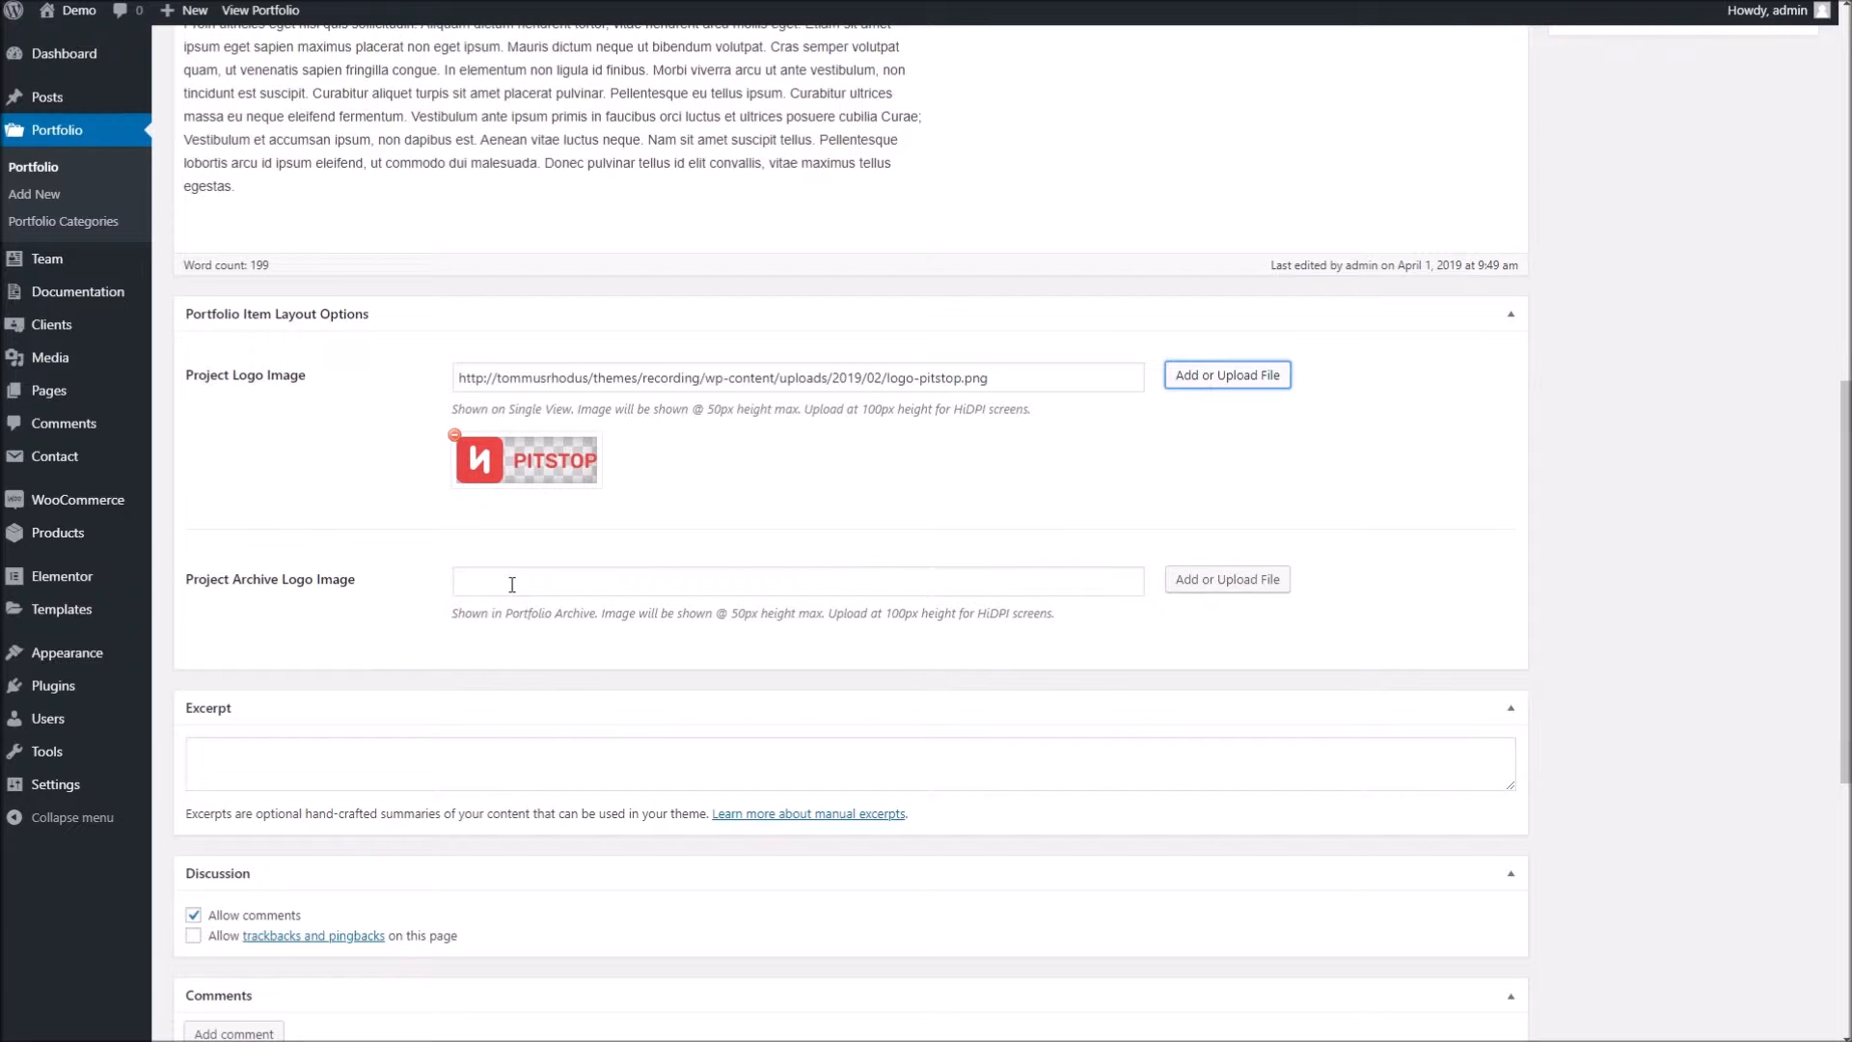
{"action": "left_click", "coordinate": [260, 12]}
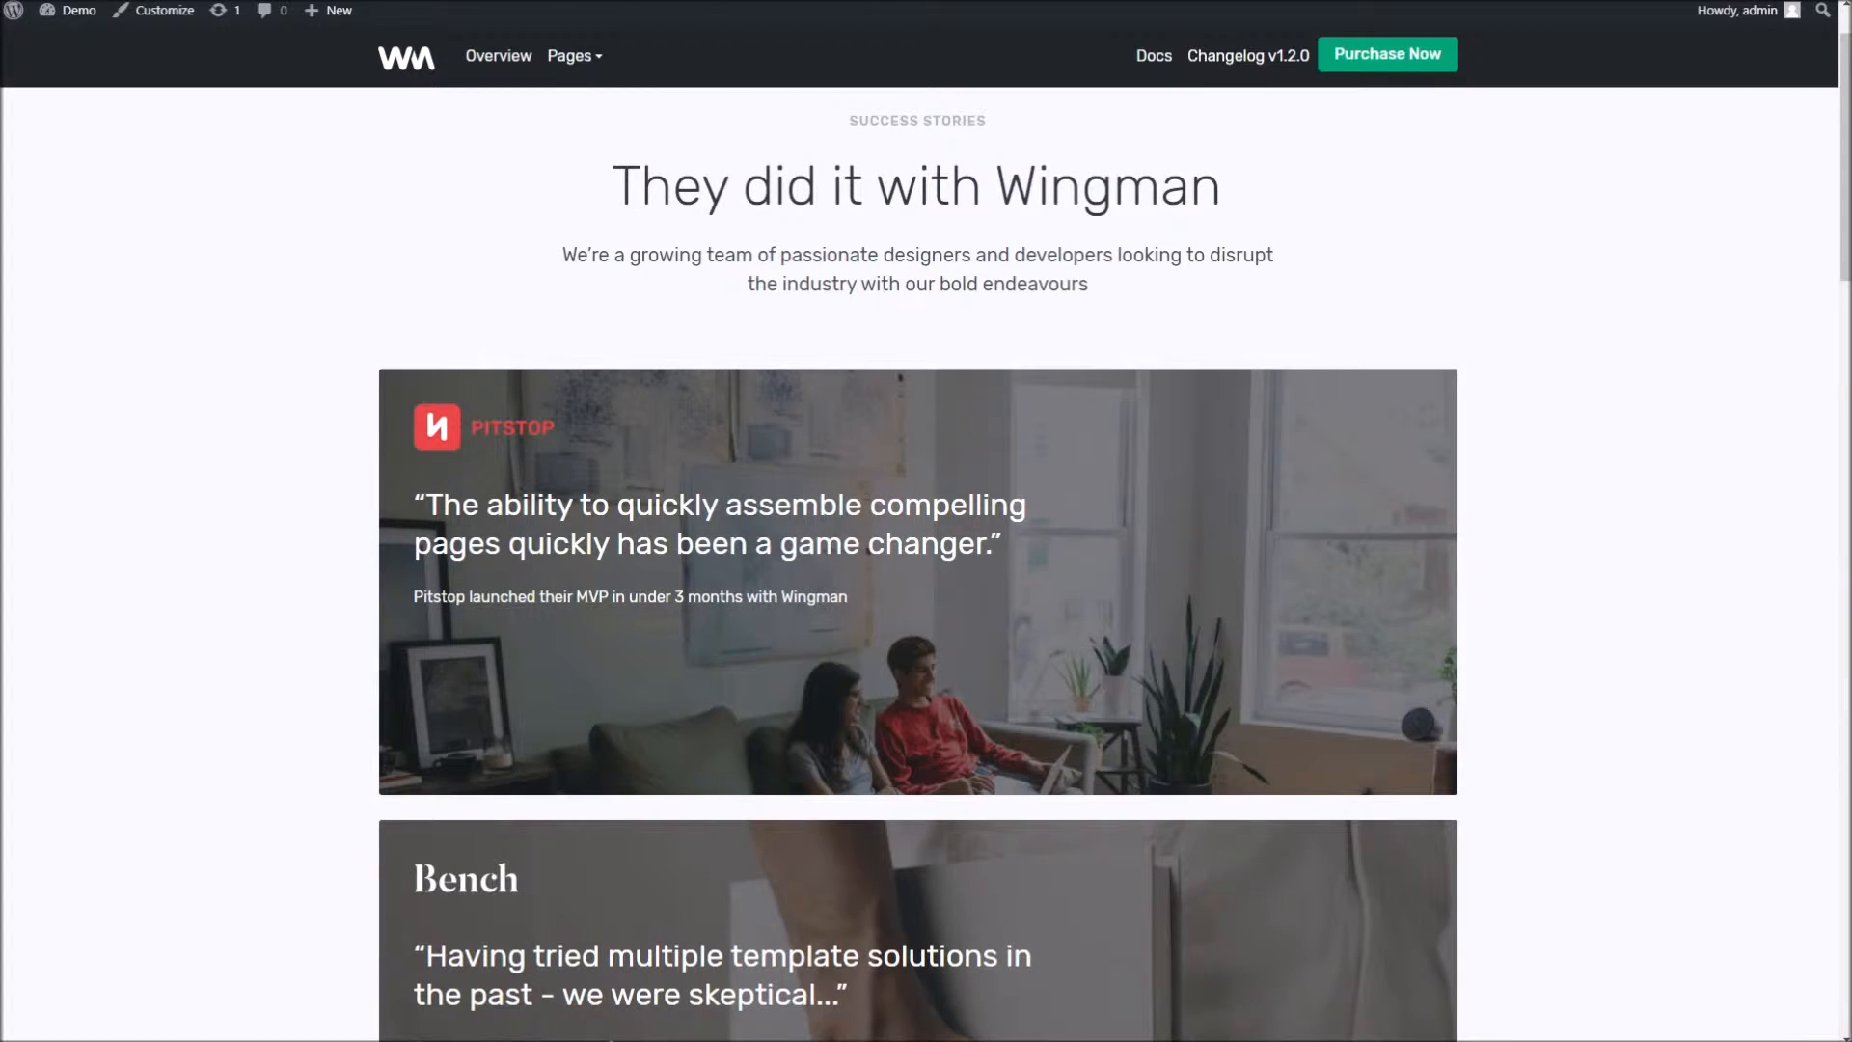
{"action": "scroll", "scroll_direction": "down", "scroll_amount": 3}
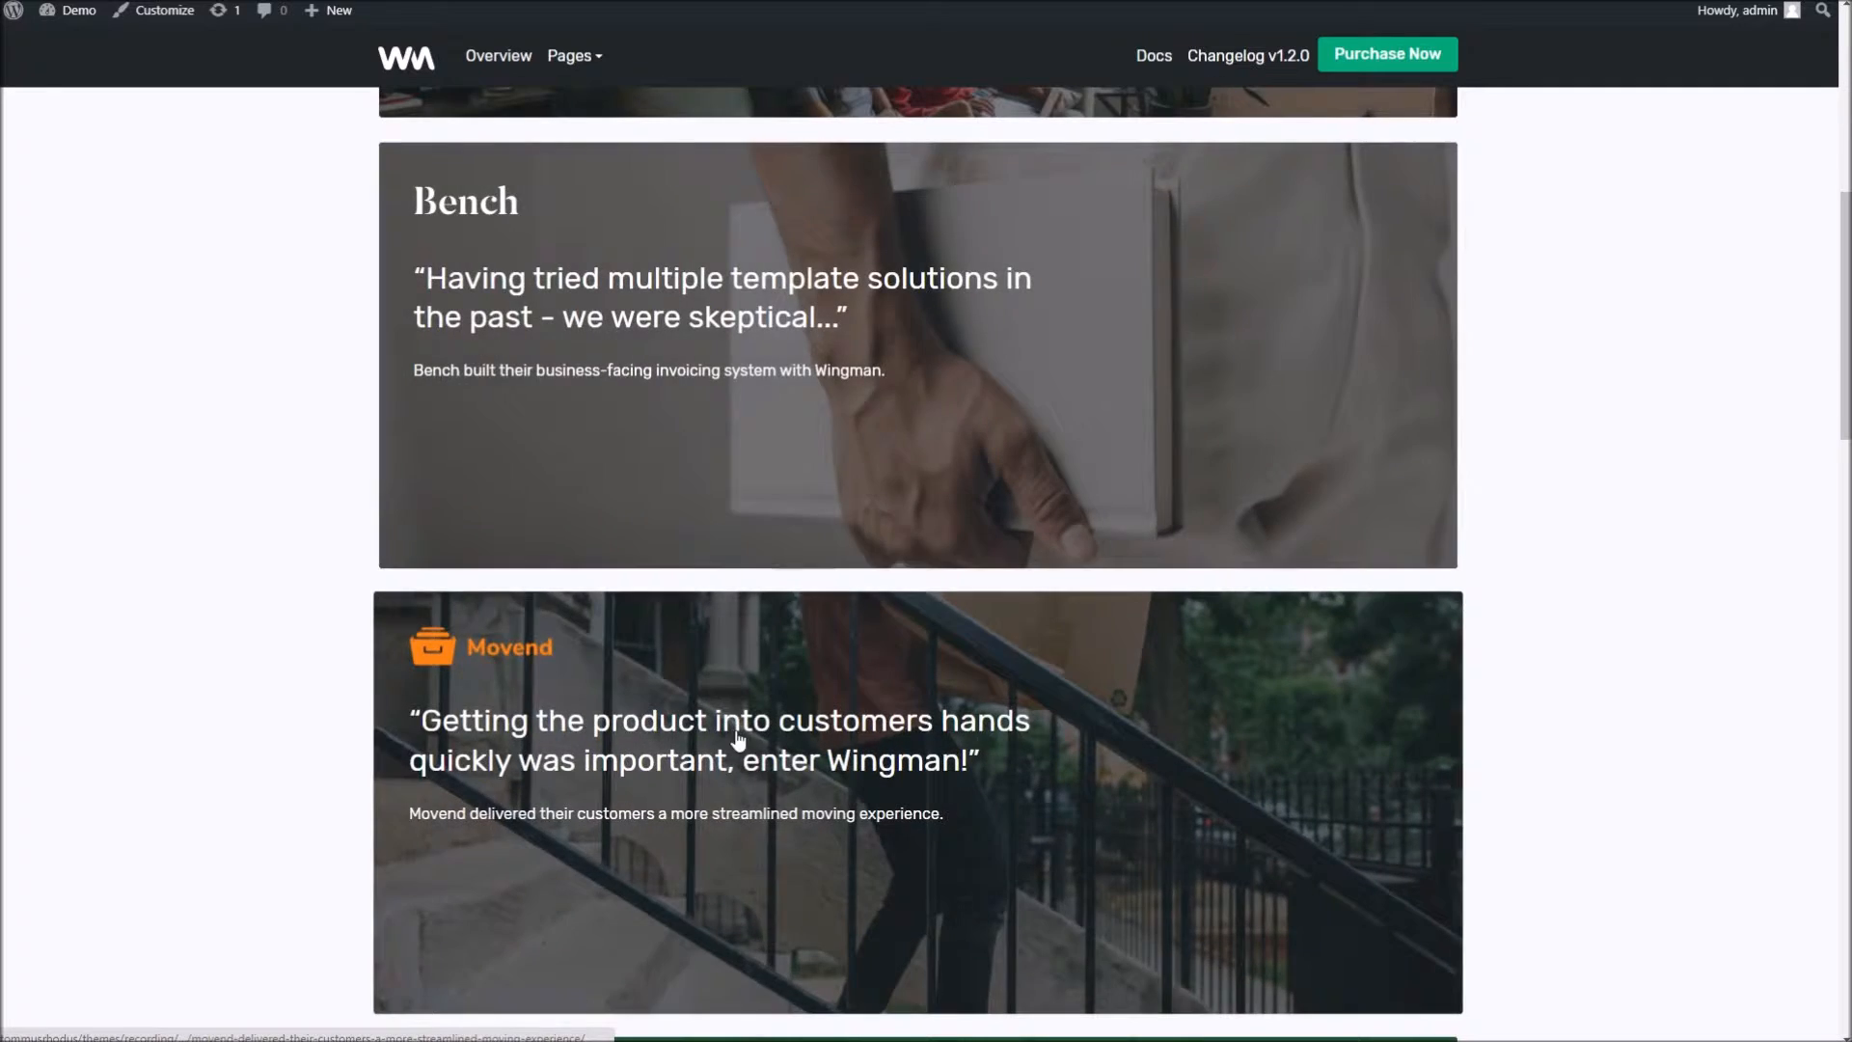
{"action": "scroll", "scroll_direction": "up", "scroll_amount": 3}
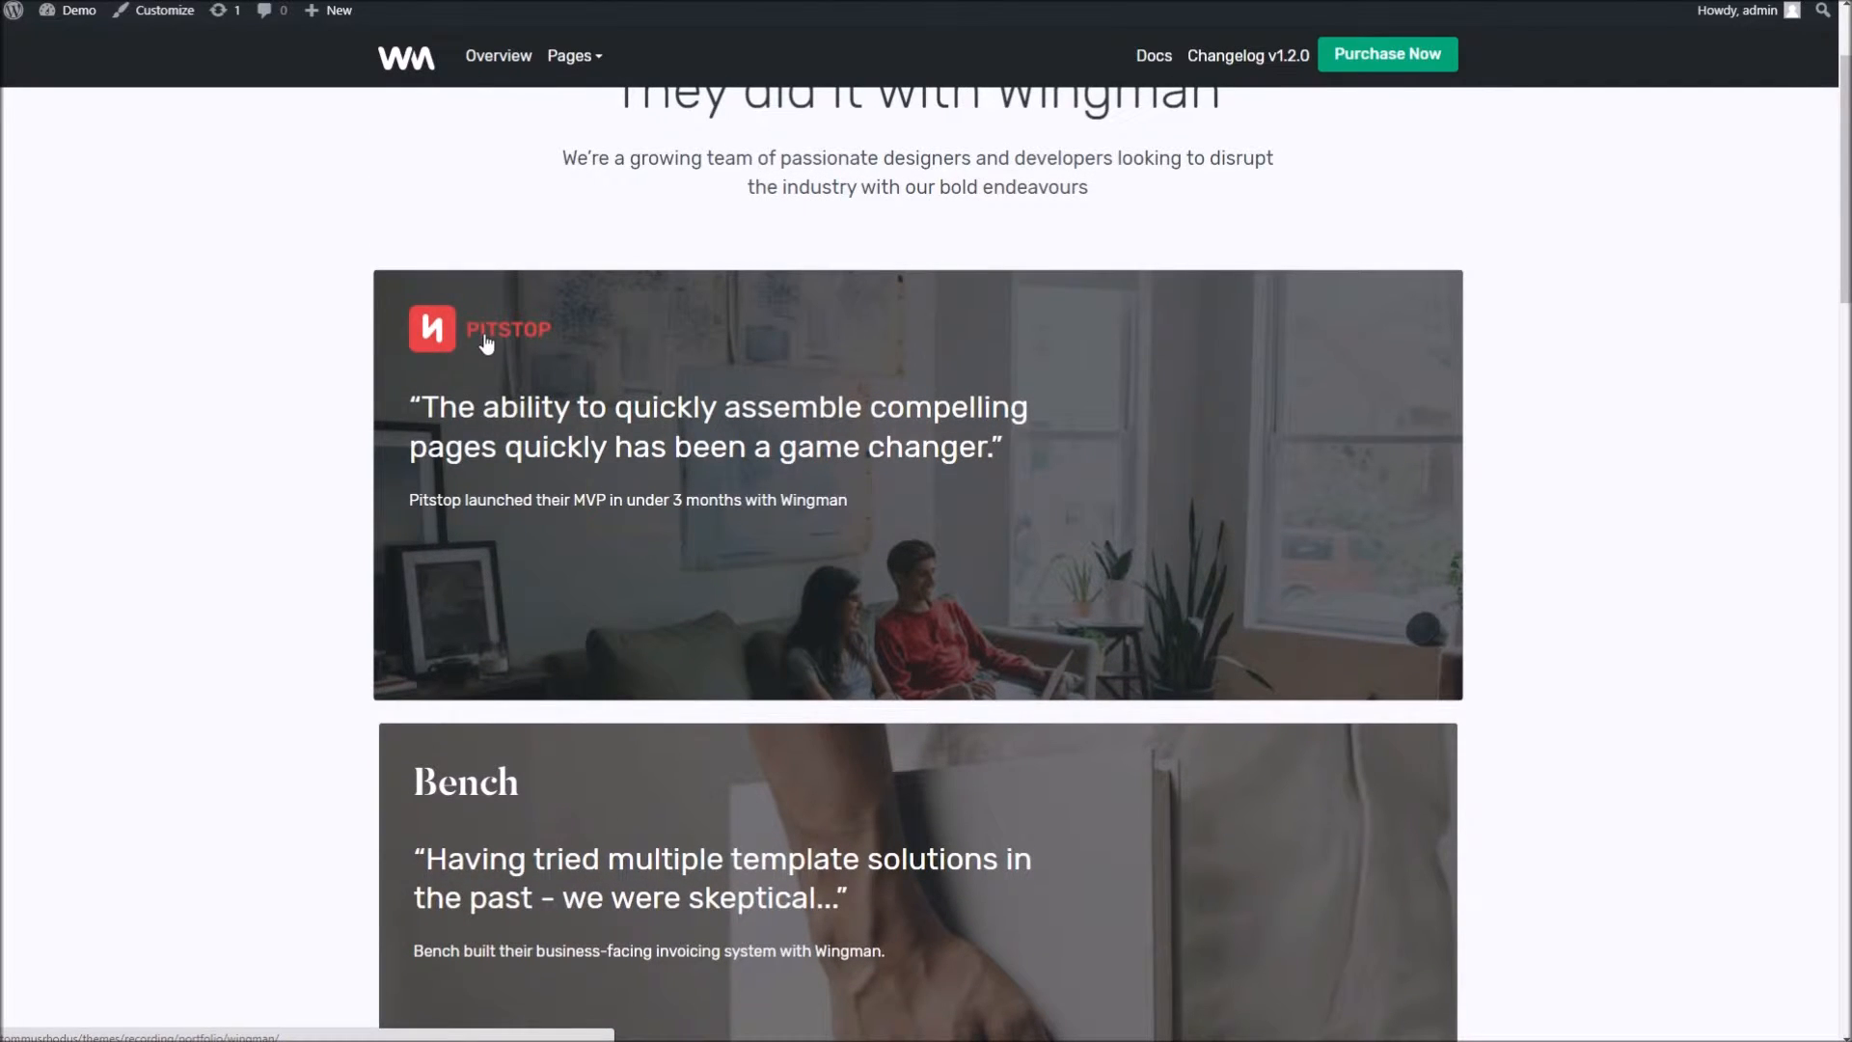
{"action": "scroll", "scroll_direction": "down", "scroll_amount": 3}
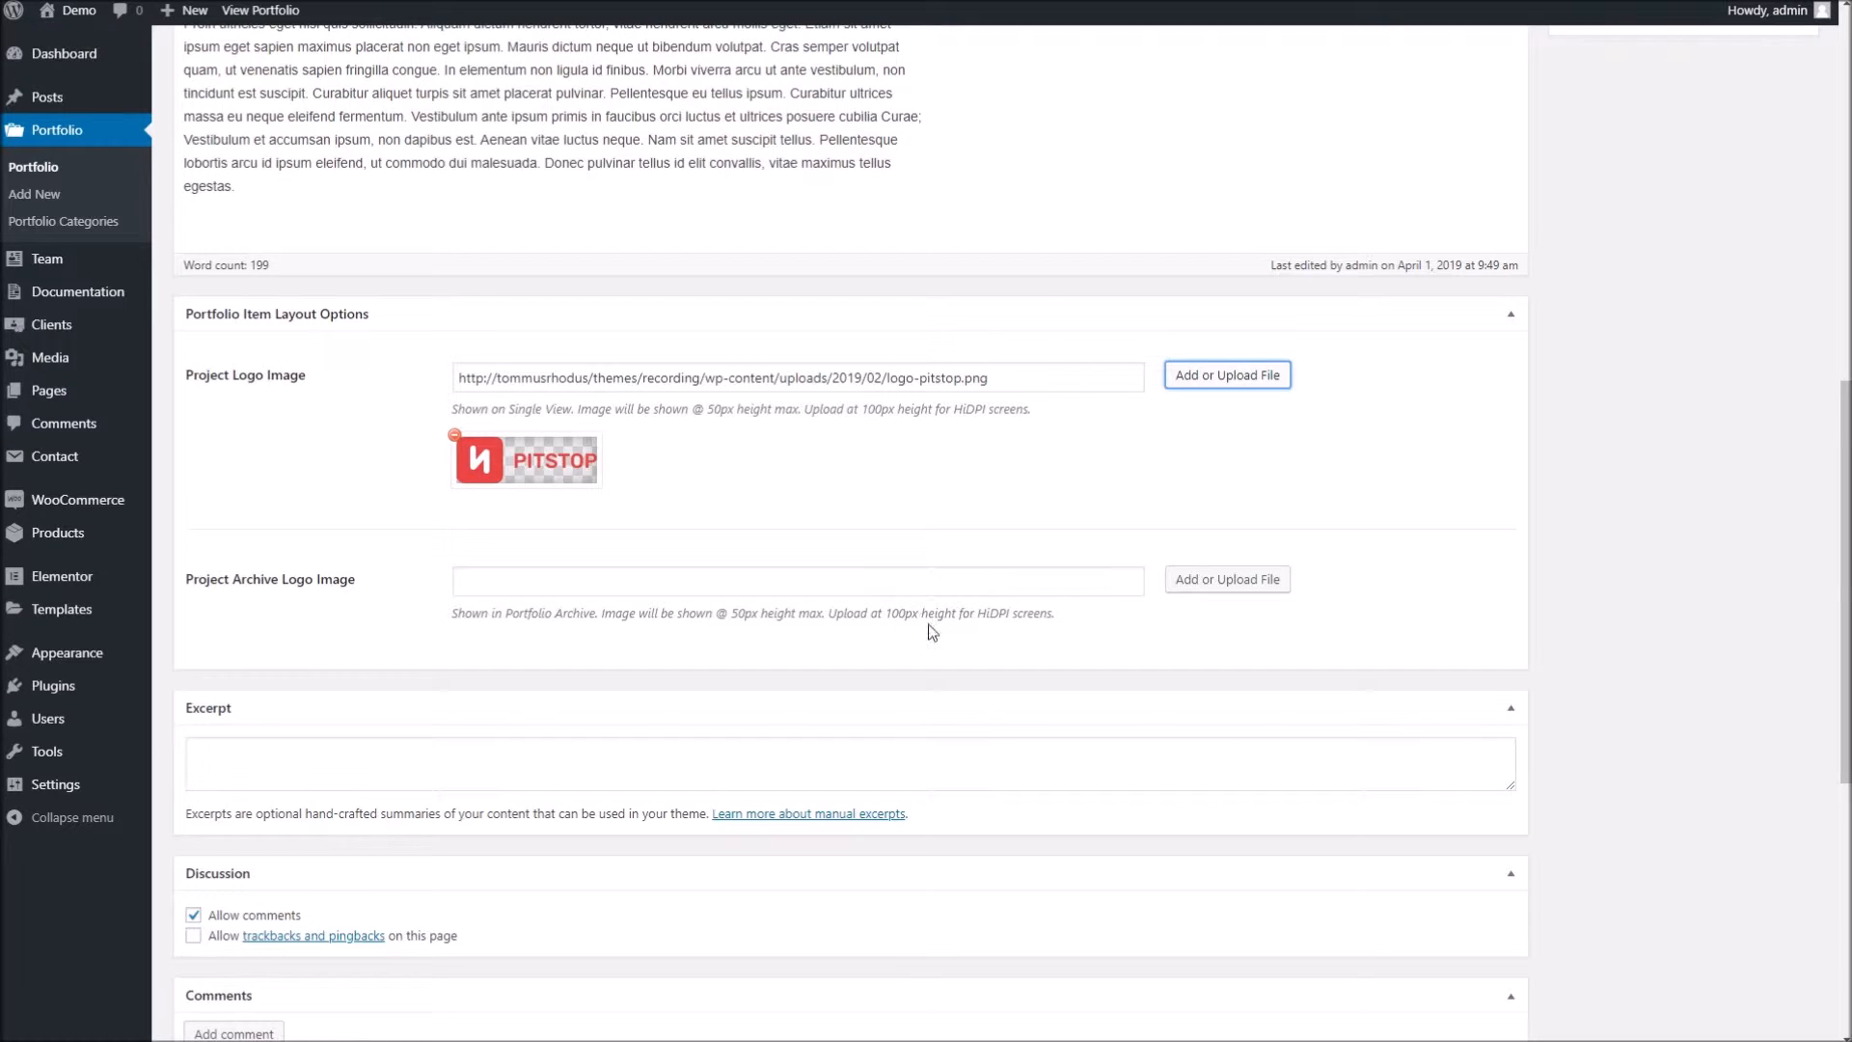
- Use the logo-white WM file as the Project Archive Logo Image, update the item and view it live
{"action": "left_click", "coordinate": [1227, 578]}
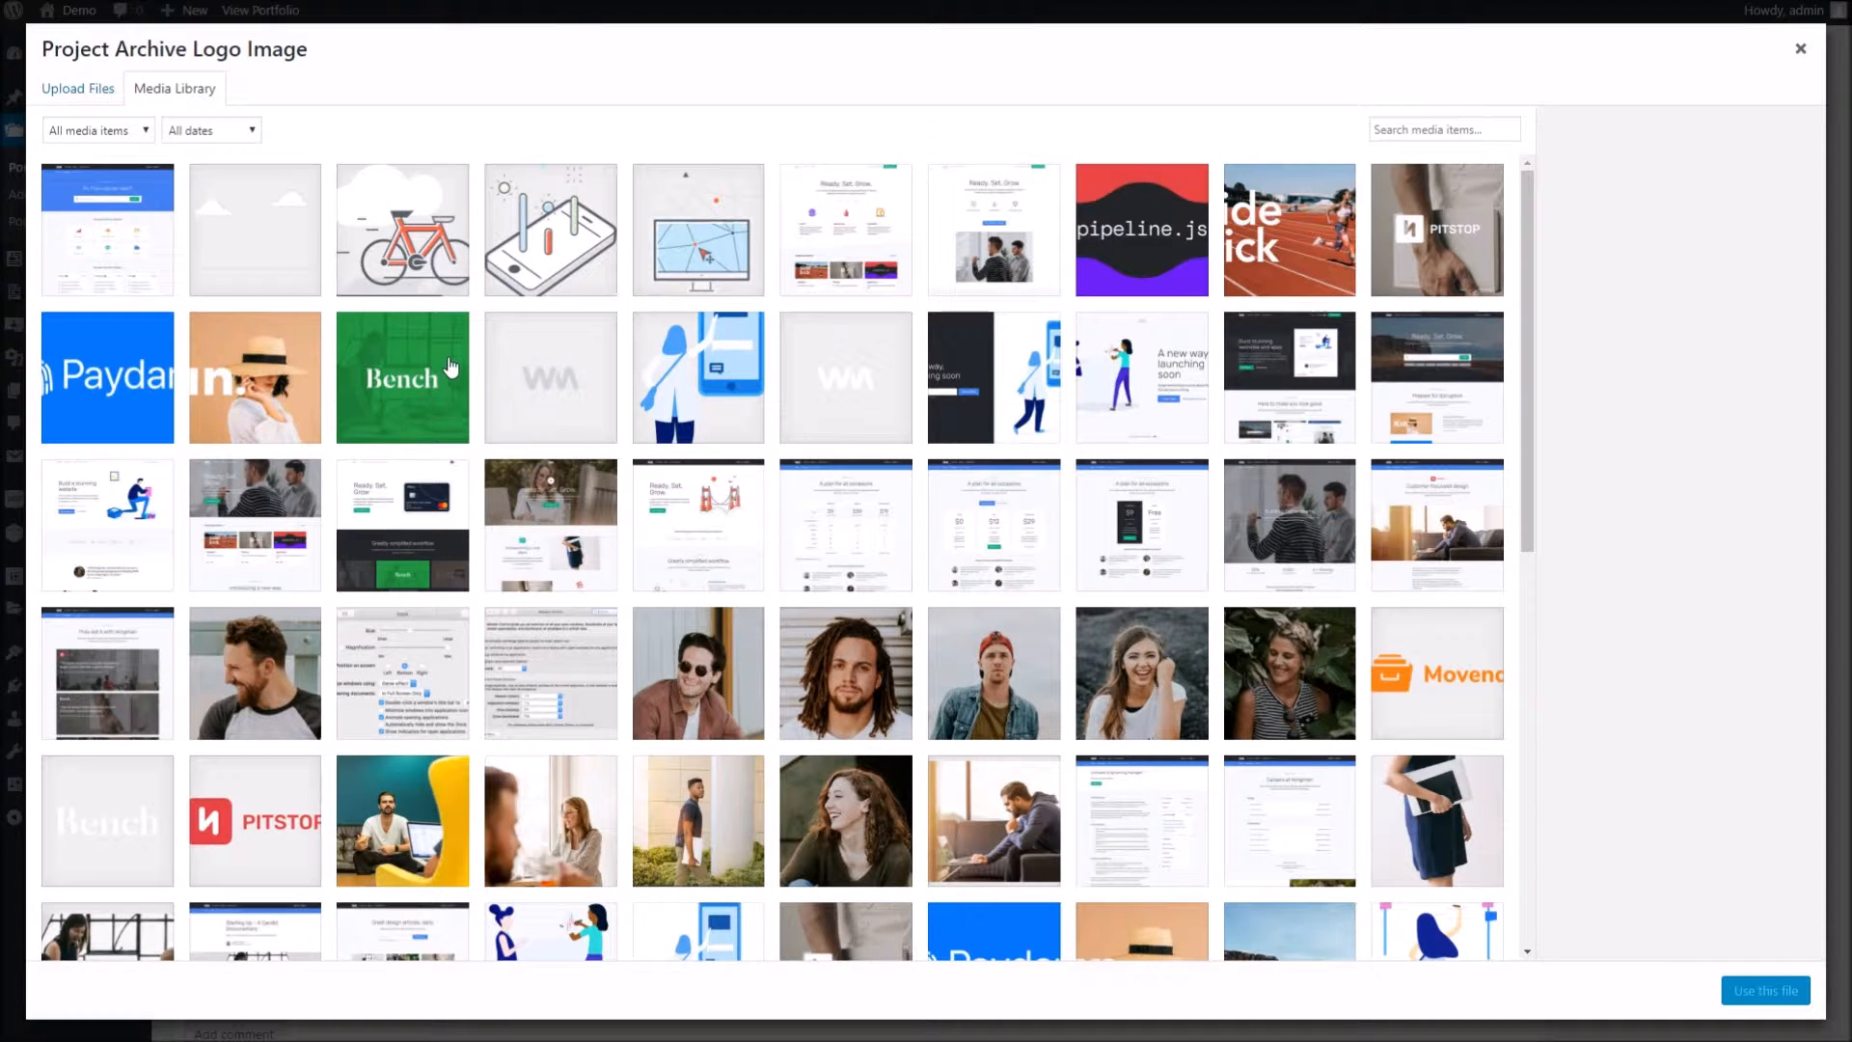
{"action": "left_click", "coordinate": [845, 377]}
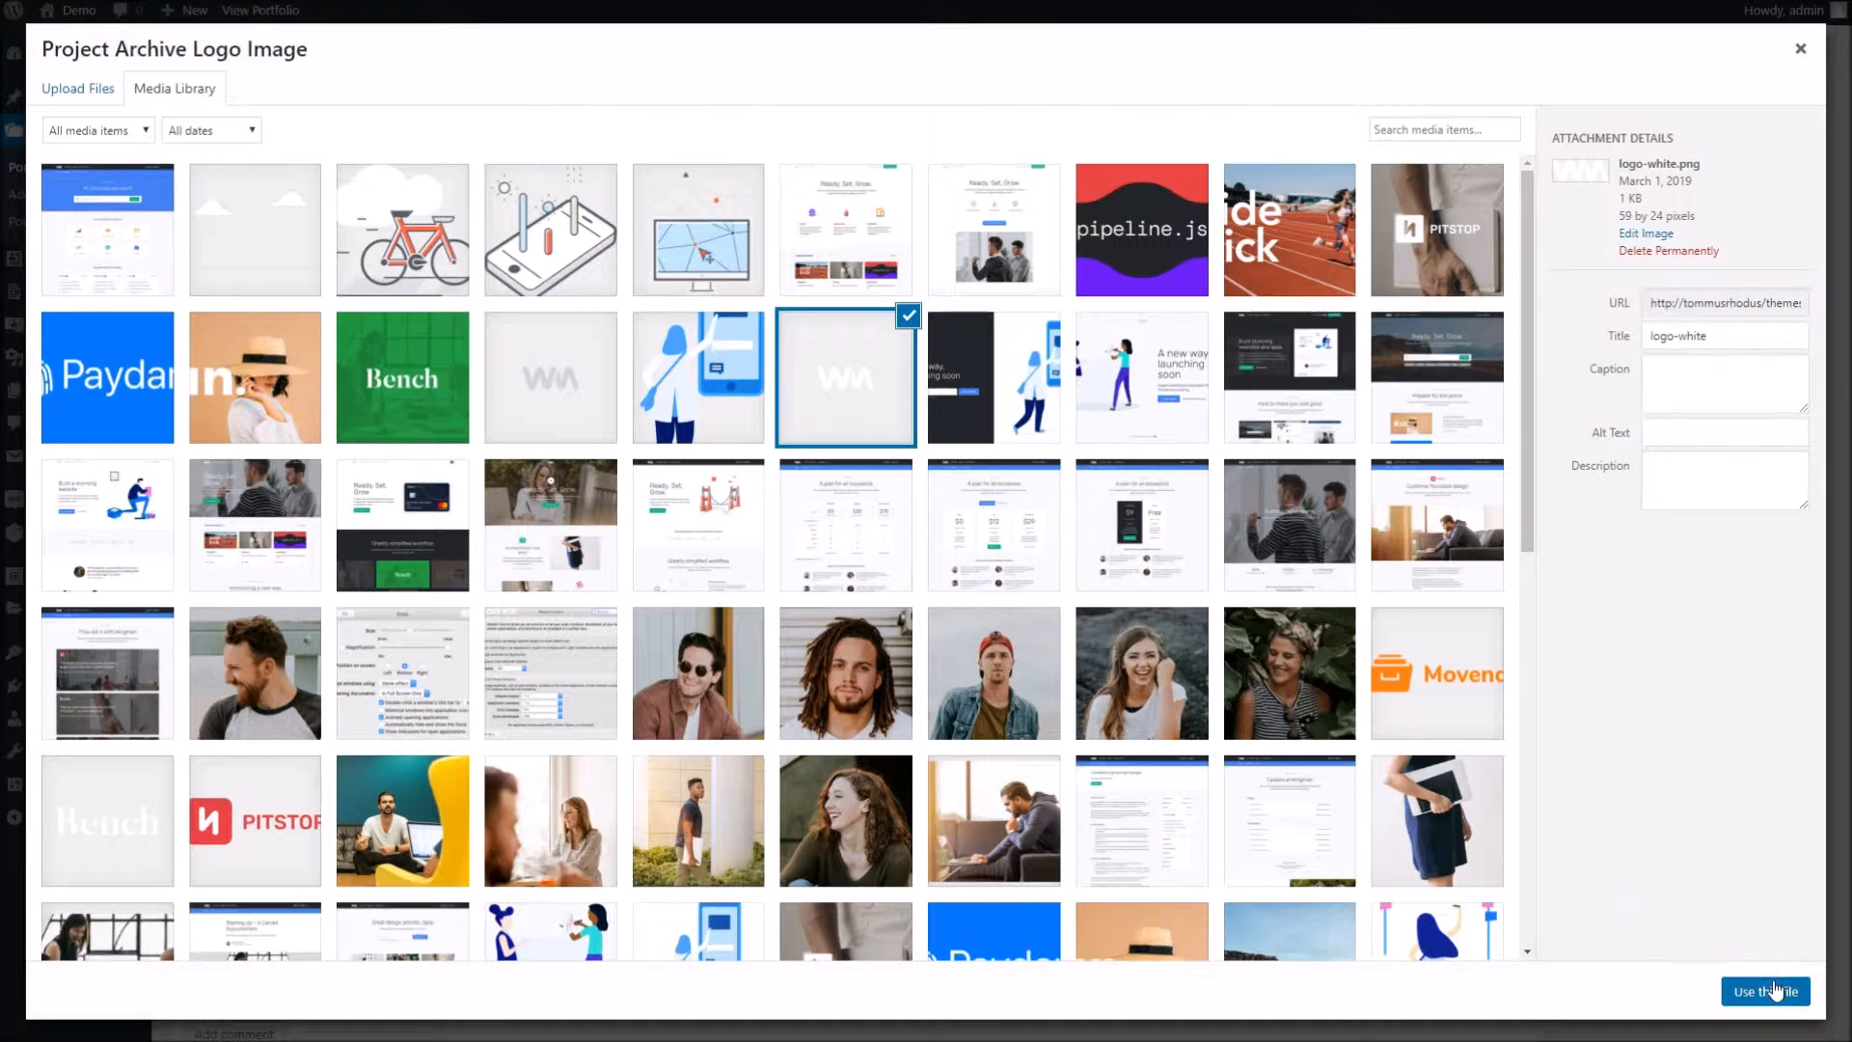
{"action": "left_click", "coordinate": [1765, 991]}
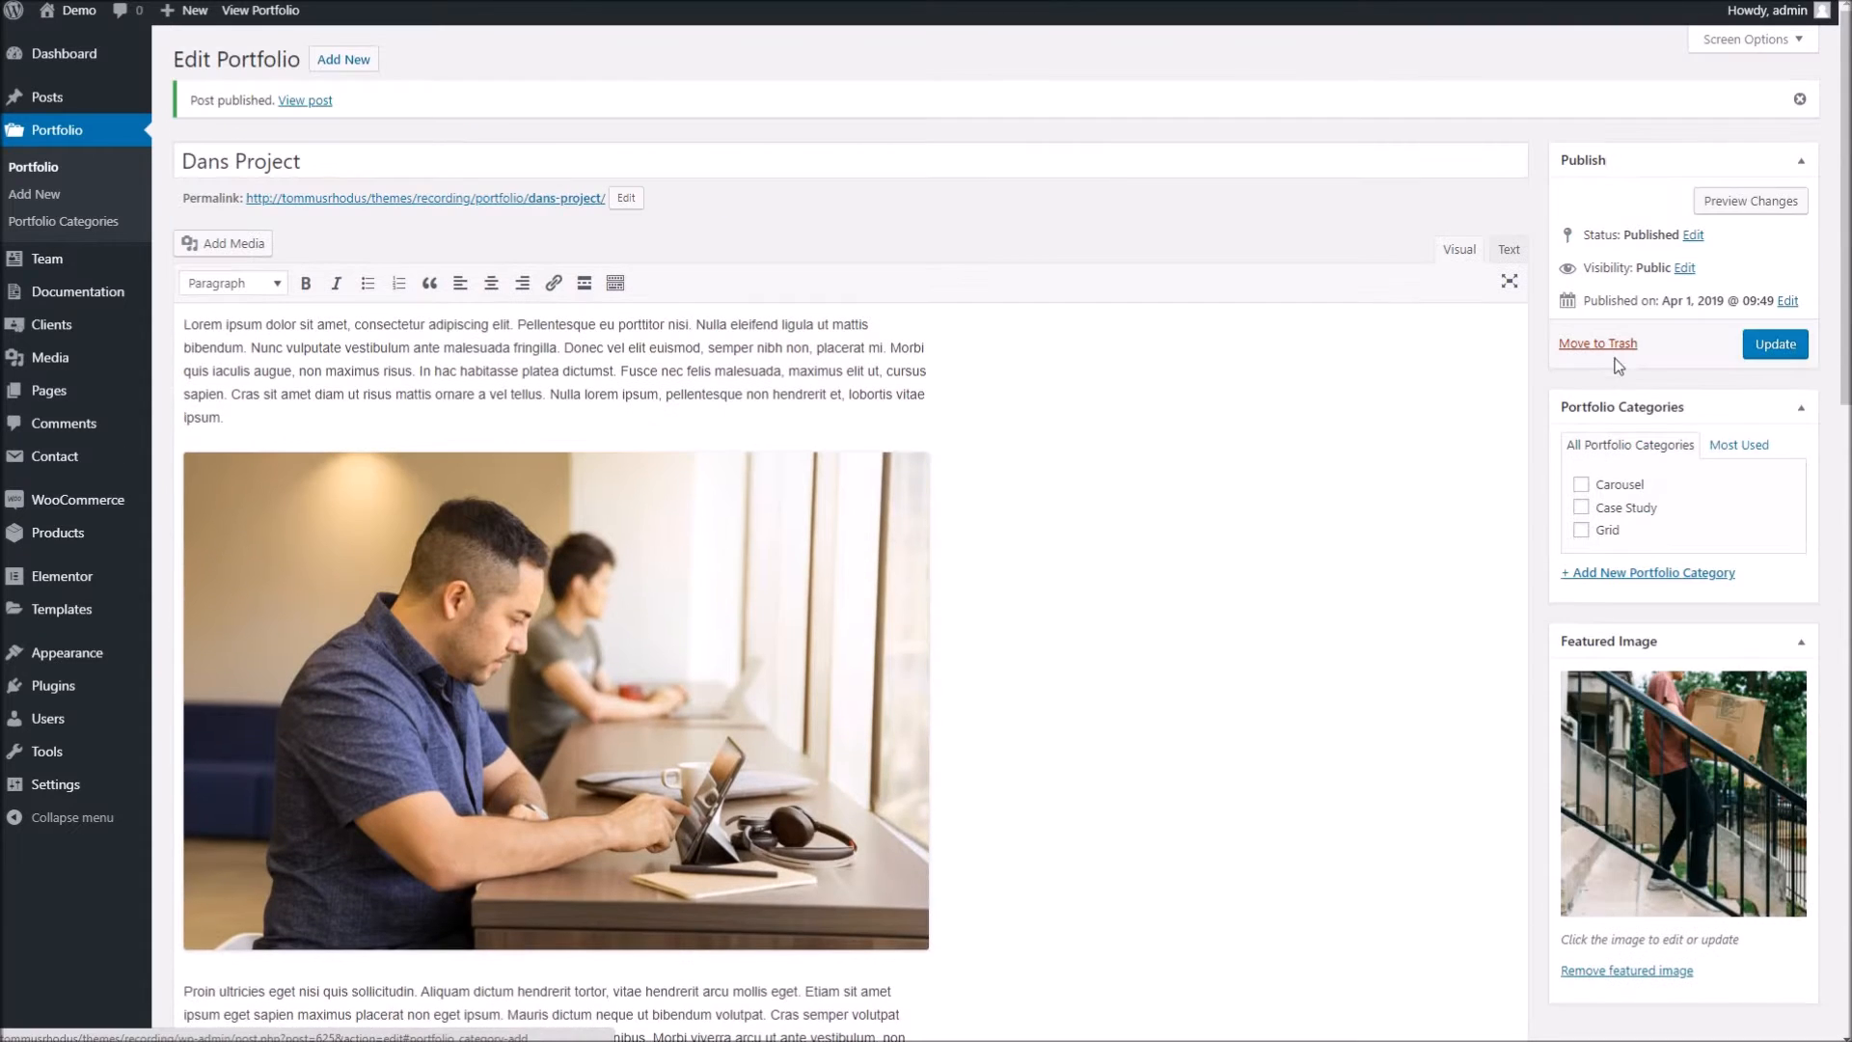
{"action": "left_click", "coordinate": [1774, 343]}
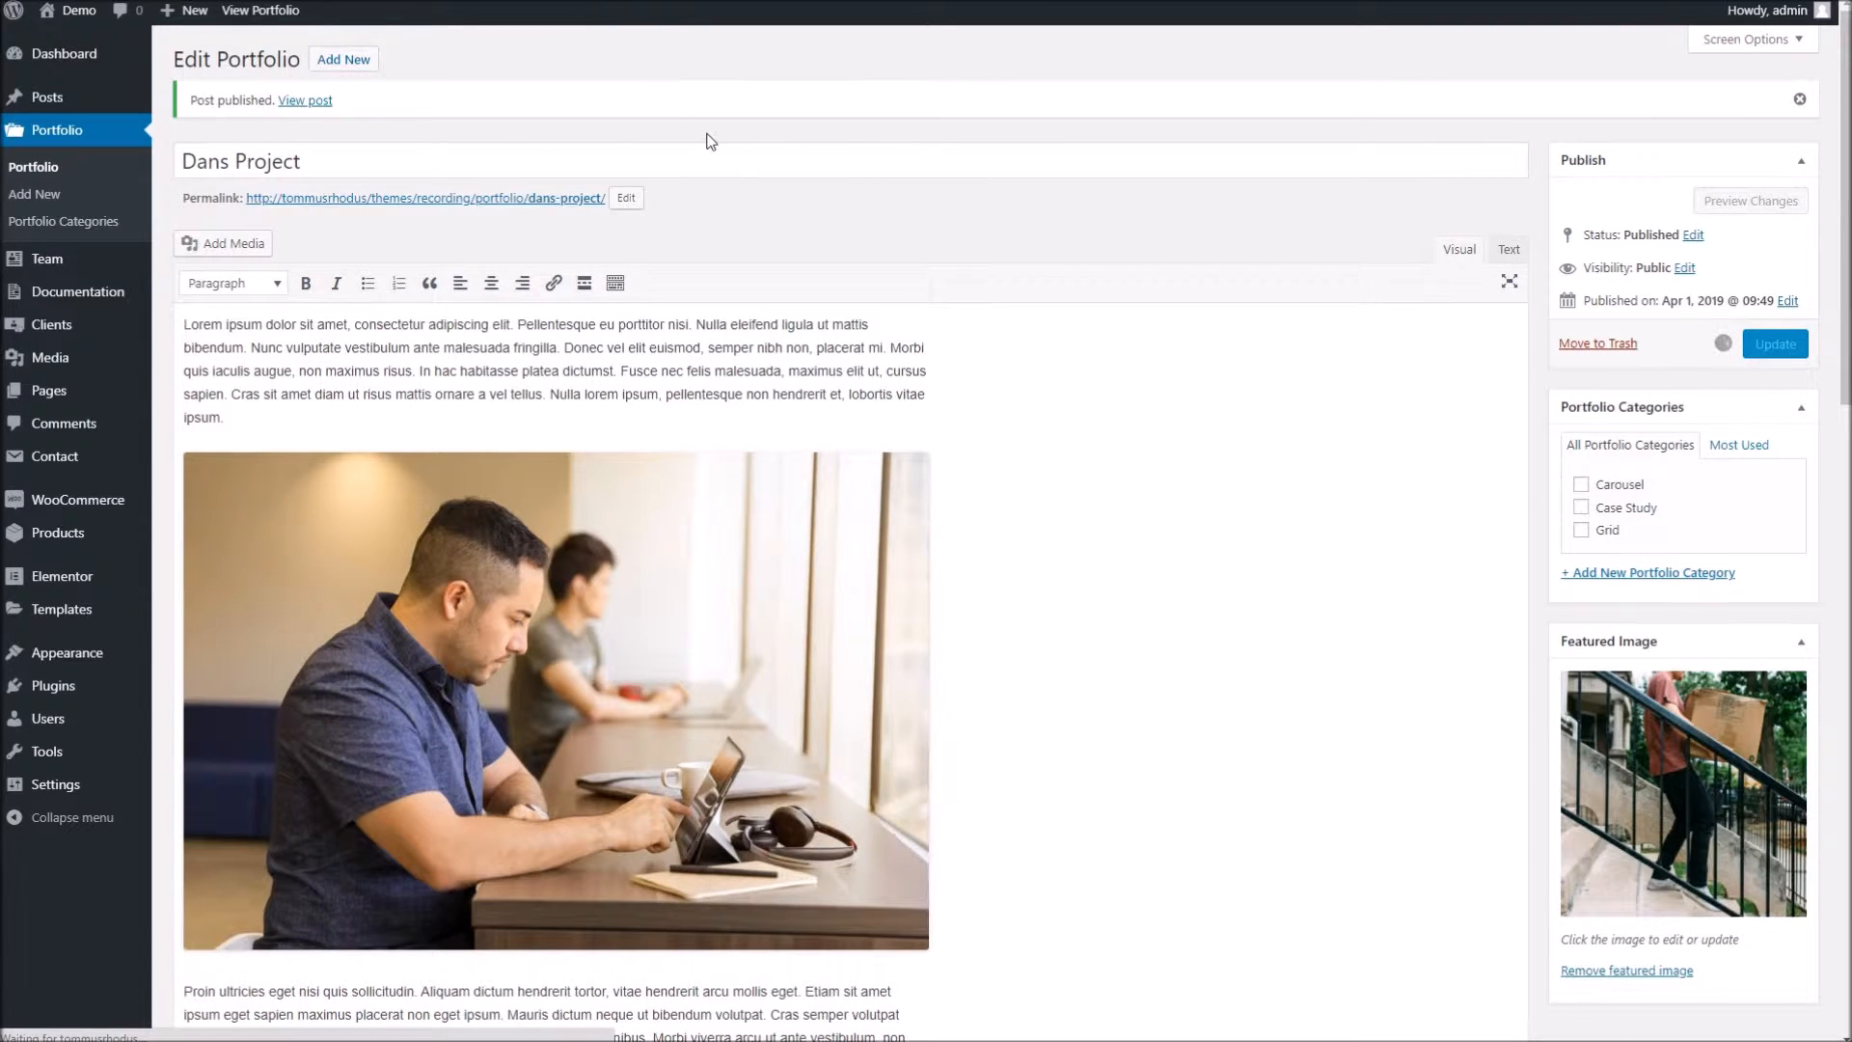
{"action": "left_click", "coordinate": [1774, 344]}
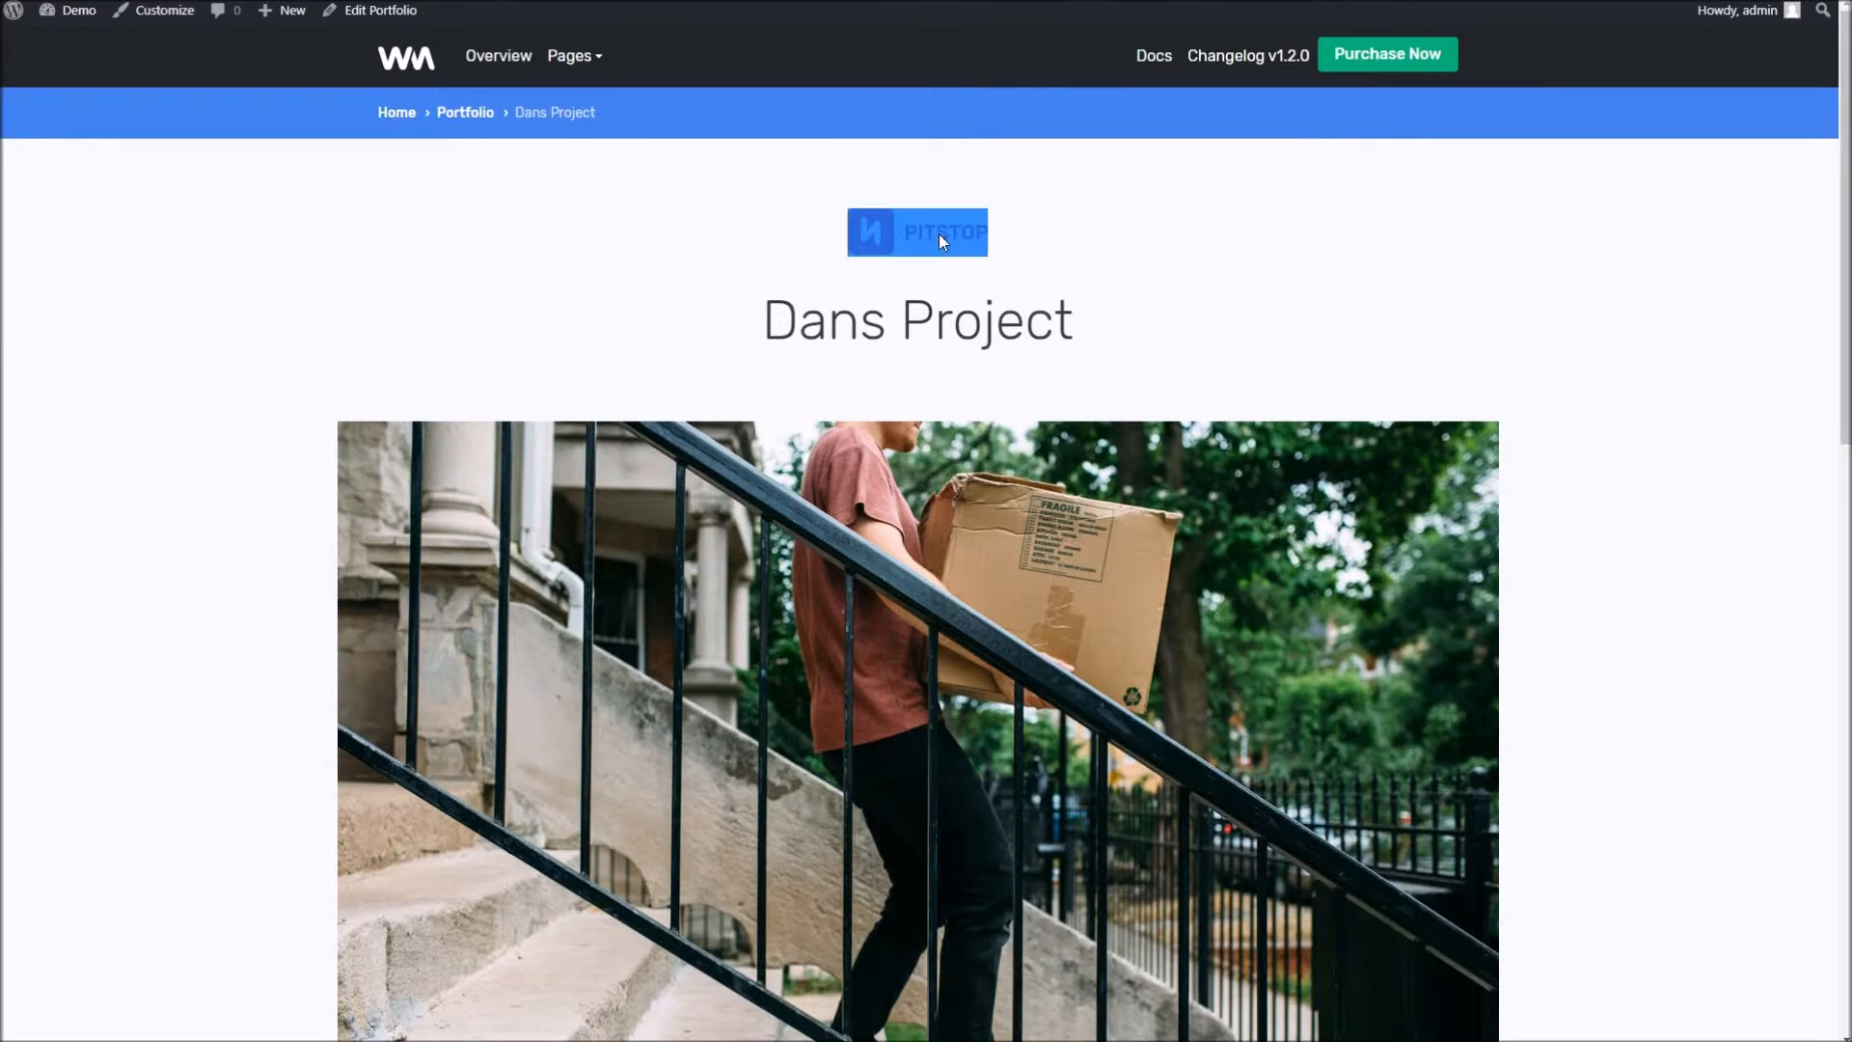
- Check Dans Project's white WM logo story card on the live portfolio archive
{"action": "left_click", "coordinate": [379, 10]}
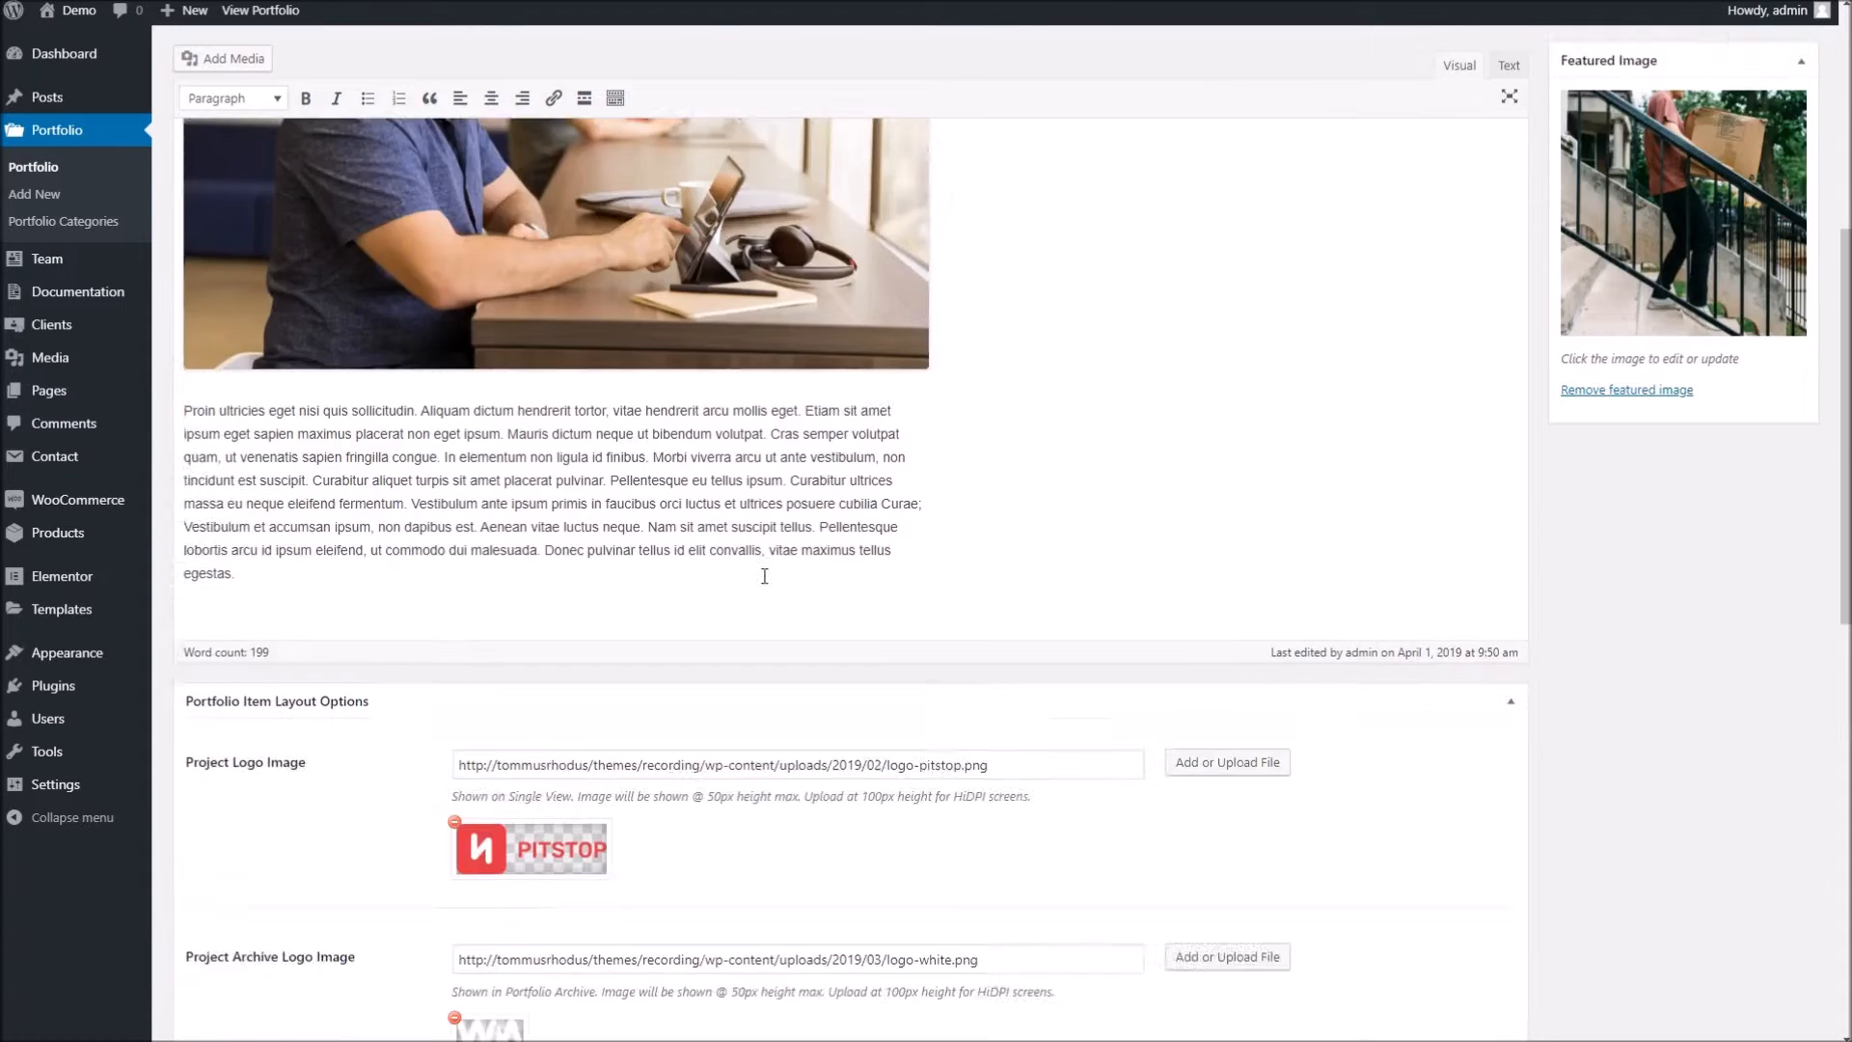
{"action": "left_click", "coordinate": [260, 9]}
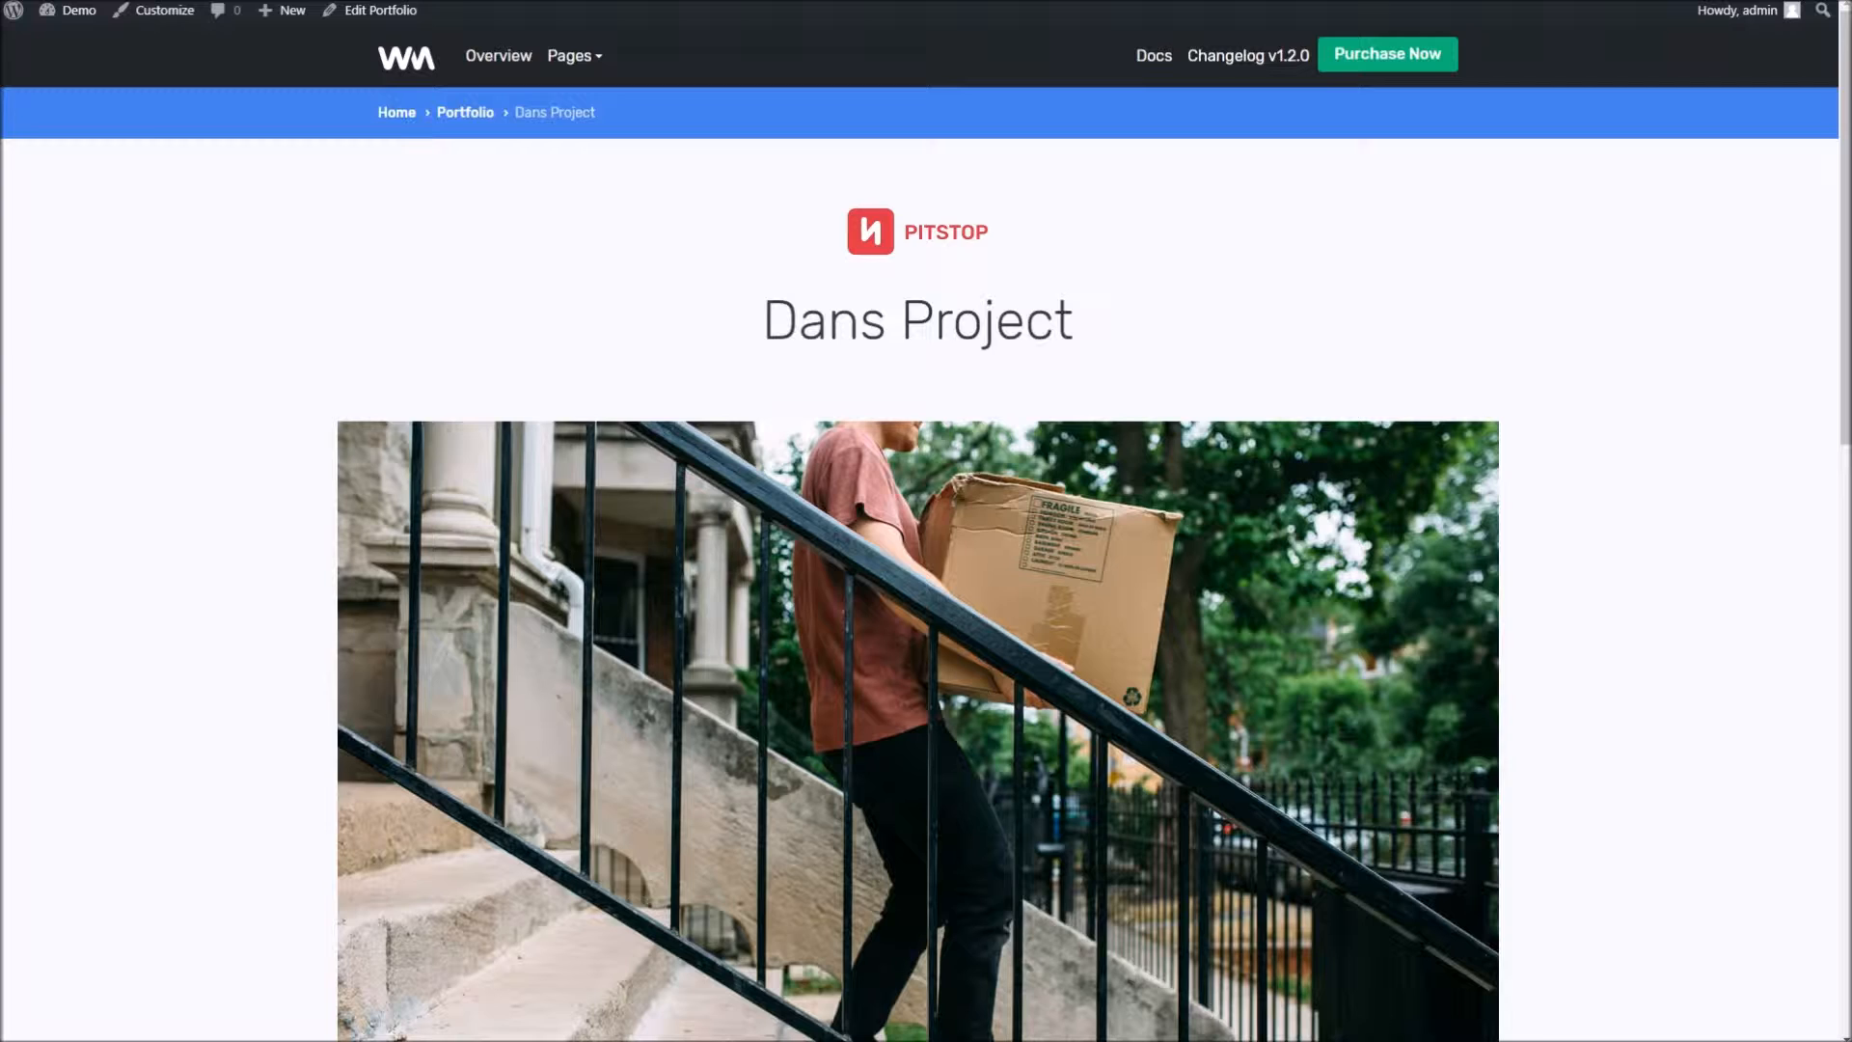
{"action": "left_click", "coordinate": [465, 112]}
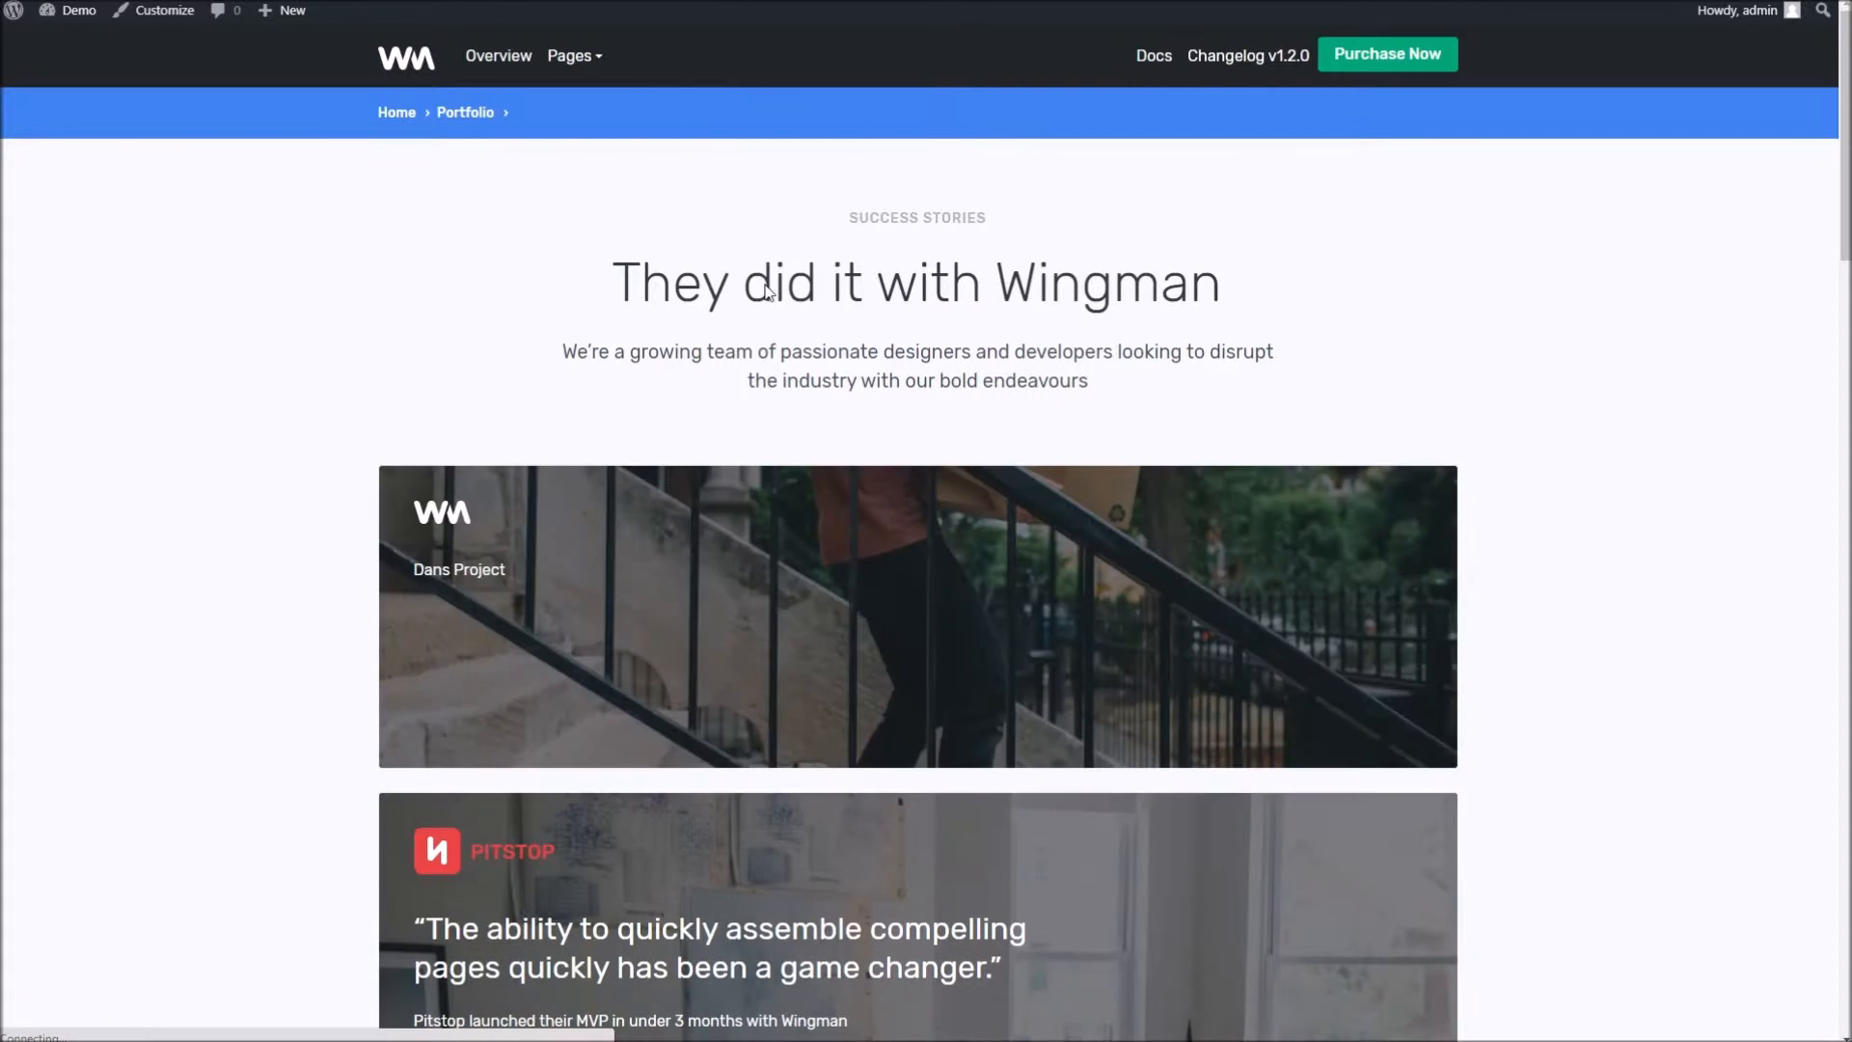
{"action": "scroll", "scroll_direction": "down", "scroll_amount": 3}
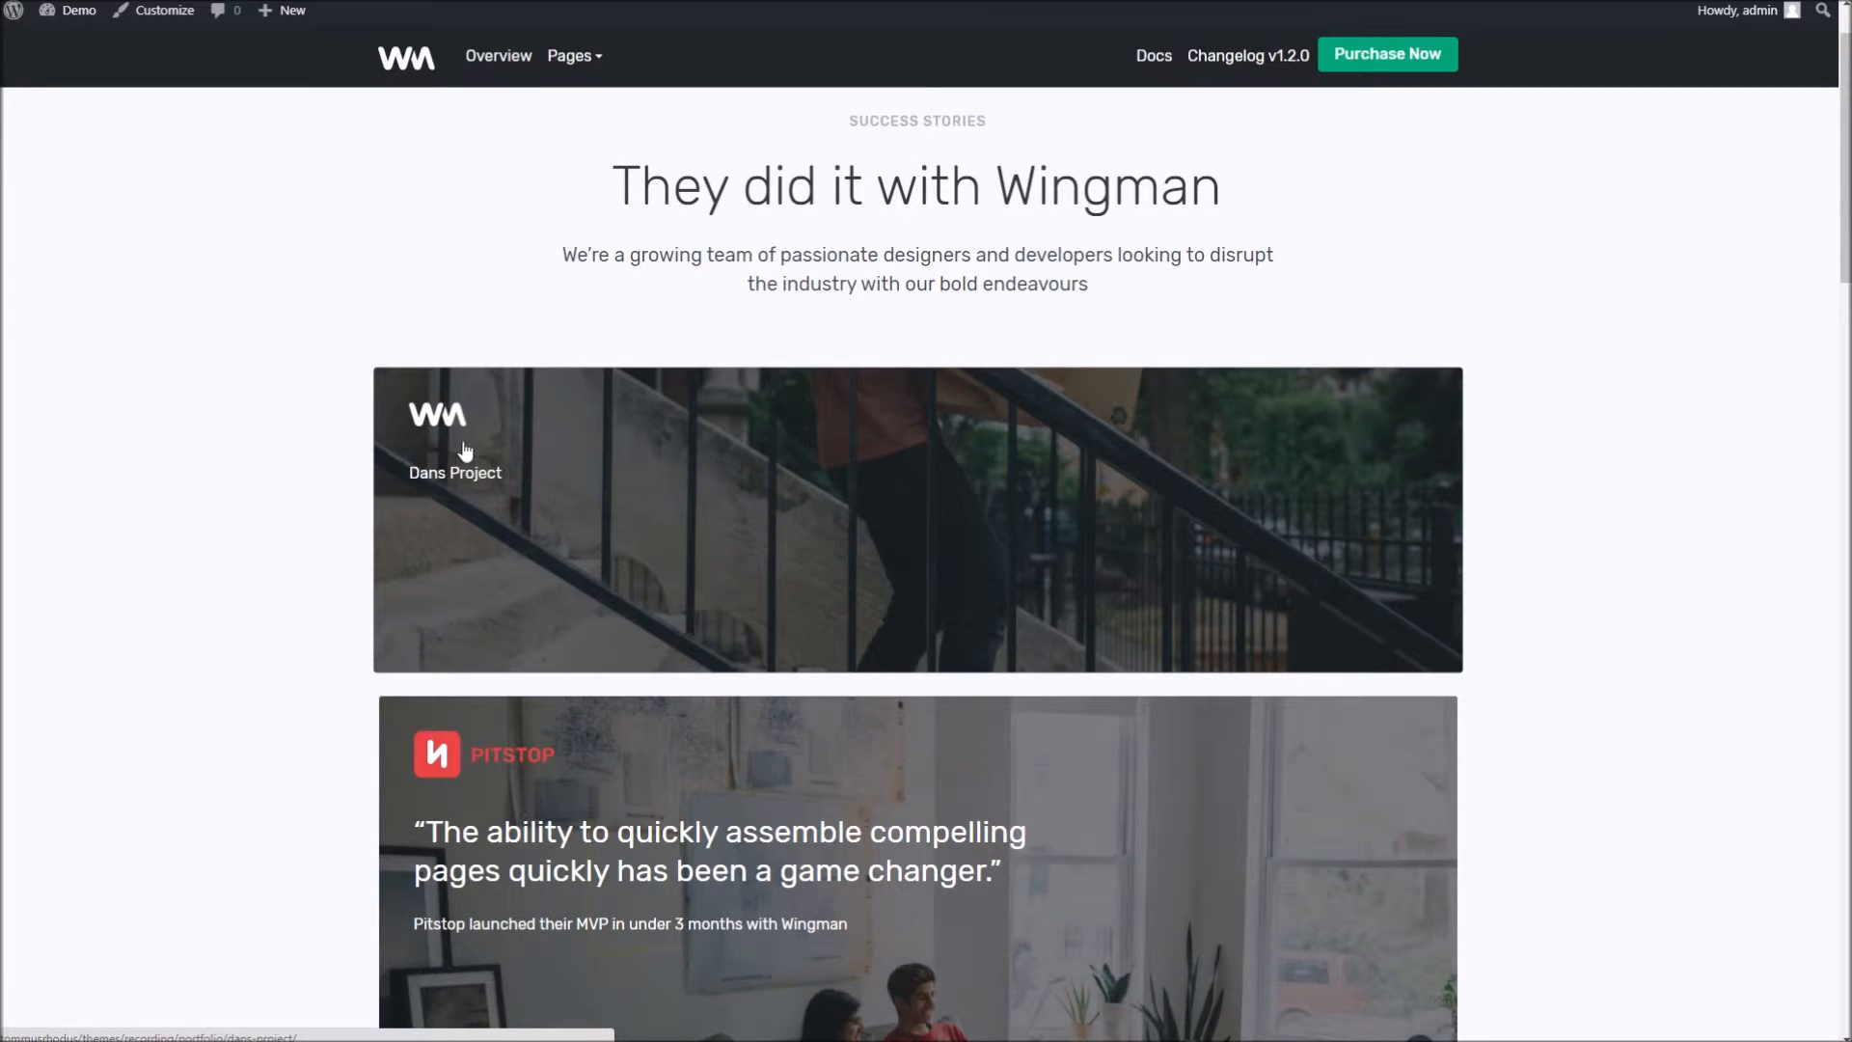
{"action": "mouse_move", "coordinate": [467, 434]}
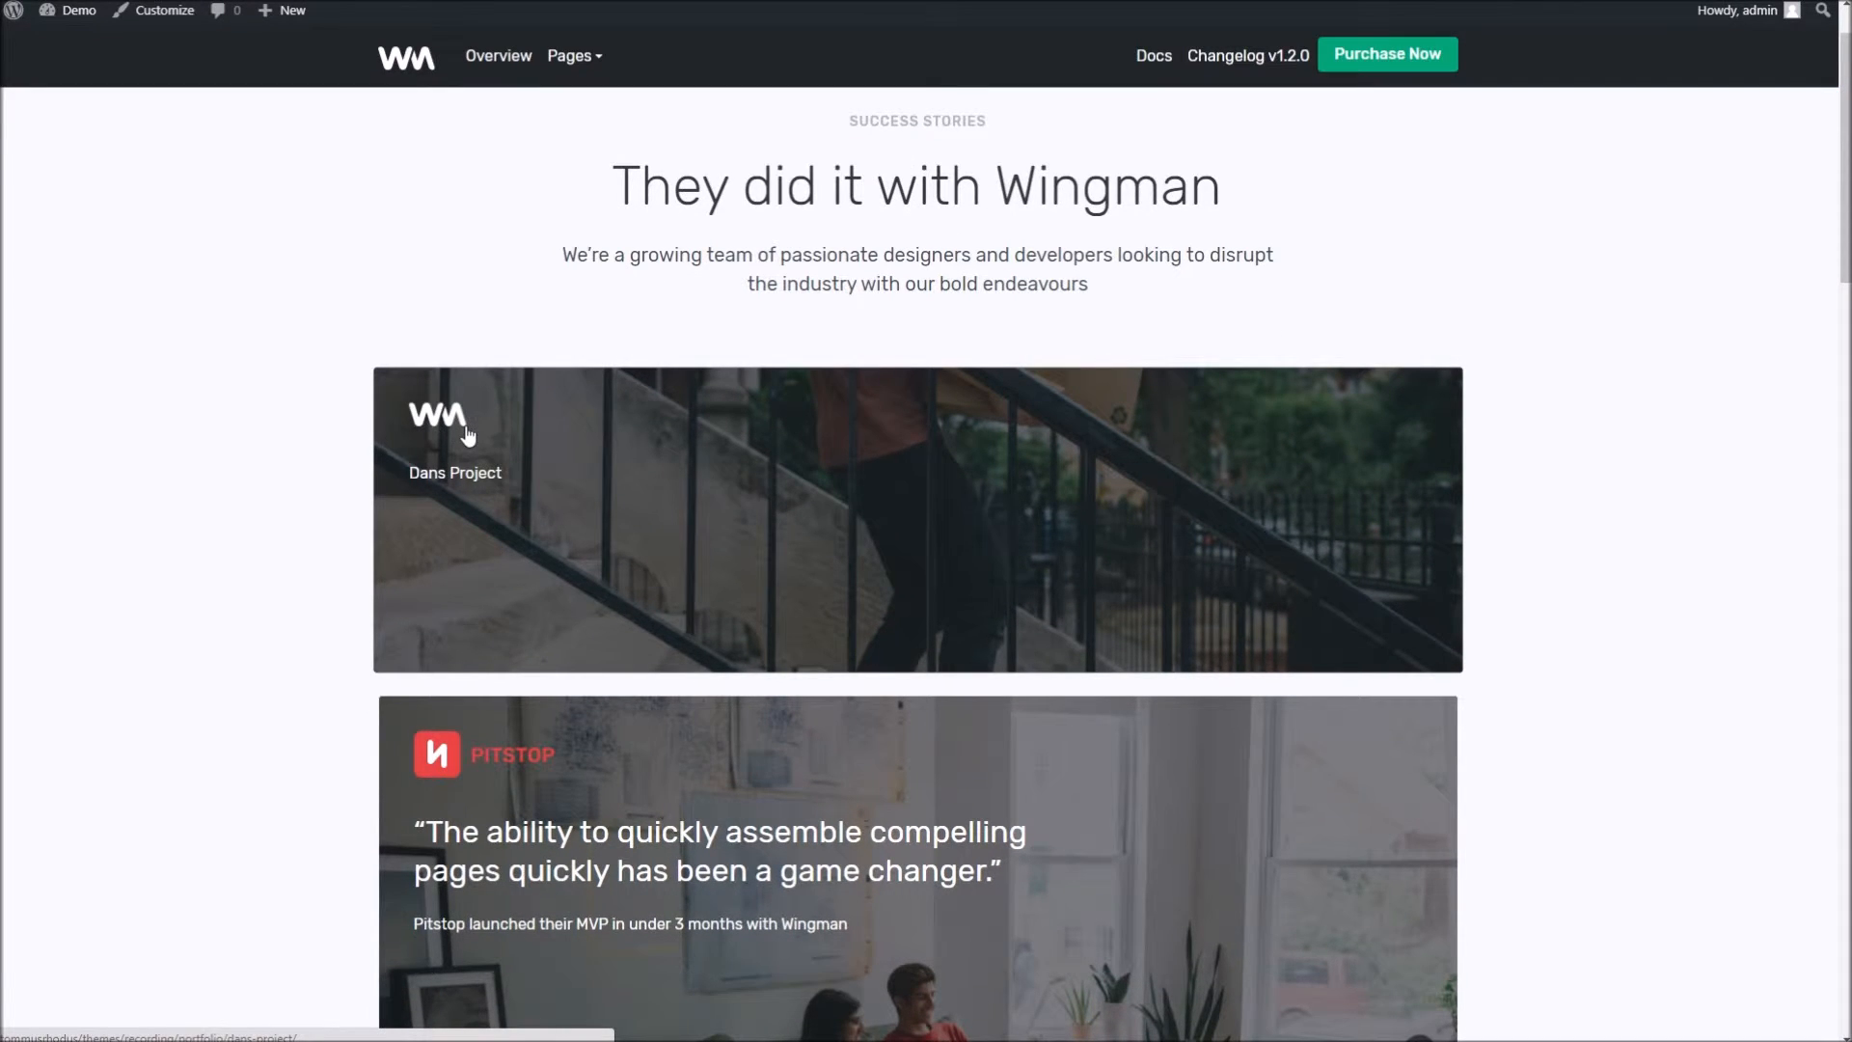
{"action": "scroll", "scroll_direction": "down", "scroll_amount": 3}
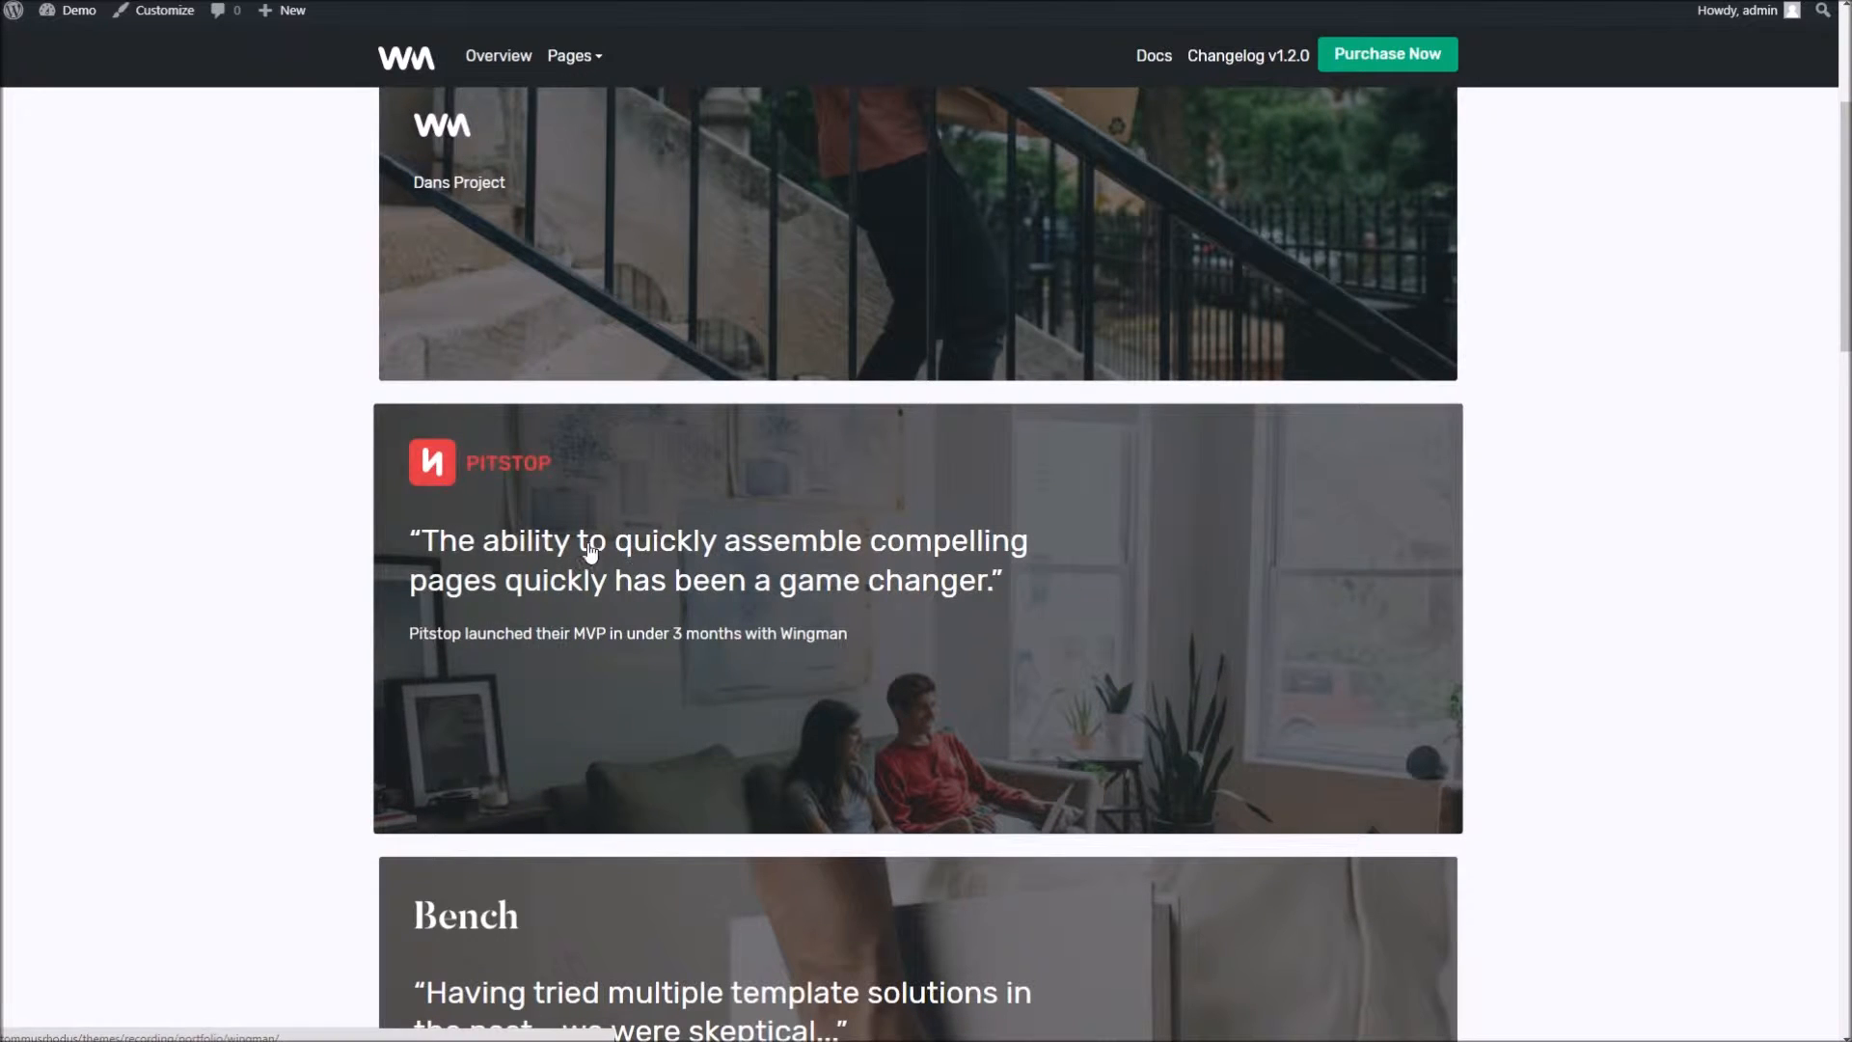
{"action": "mouse_move", "coordinate": [819, 558]}
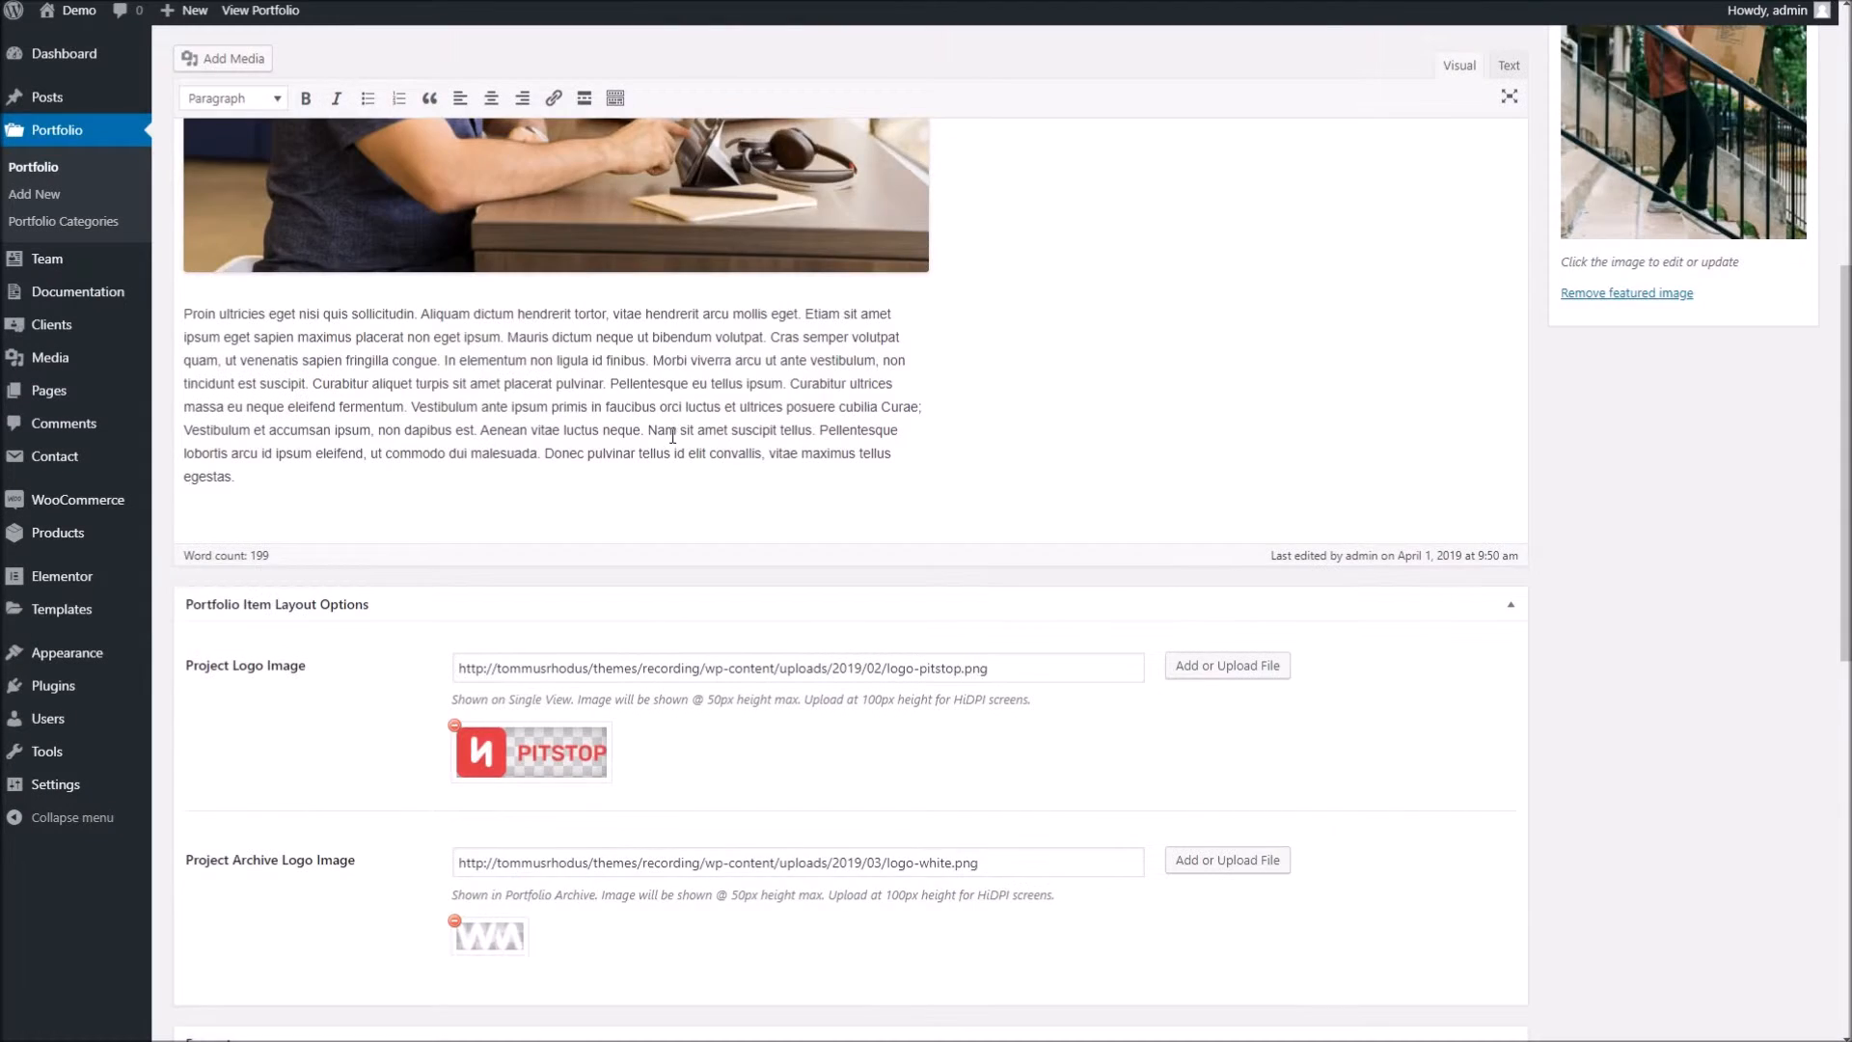
- Enter the excerpt 'Hello folks', update Dans Project and head to the live portfolio
{"action": "scroll", "scroll_direction": "down", "scroll_amount": 3}
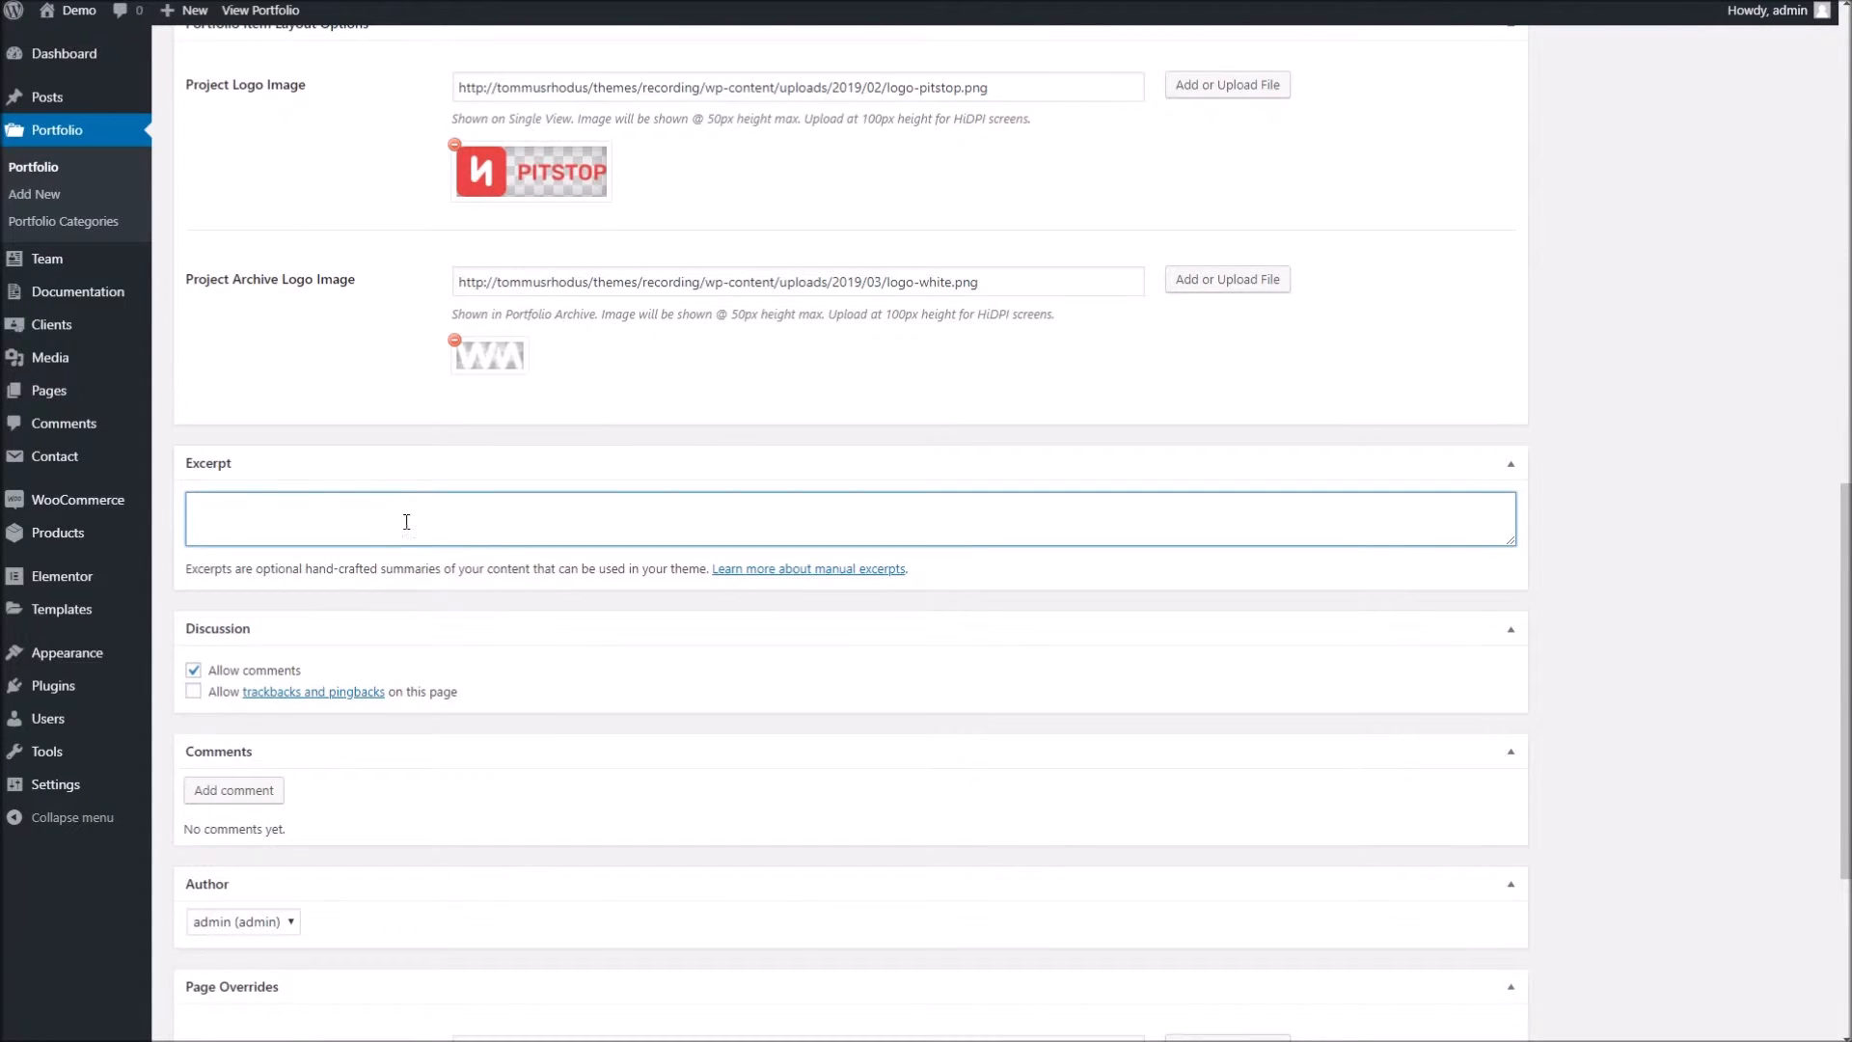
{"action": "scroll", "scroll_direction": "down", "scroll_amount": 3}
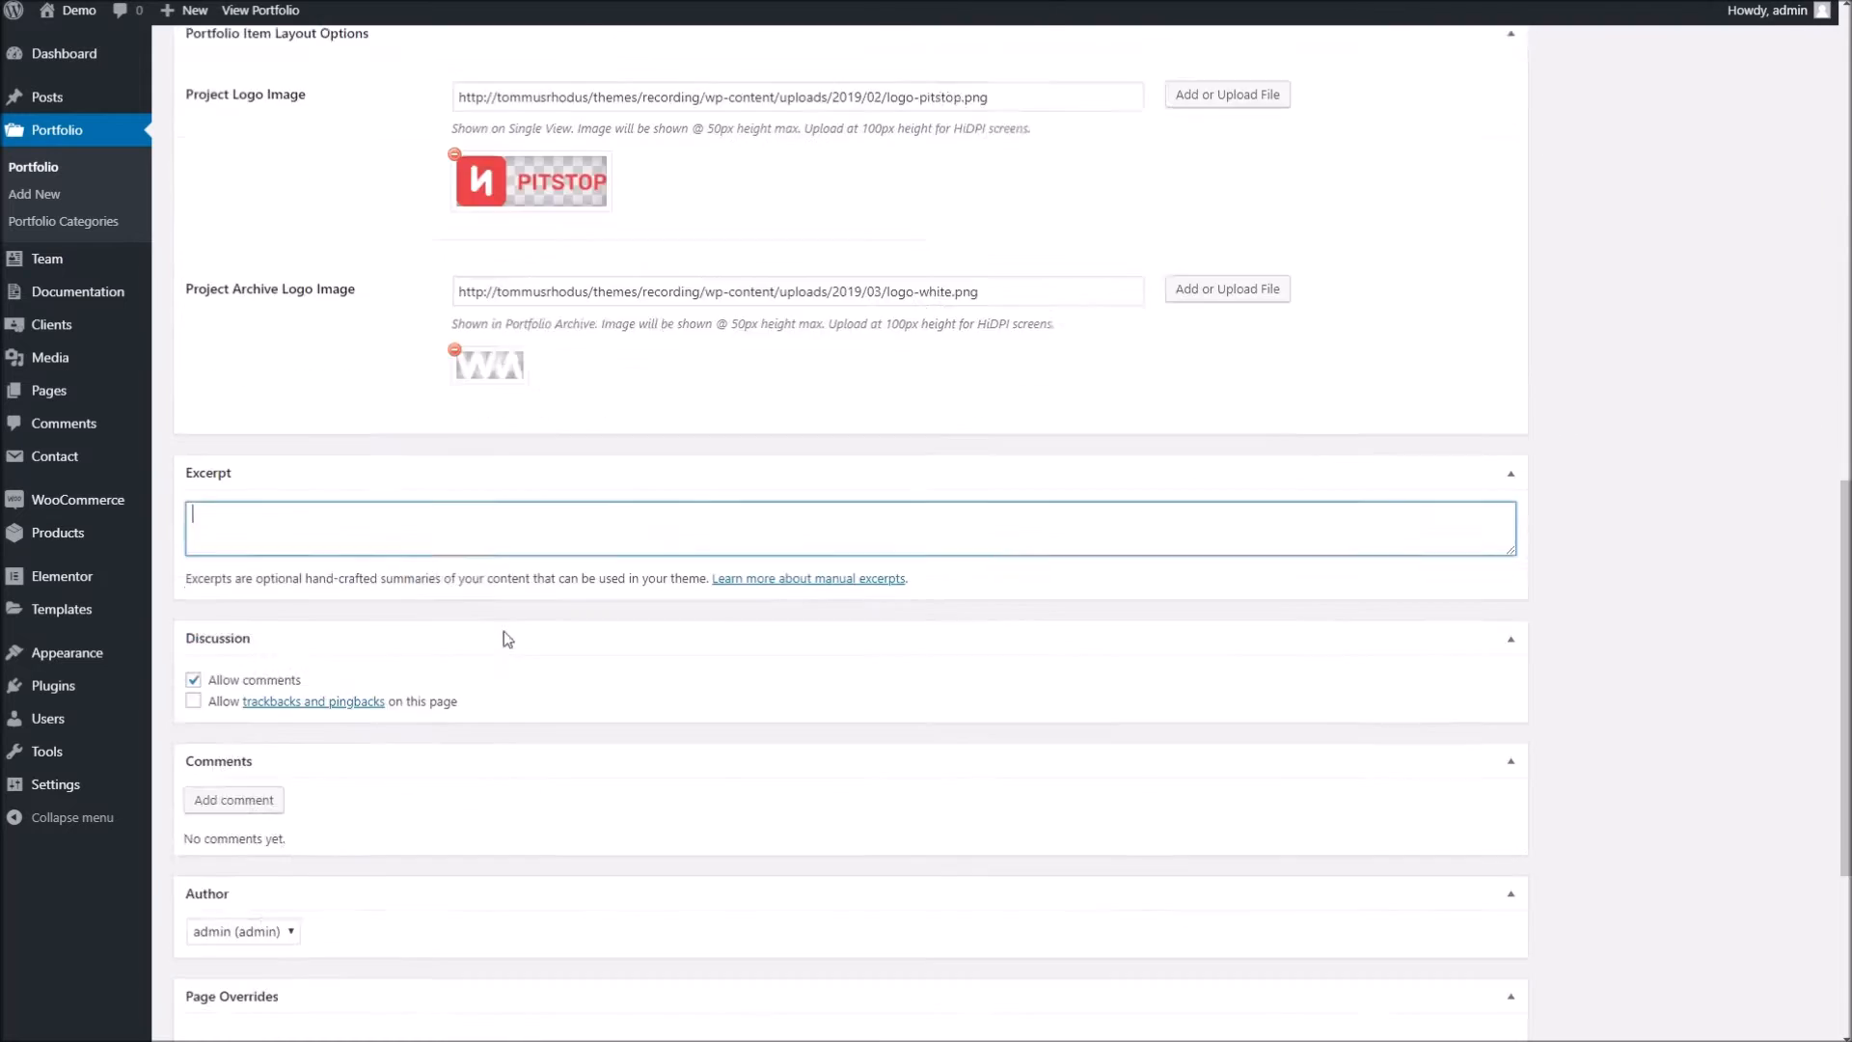
{"action": "type", "text": "Hello folks"}
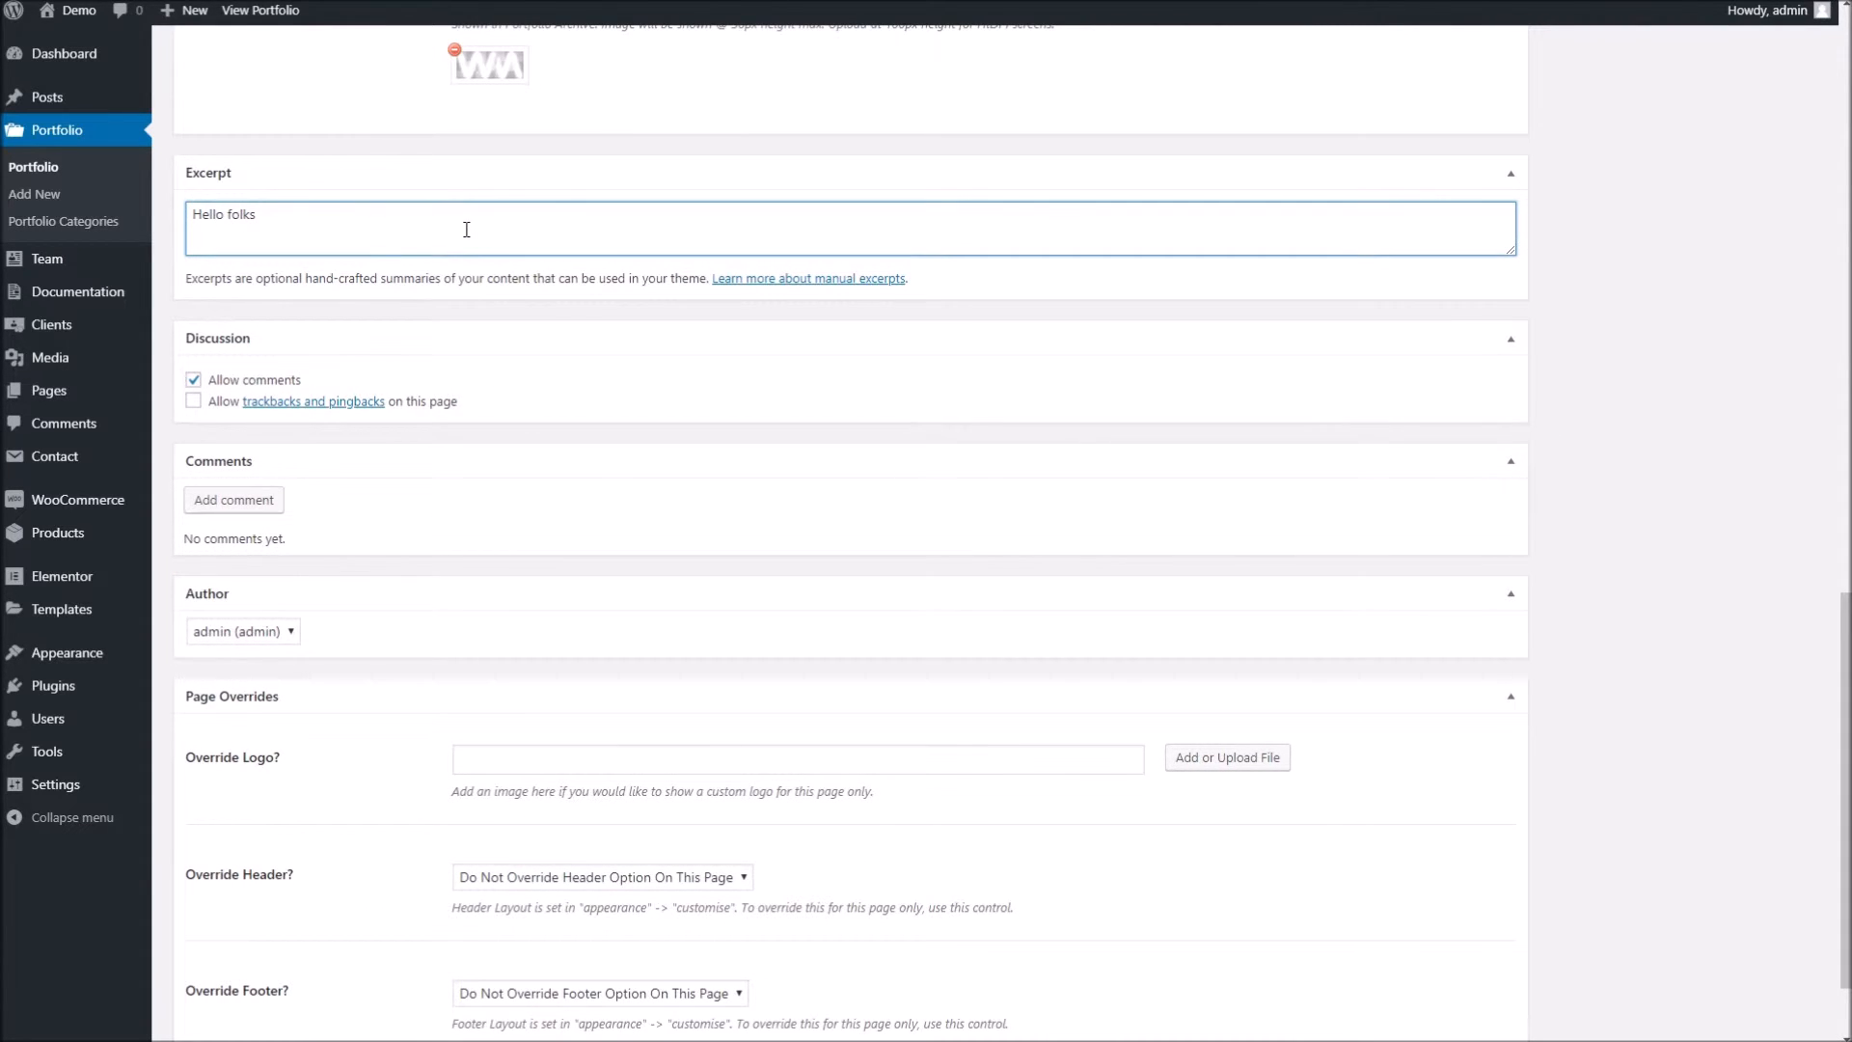
{"action": "left_click", "coordinate": [1774, 343]}
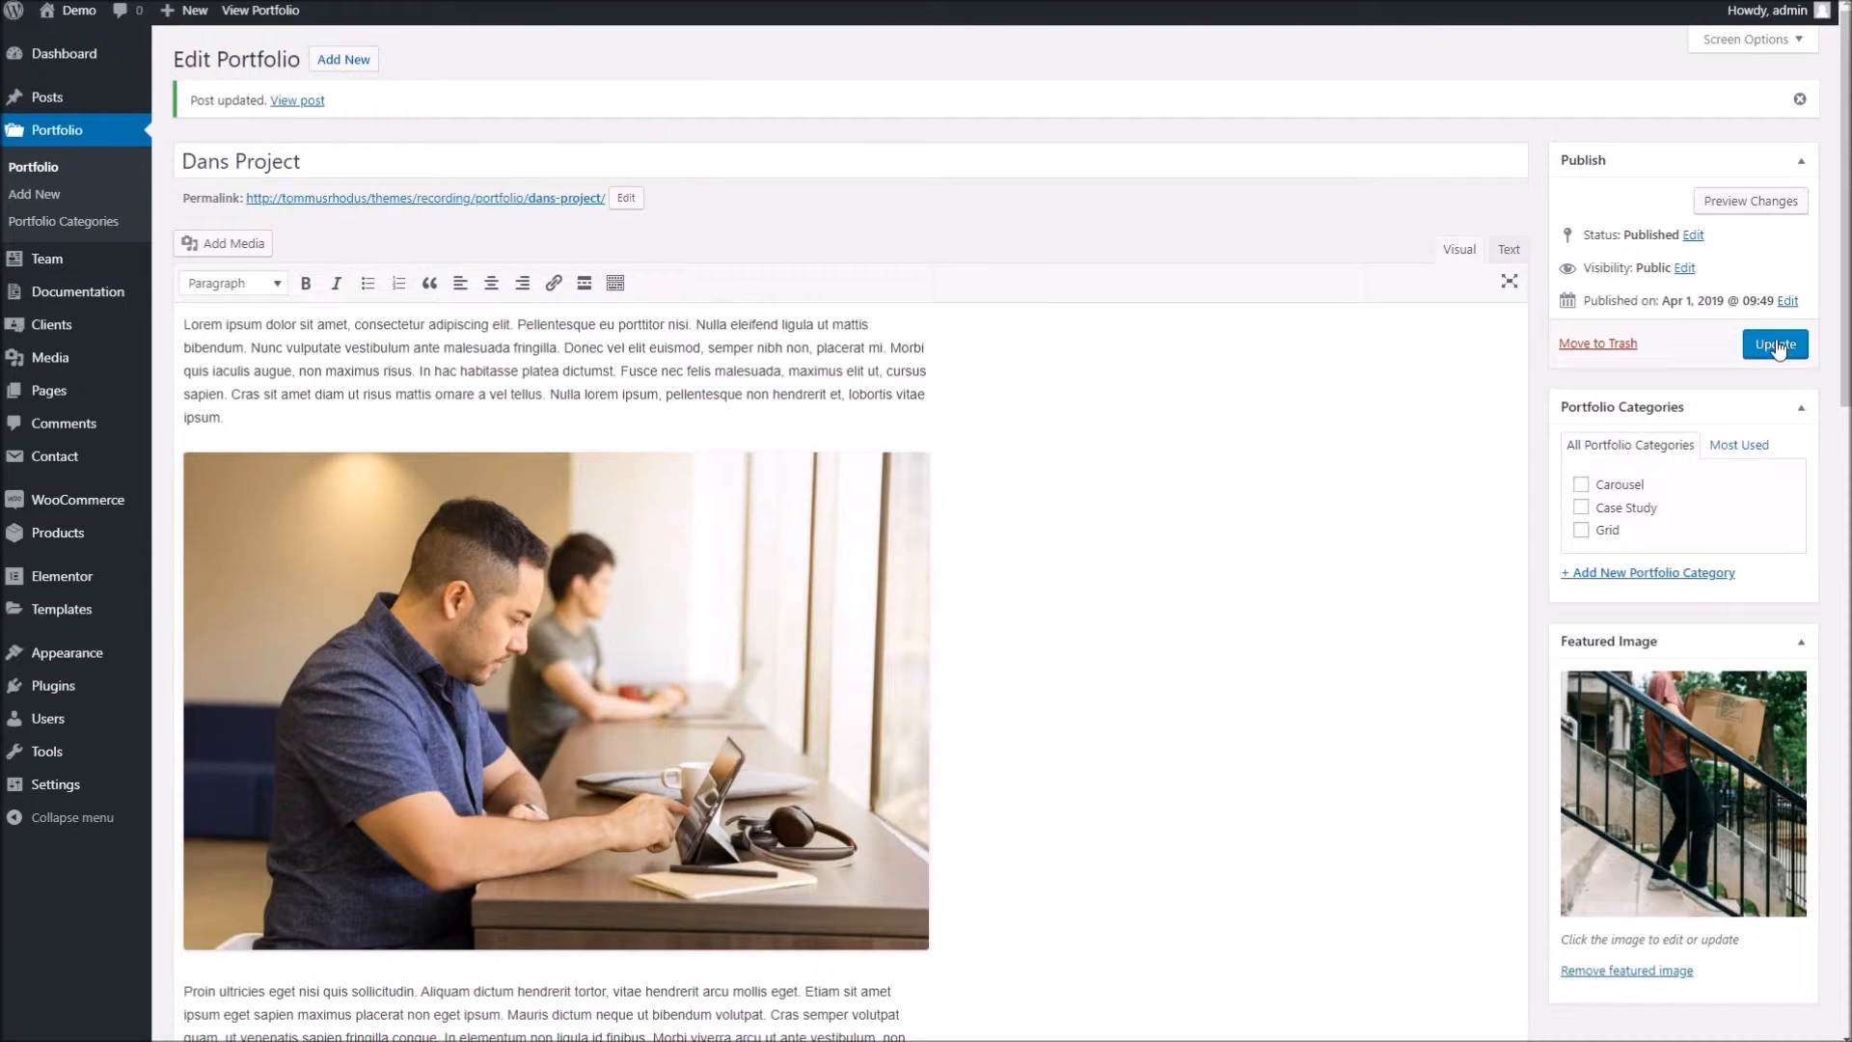
{"action": "left_click", "coordinate": [1774, 343]}
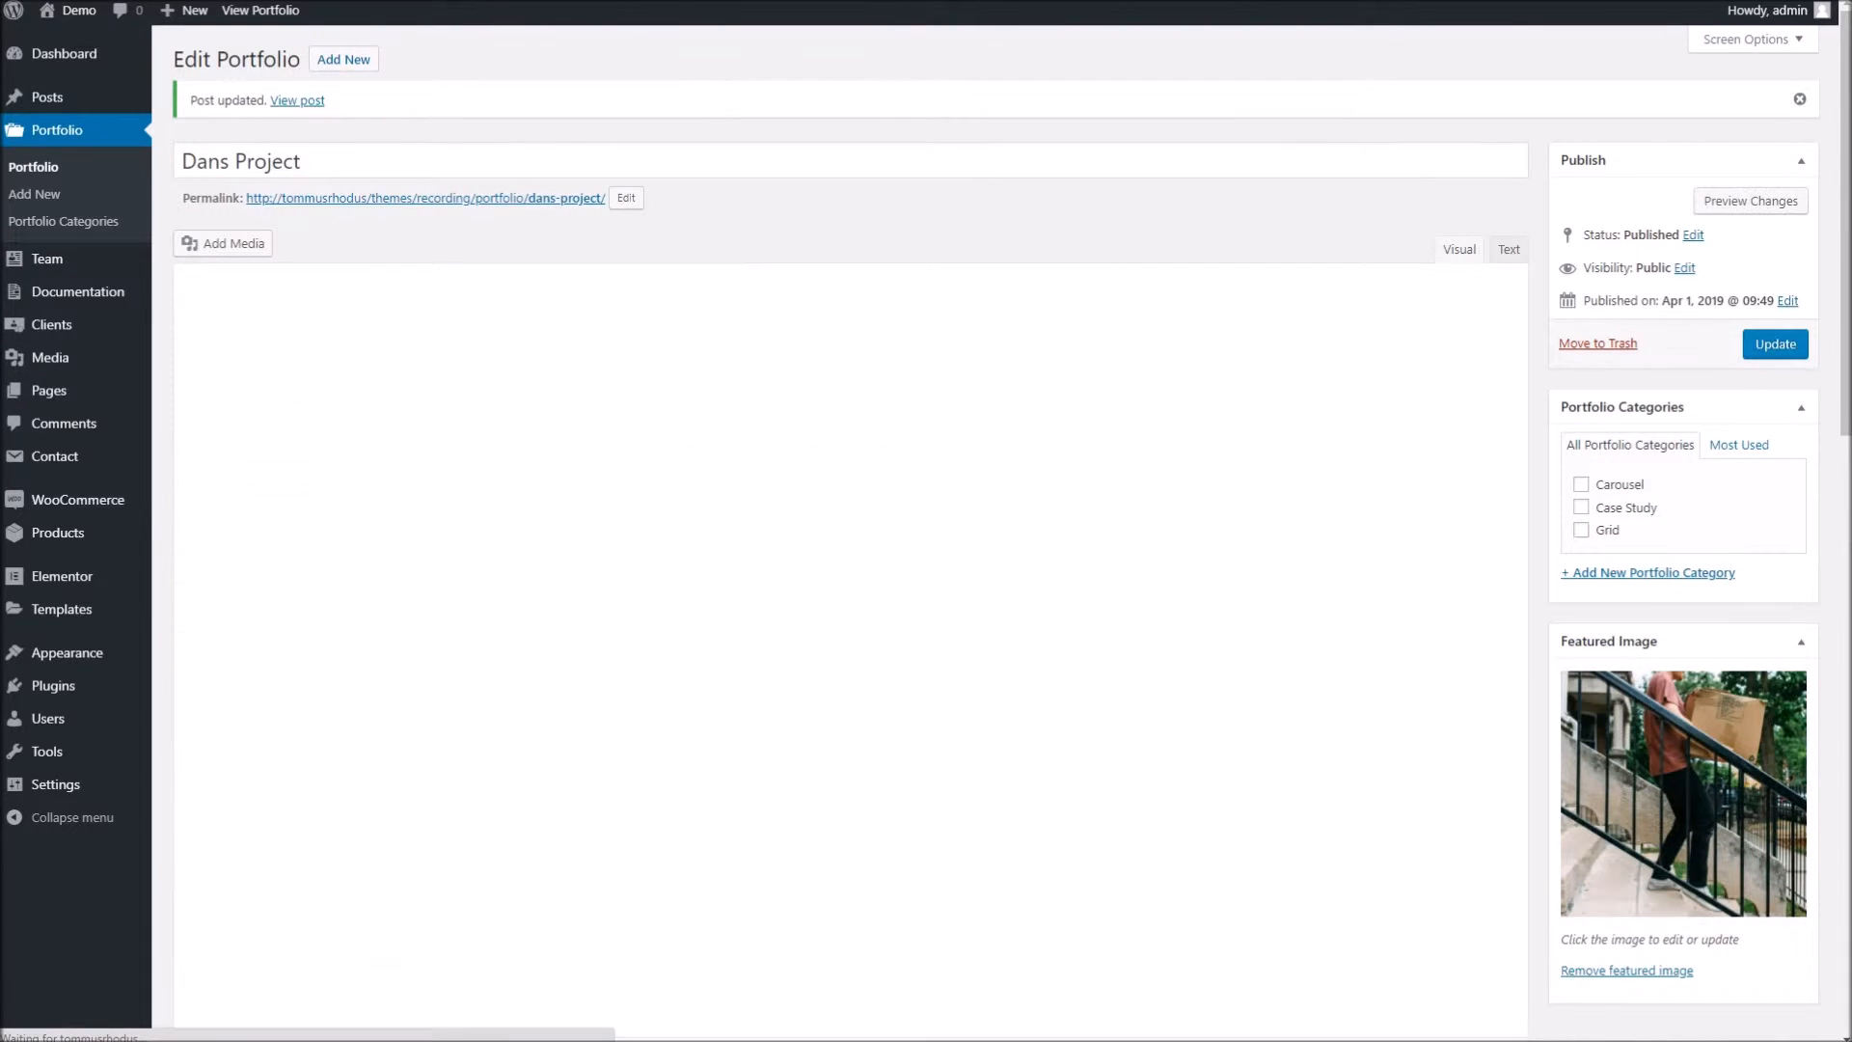
{"action": "left_click", "coordinate": [297, 100]}
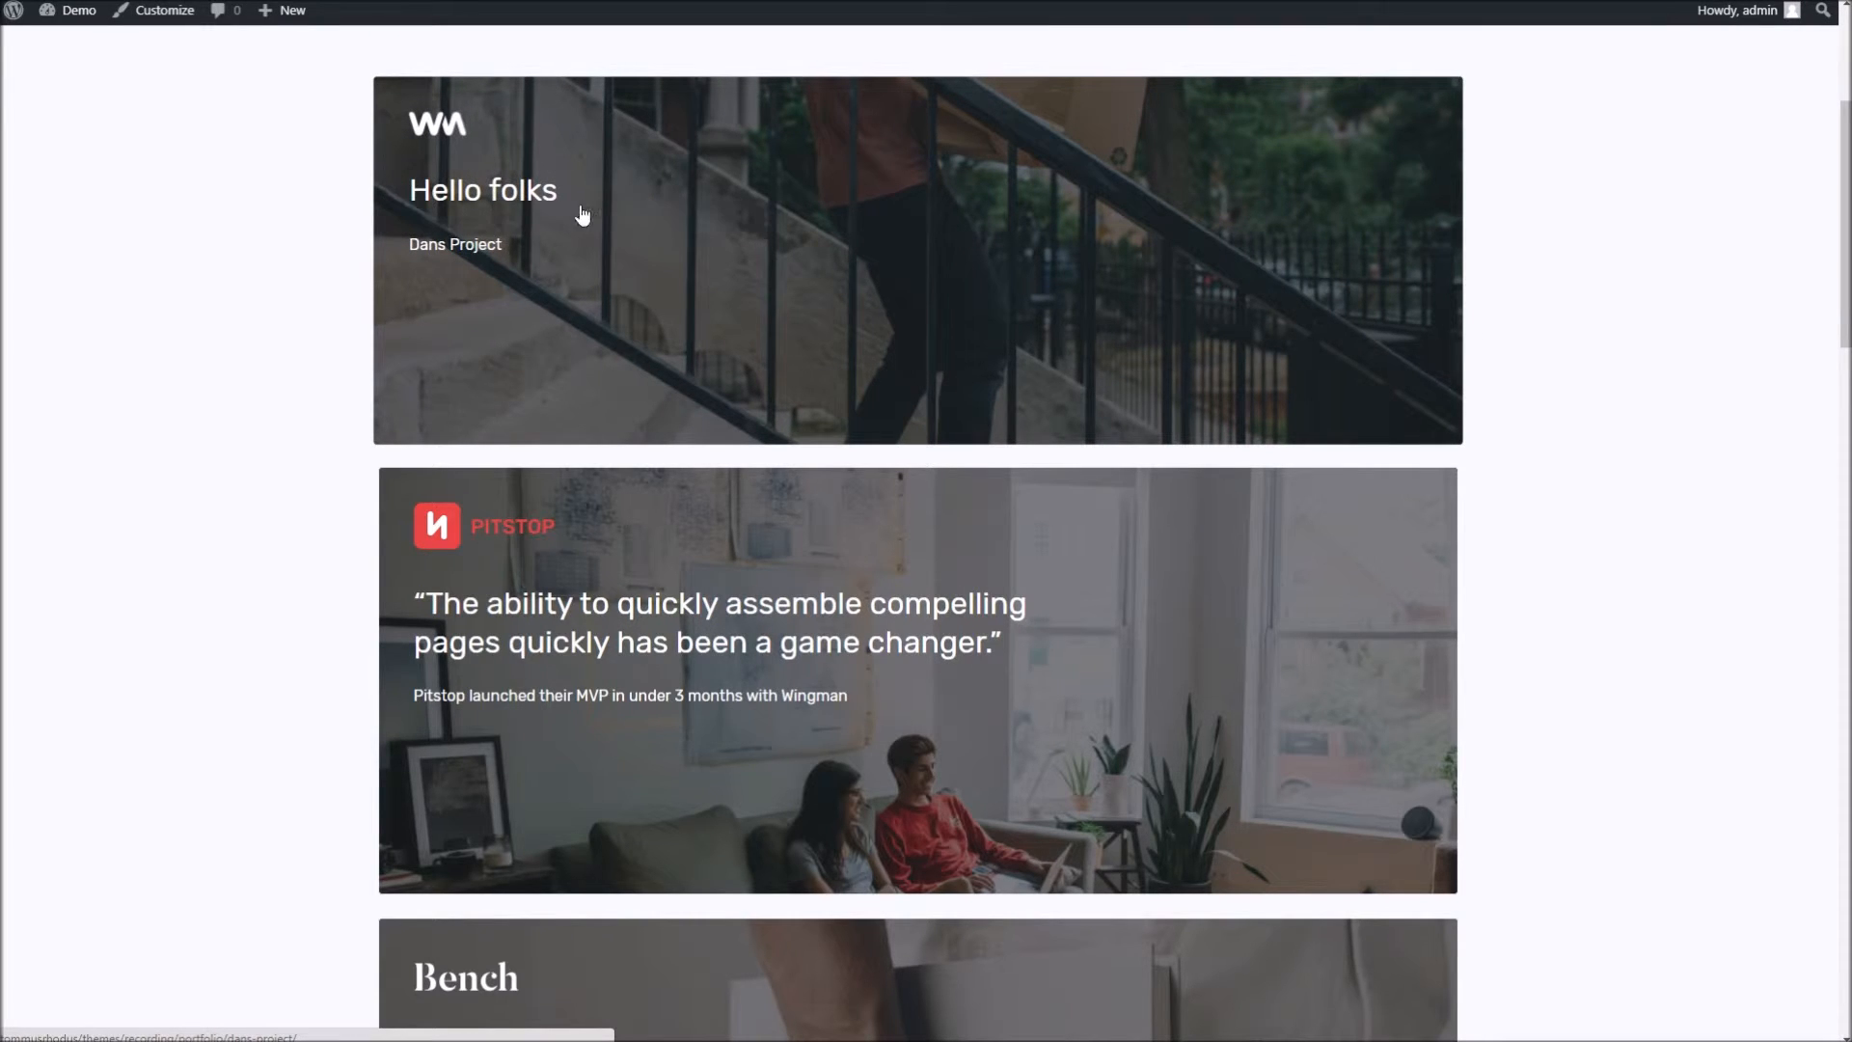
{"action": "scroll", "scroll_direction": "down", "scroll_amount": 3}
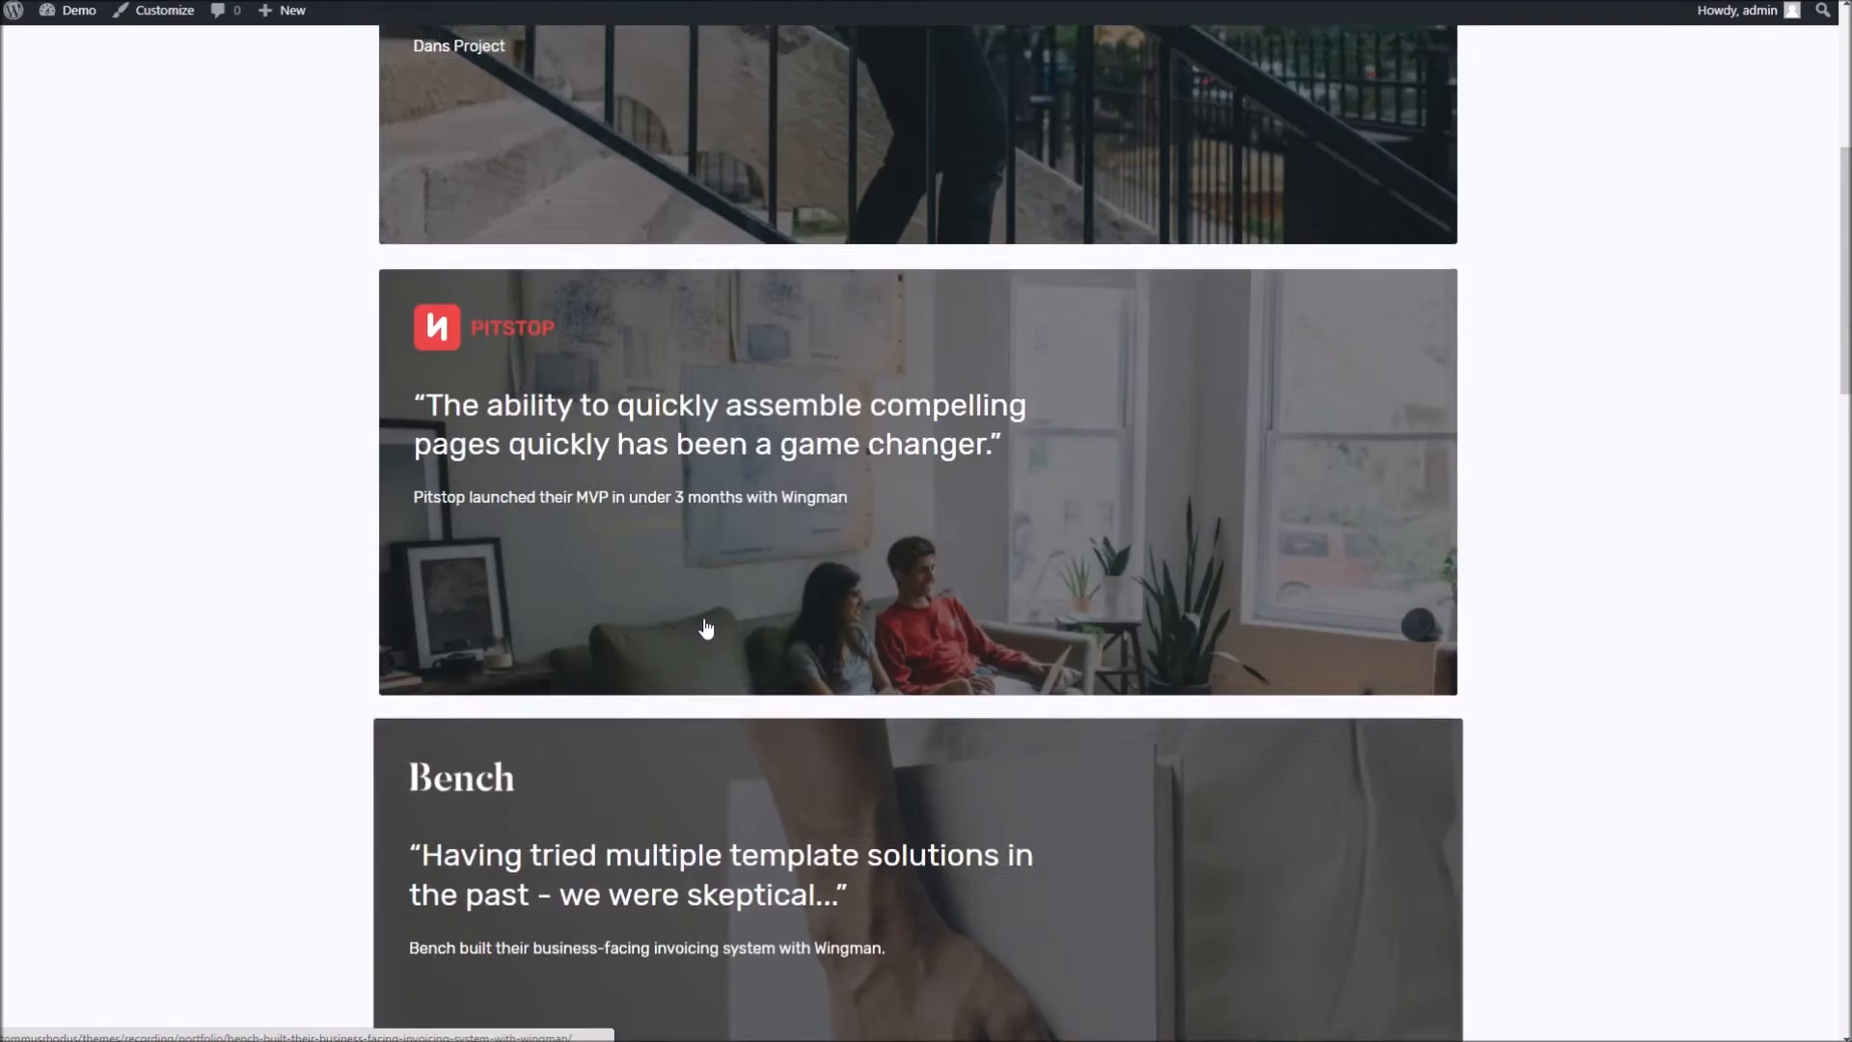
{"action": "scroll", "scroll_direction": "down", "scroll_amount": 3}
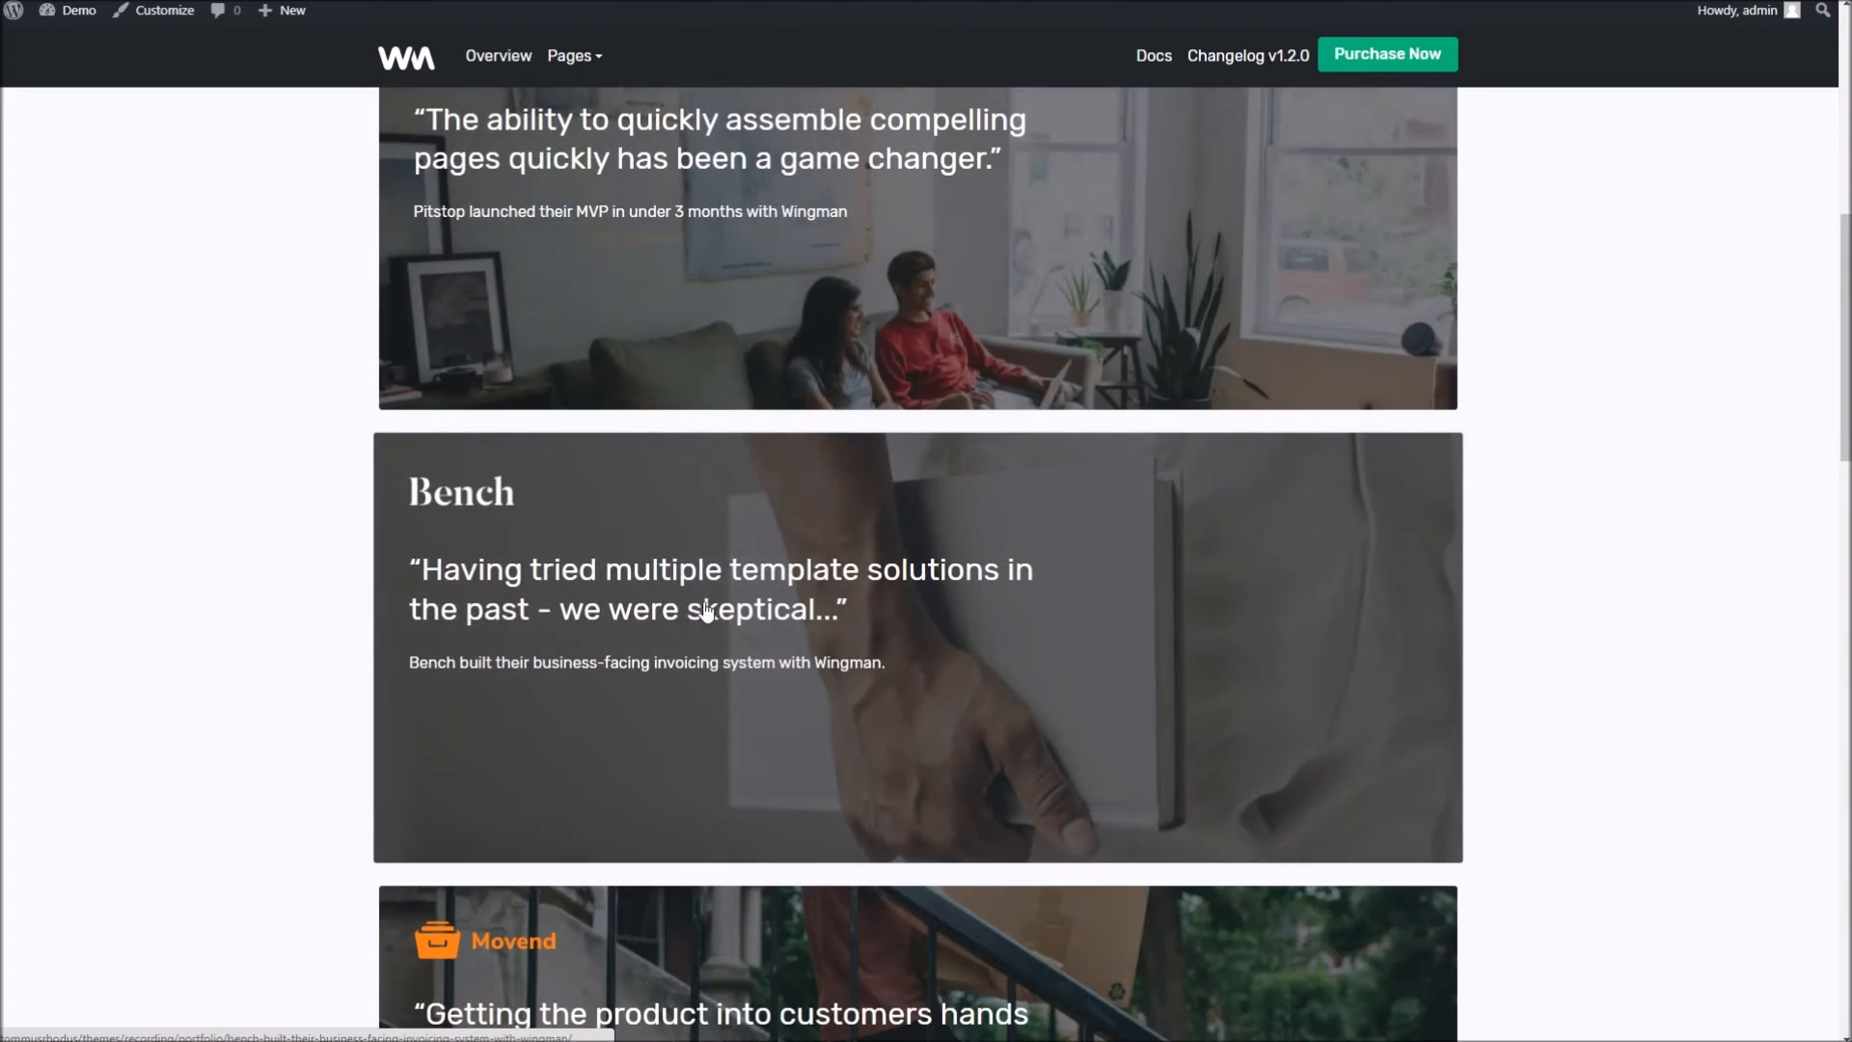
{"action": "scroll", "scroll_direction": "up", "scroll_amount": 3}
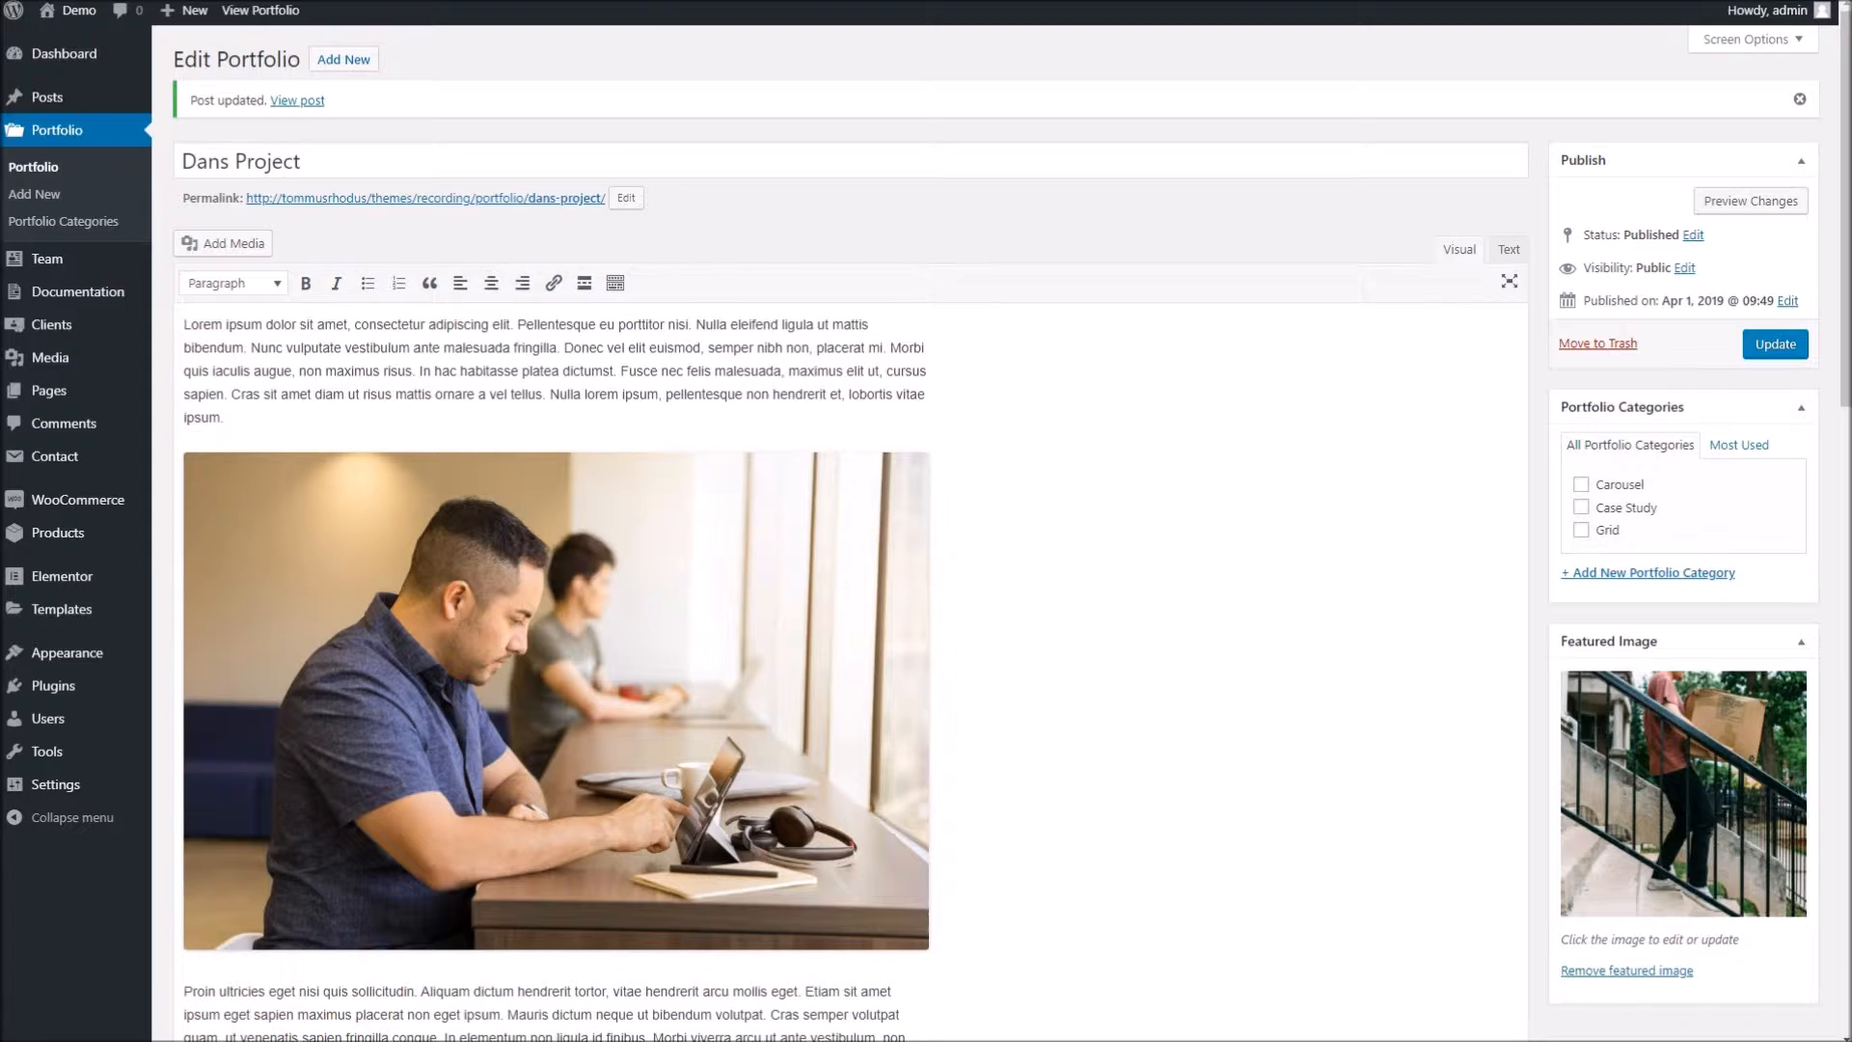
- In the Customizer's Portfolio Archive Settings, choose the grid option under Portfolio Layout
{"action": "left_click", "coordinate": [297, 99]}
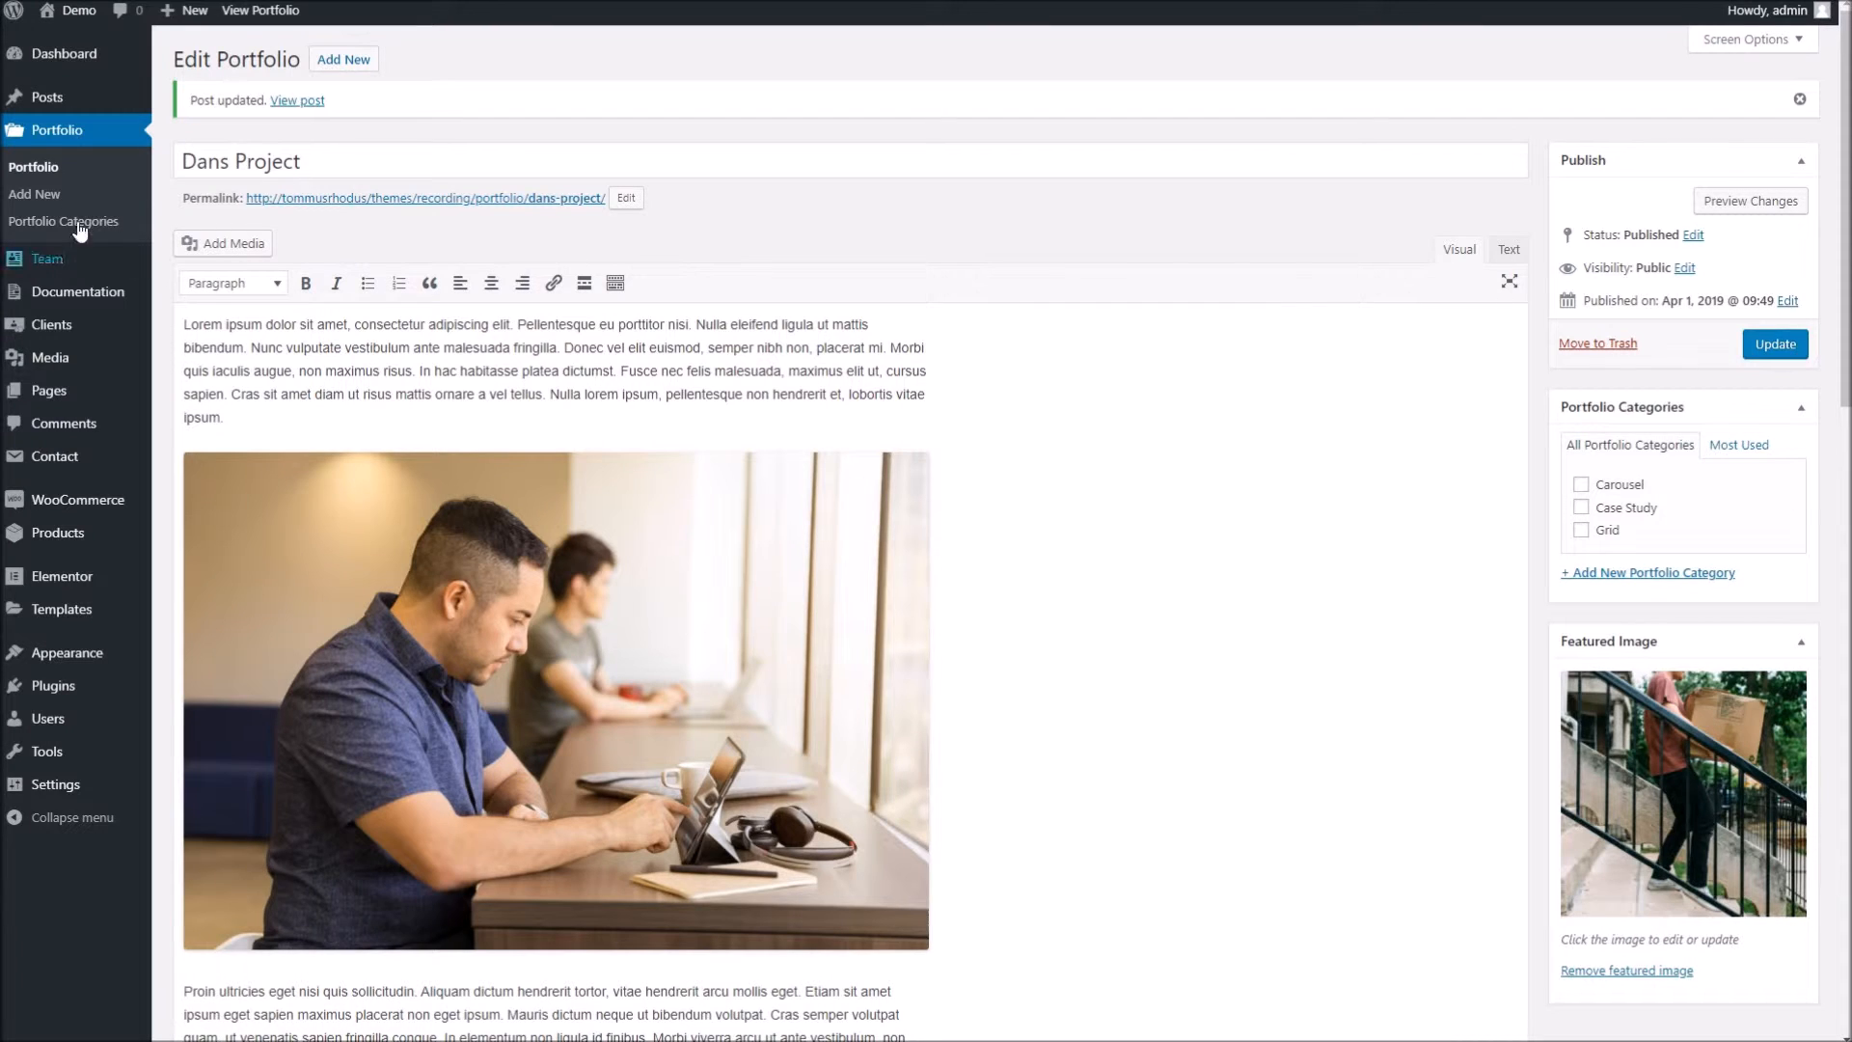
{"action": "mouse_move", "coordinate": [67, 651]}
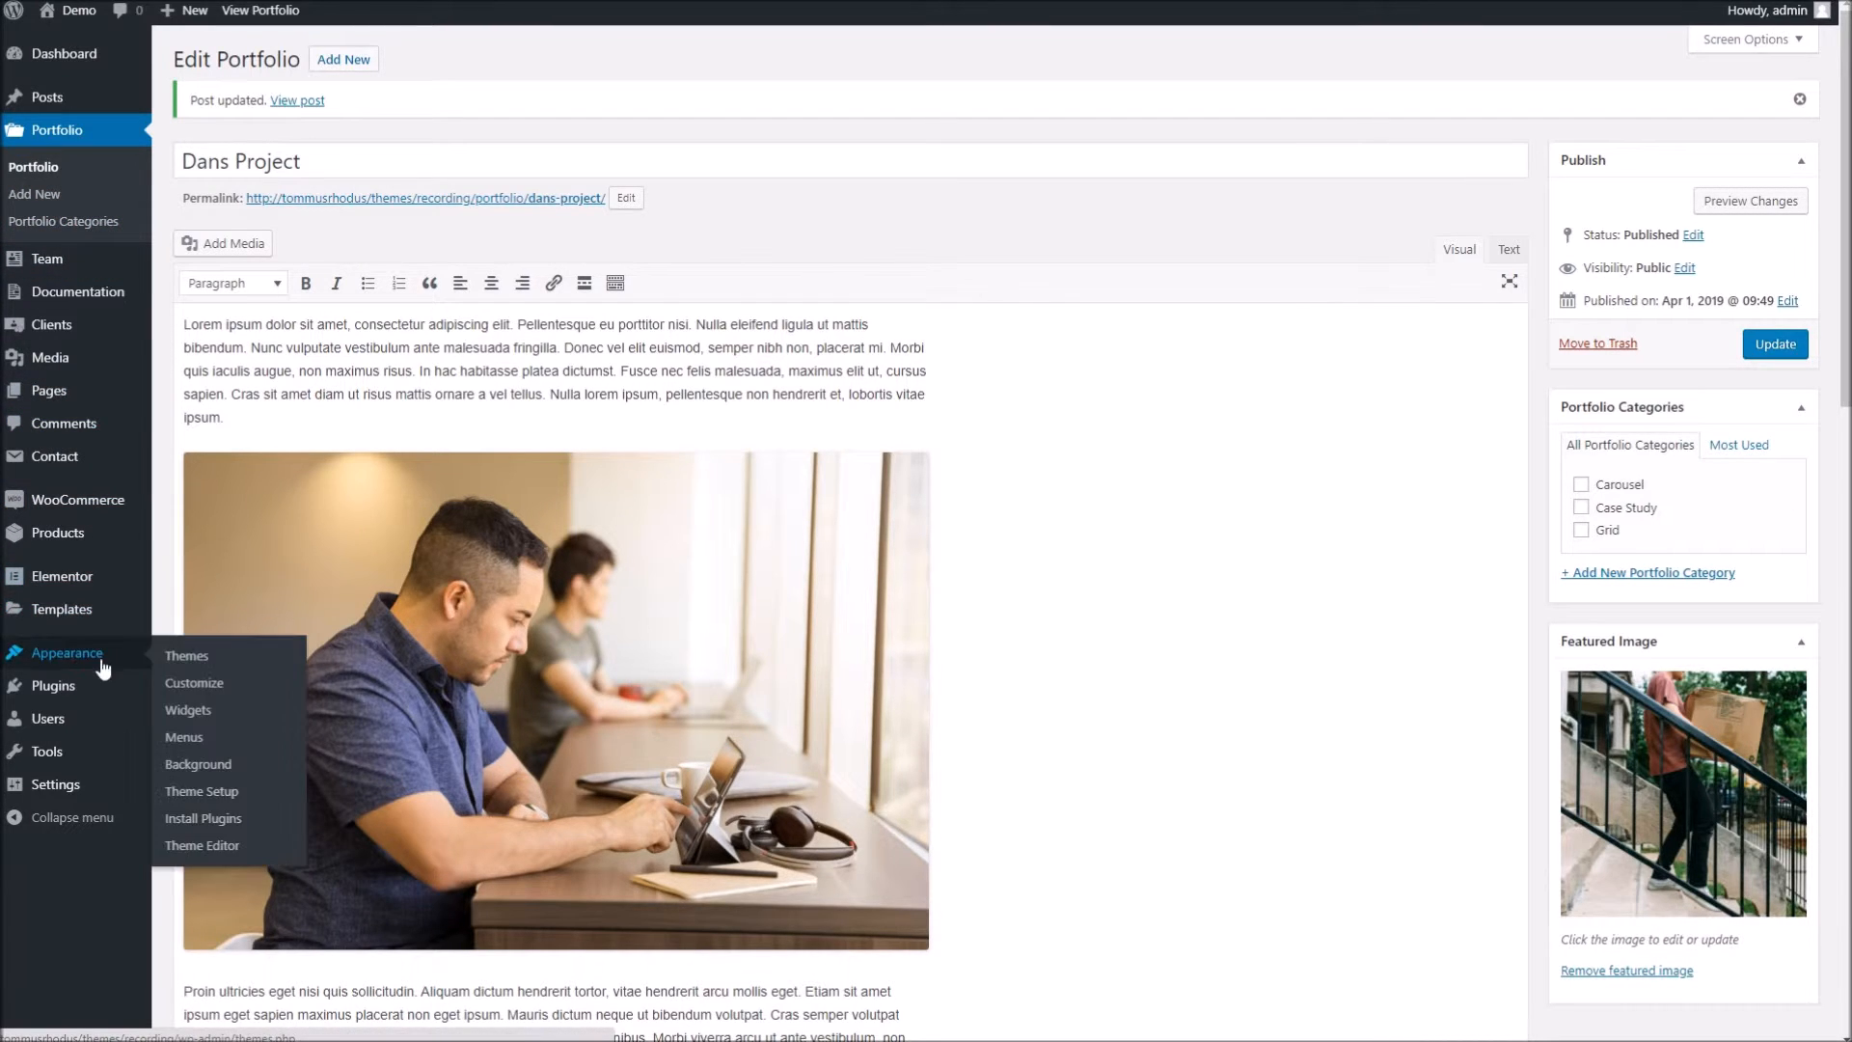
{"action": "left_click", "coordinate": [192, 683]}
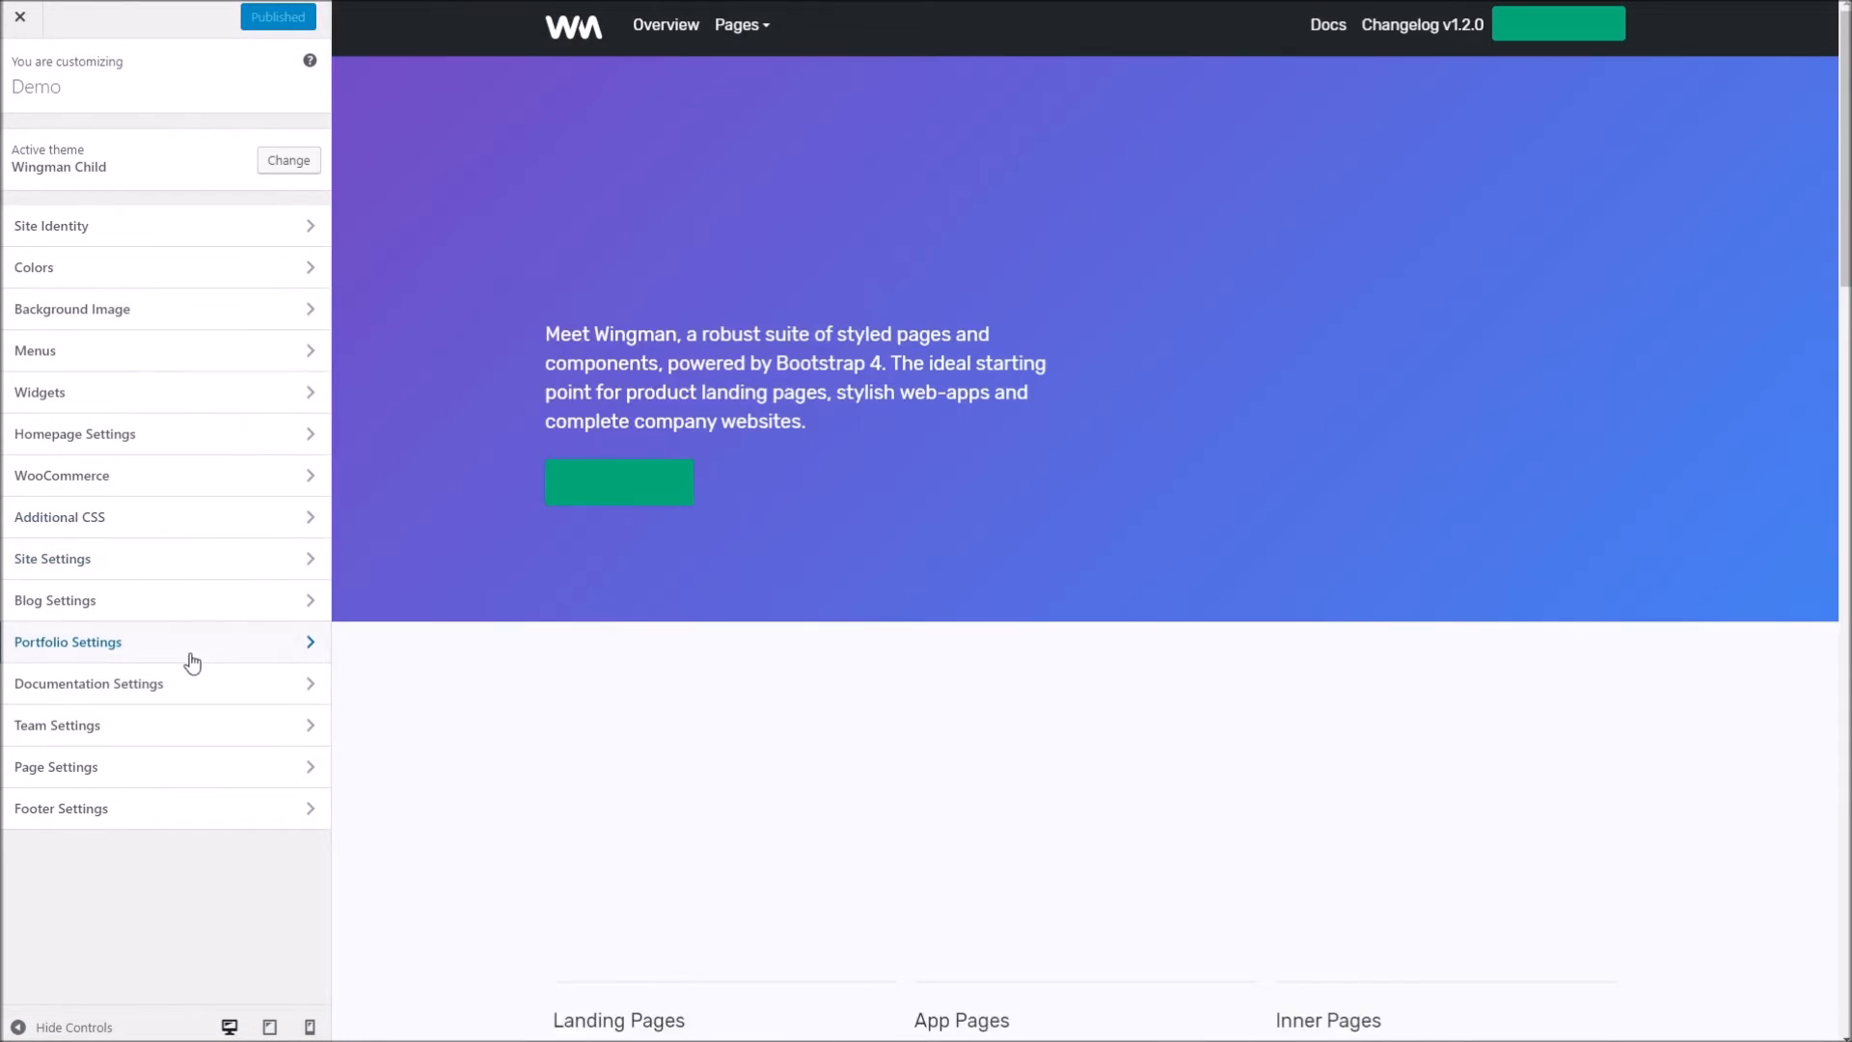
{"action": "left_click", "coordinate": [67, 640]}
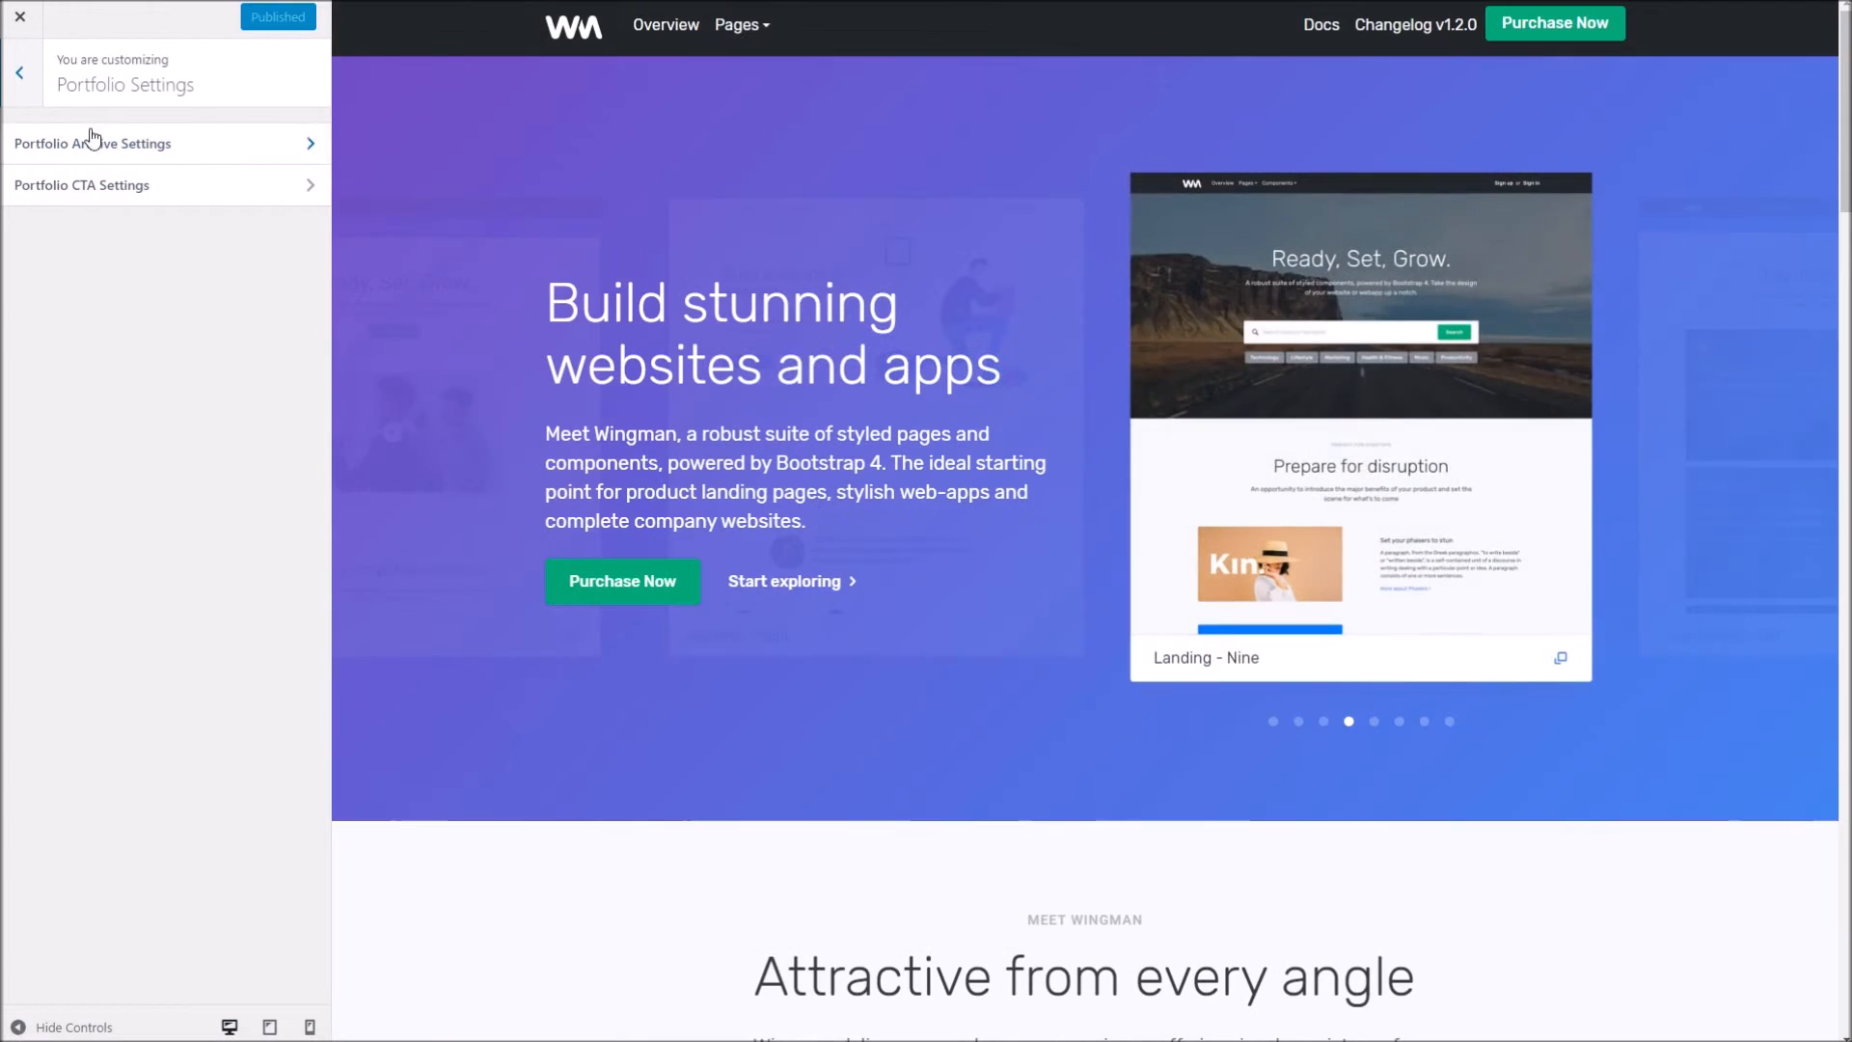
{"action": "left_click", "coordinate": [93, 143]}
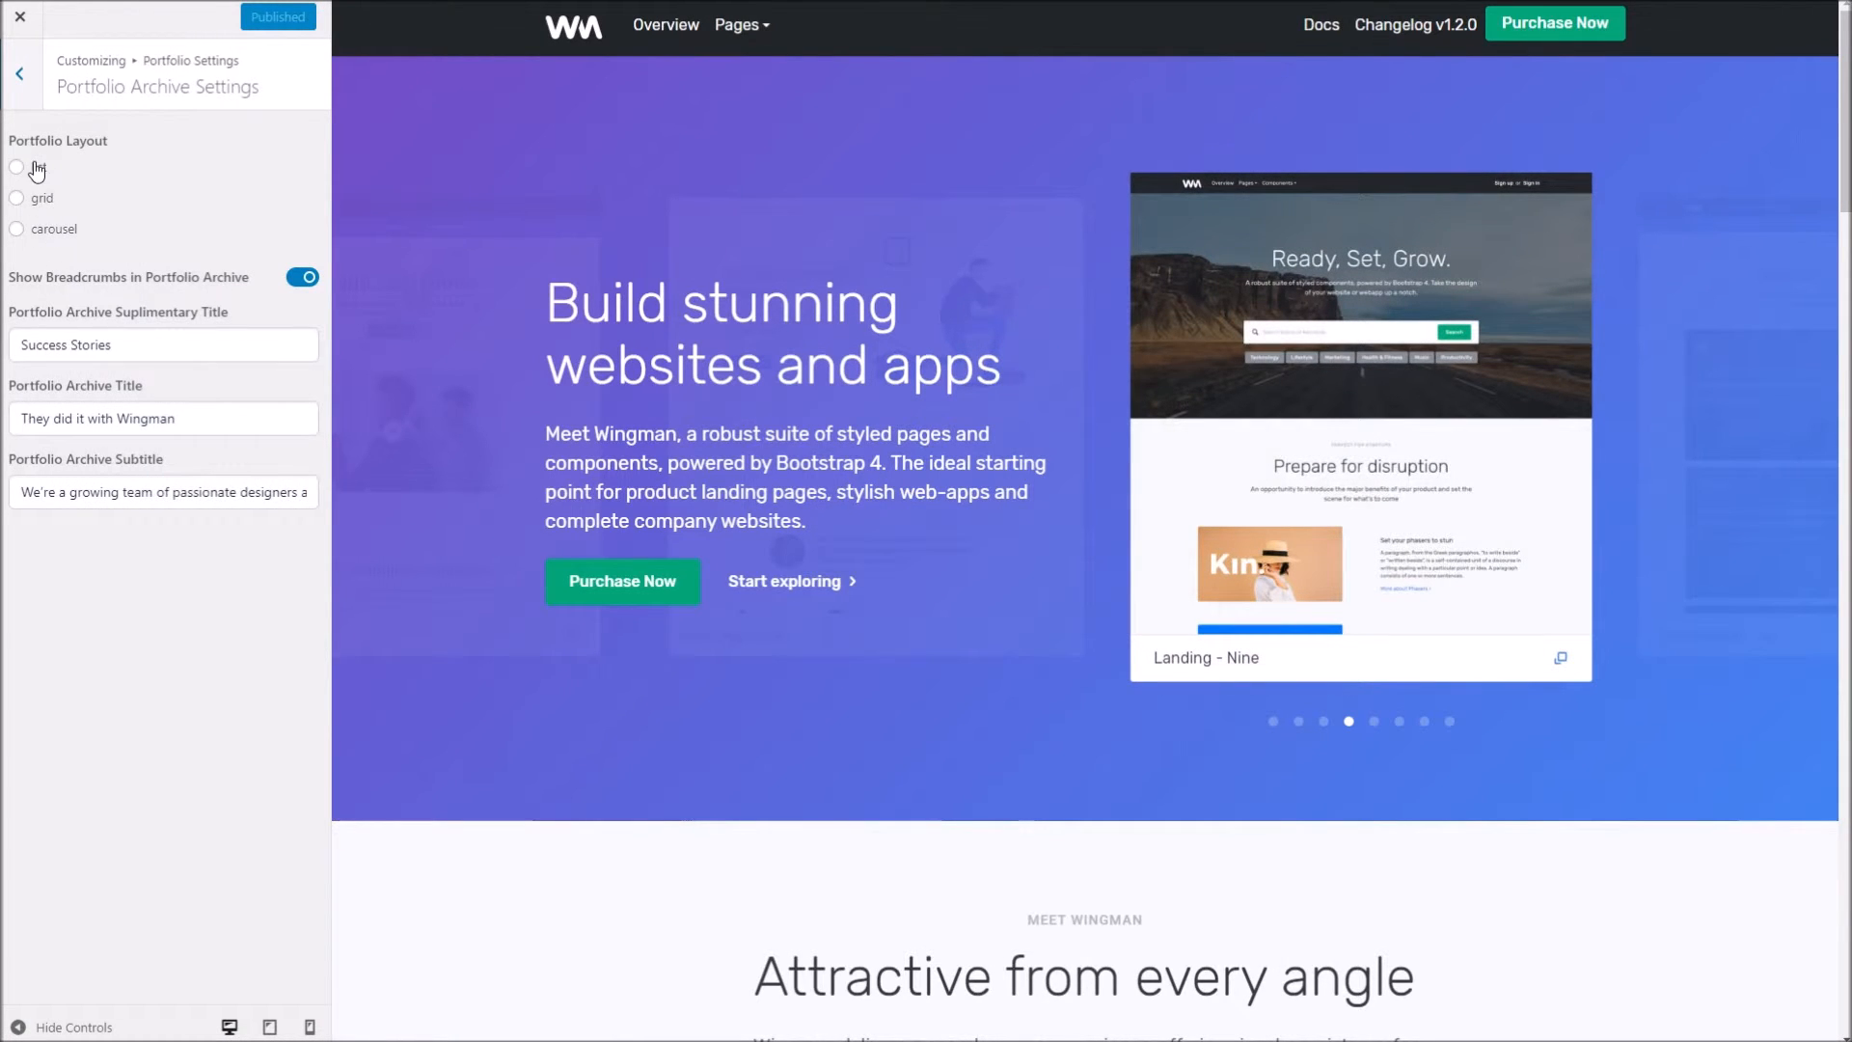
{"action": "left_click", "coordinate": [17, 167]}
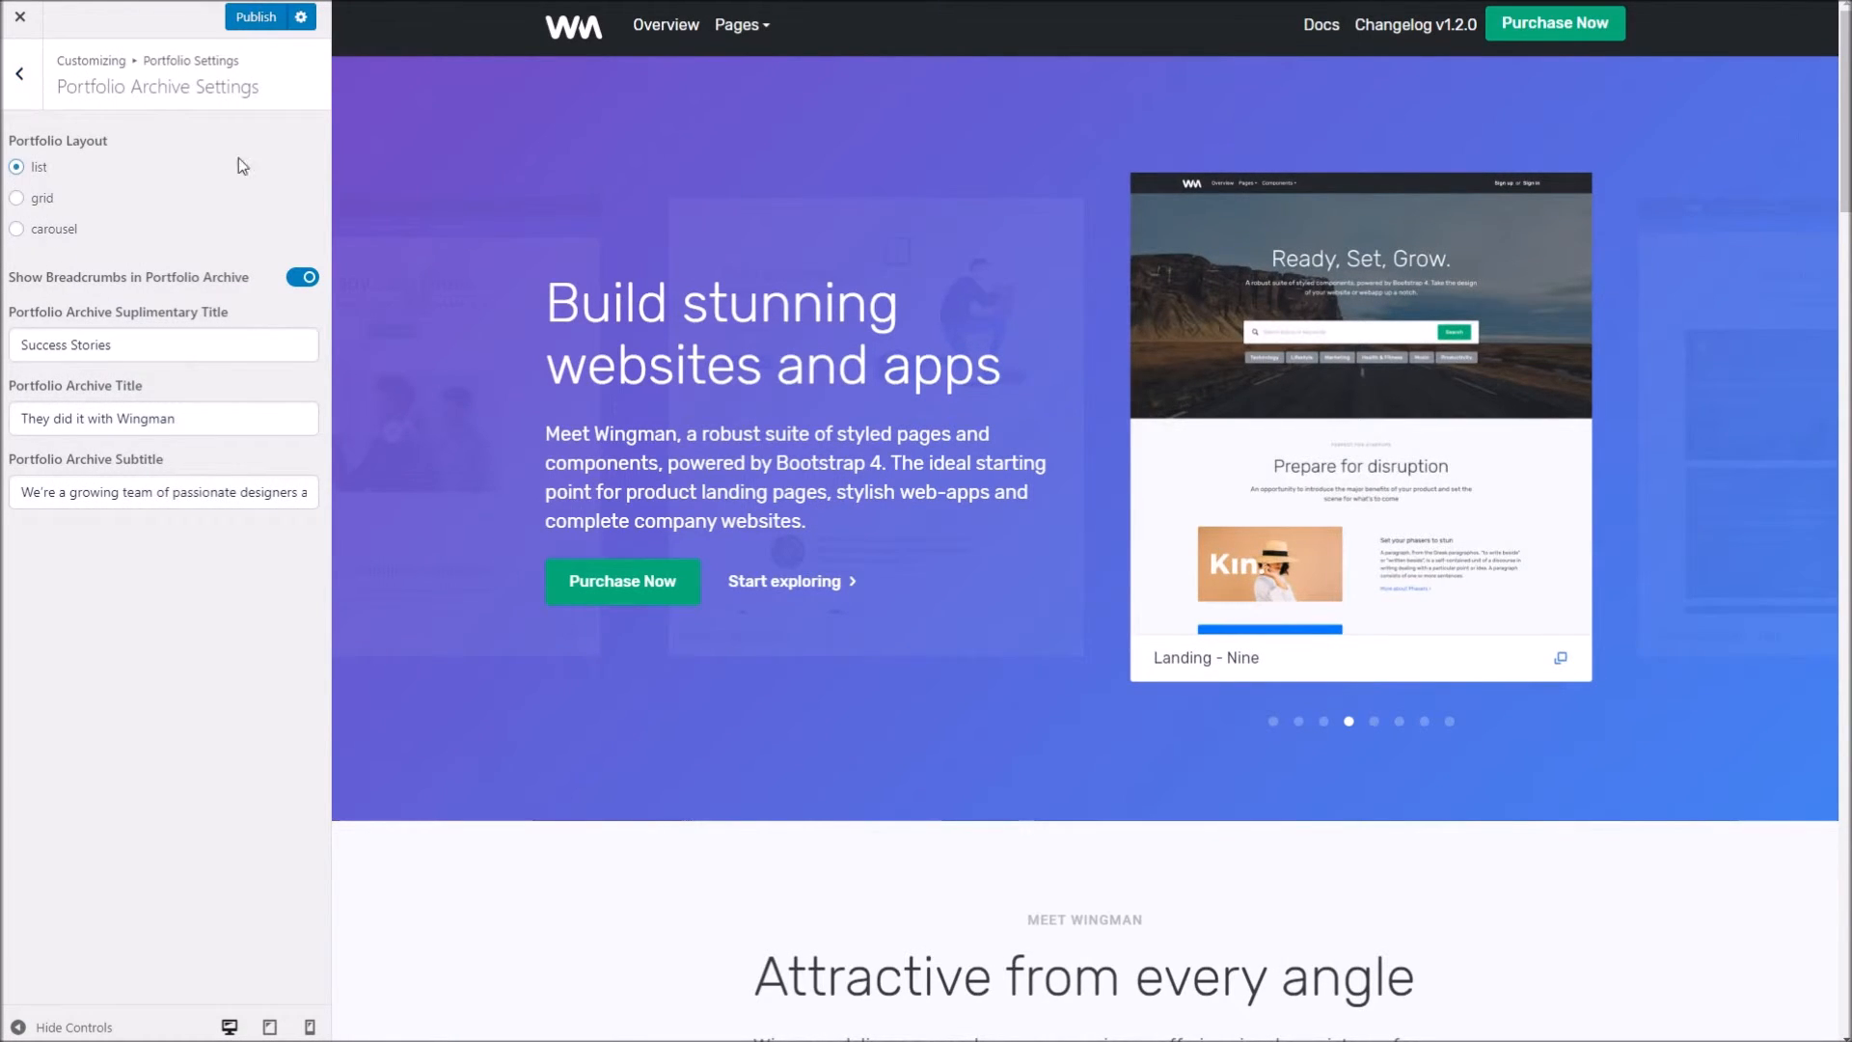
{"action": "mouse_move", "coordinate": [665, 25]}
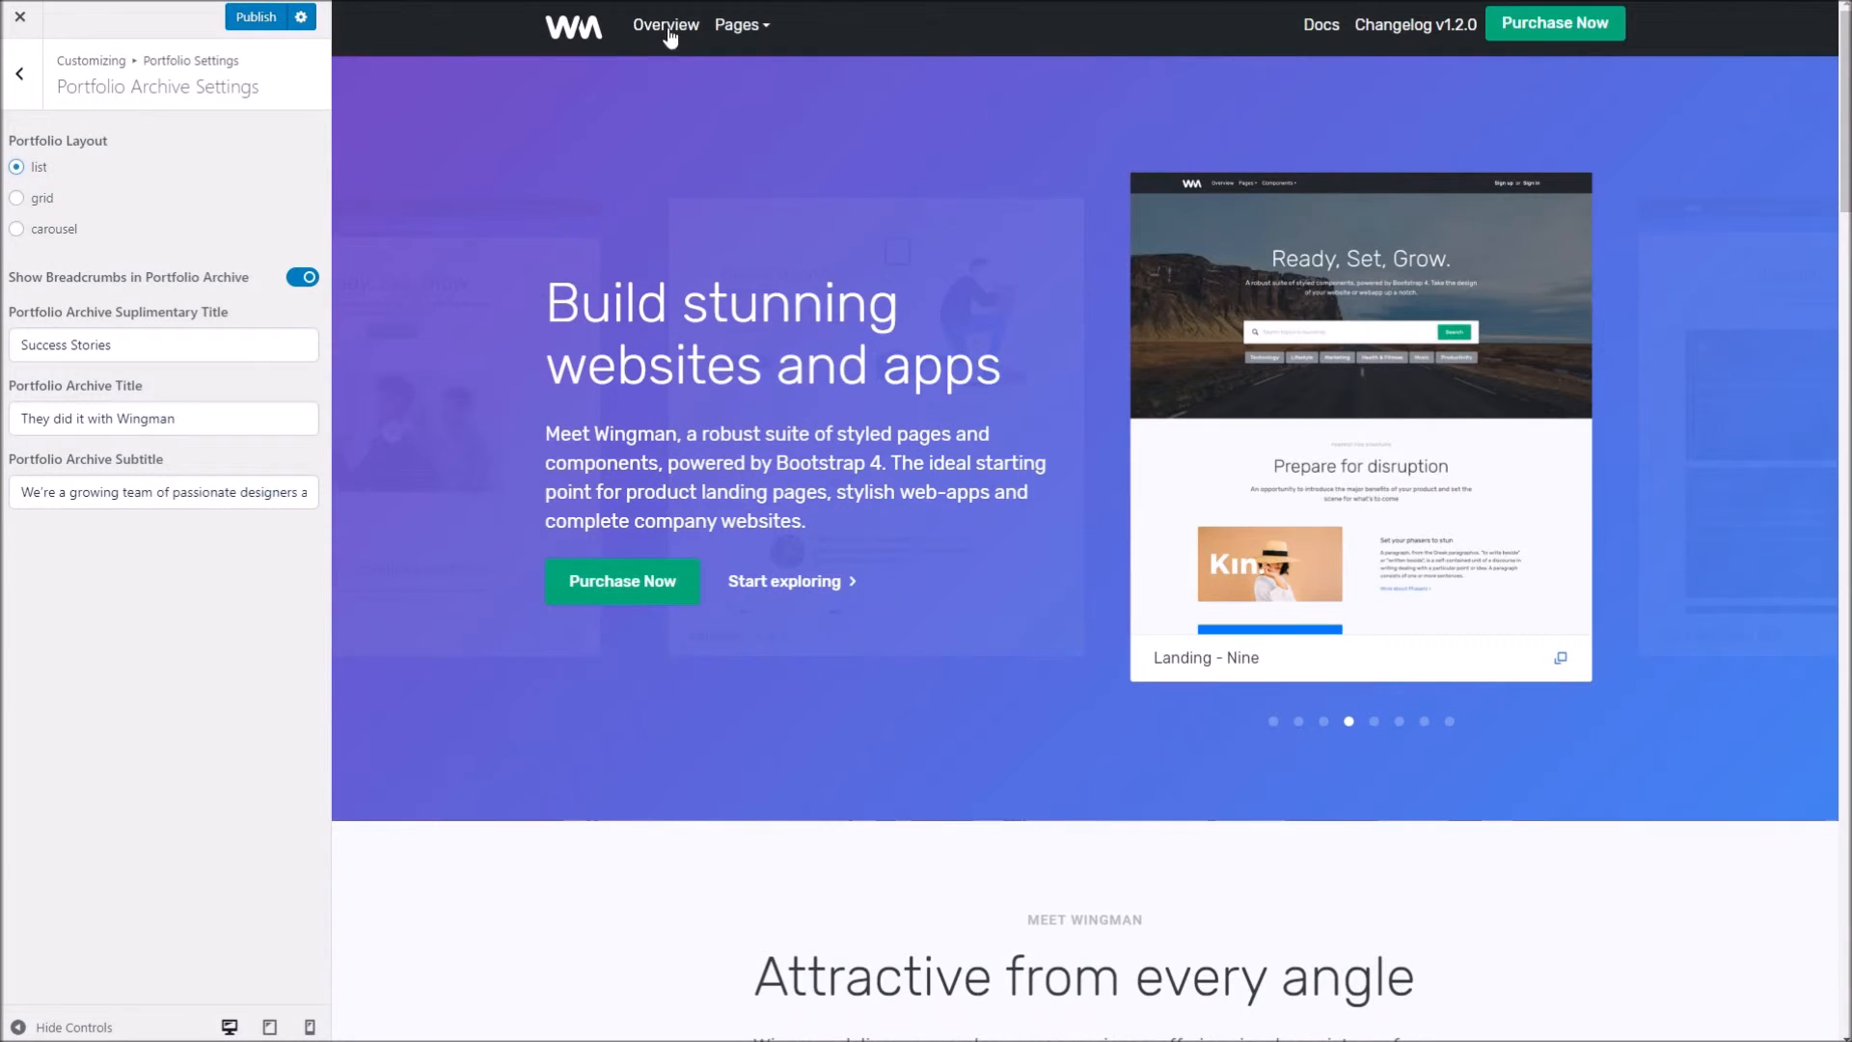
{"action": "left_click", "coordinate": [17, 196]}
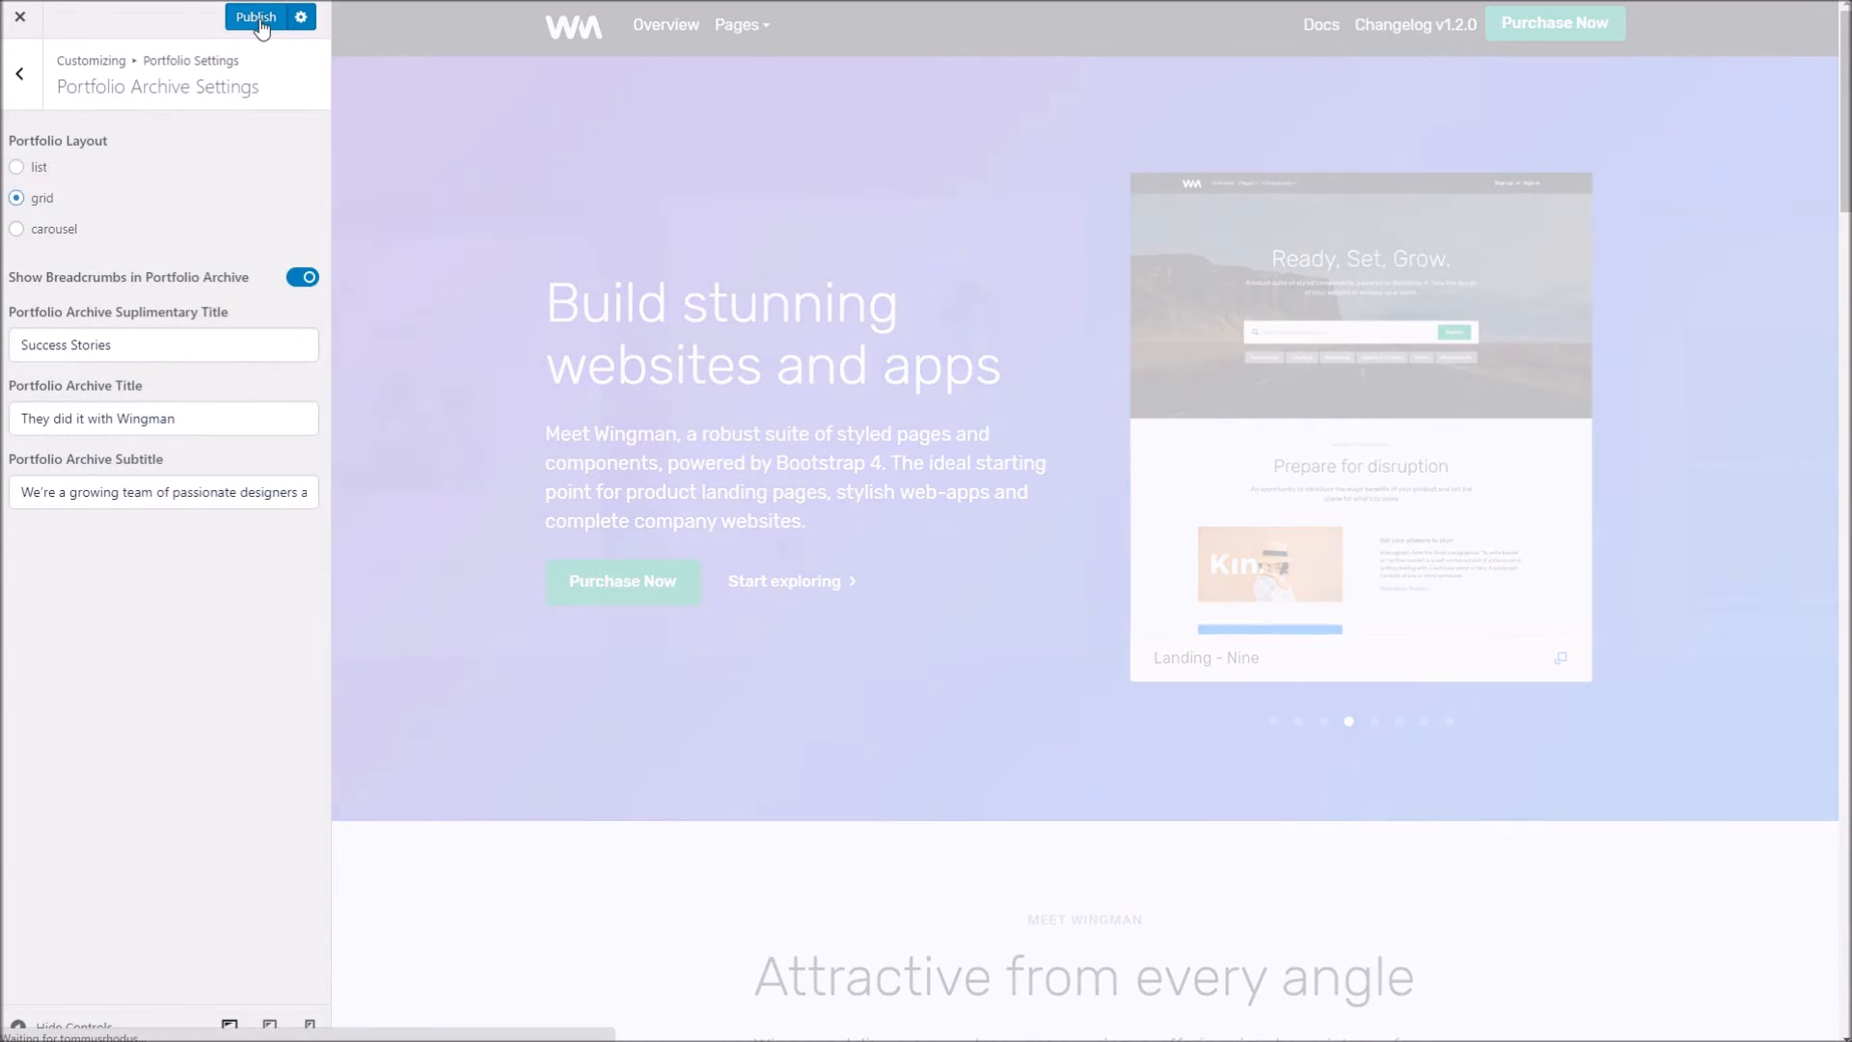
- Publish the grid layout and view the archive showing Dans Project and Pitstop as cards
{"action": "left_click", "coordinate": [254, 18]}
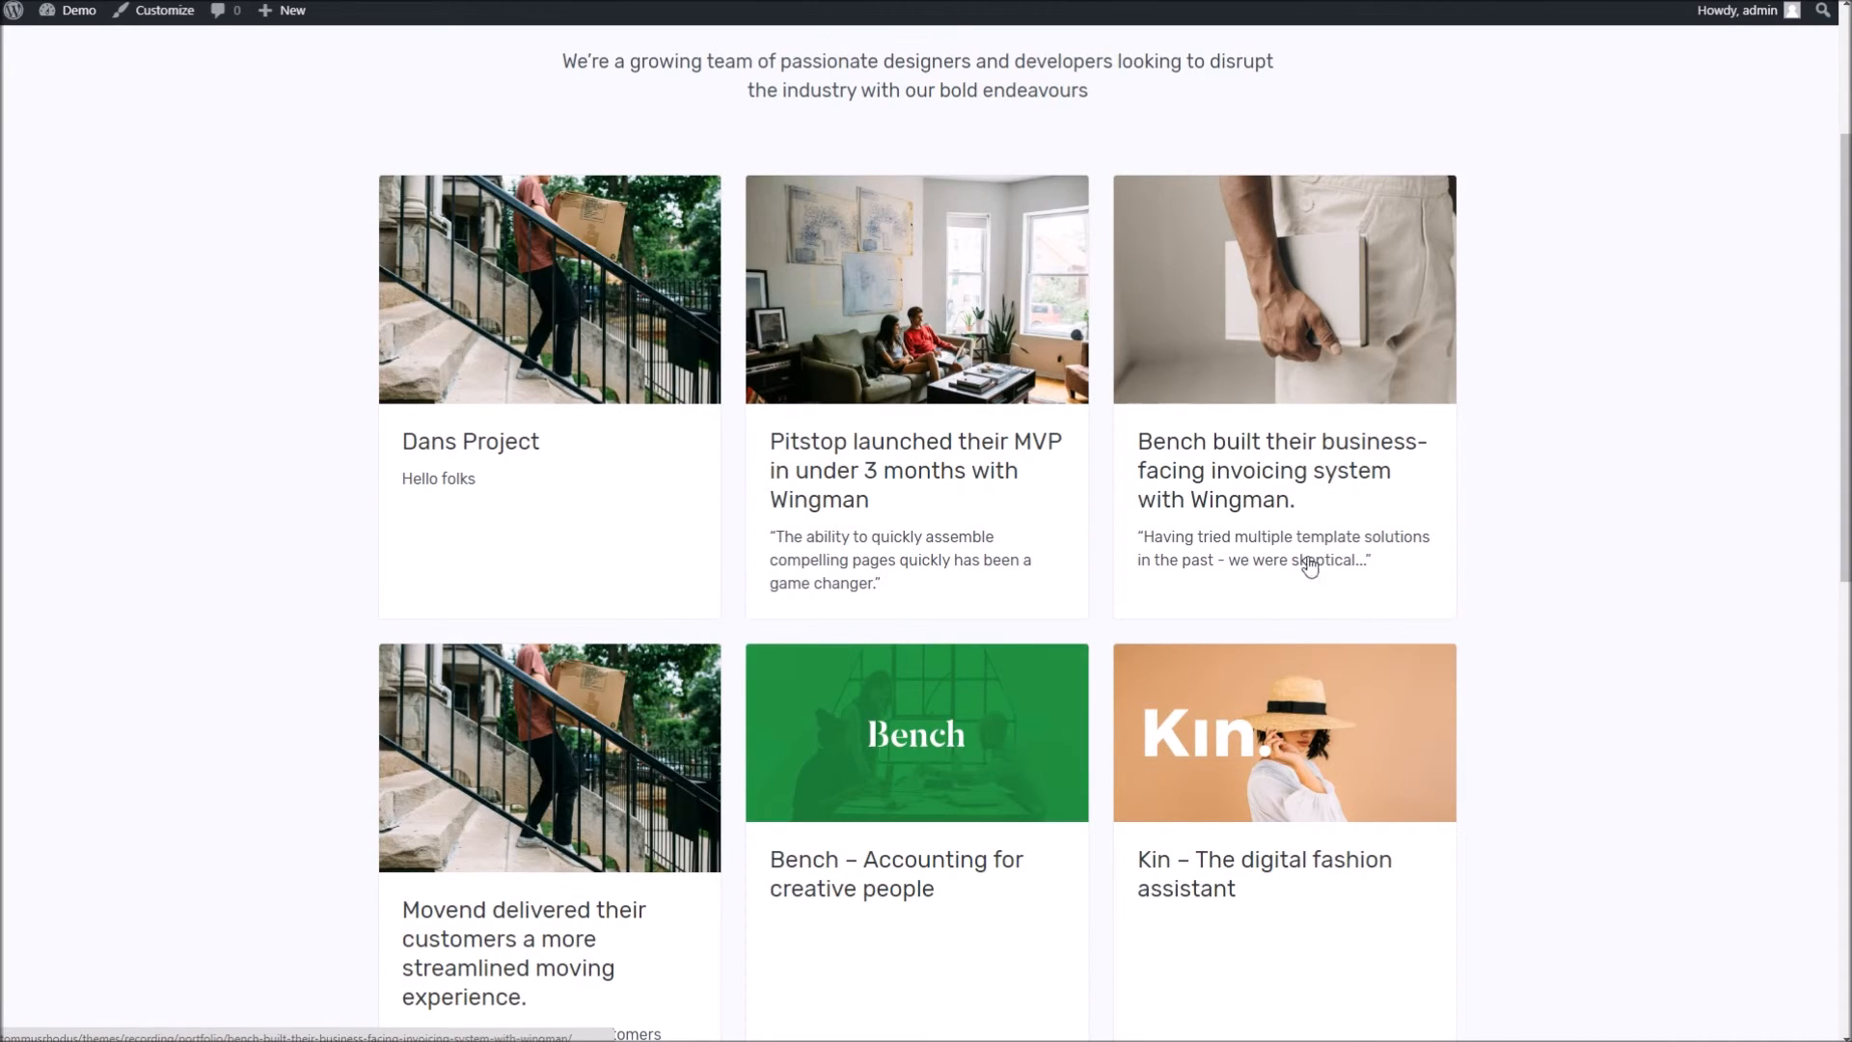
{"action": "left_click", "coordinate": [164, 10]}
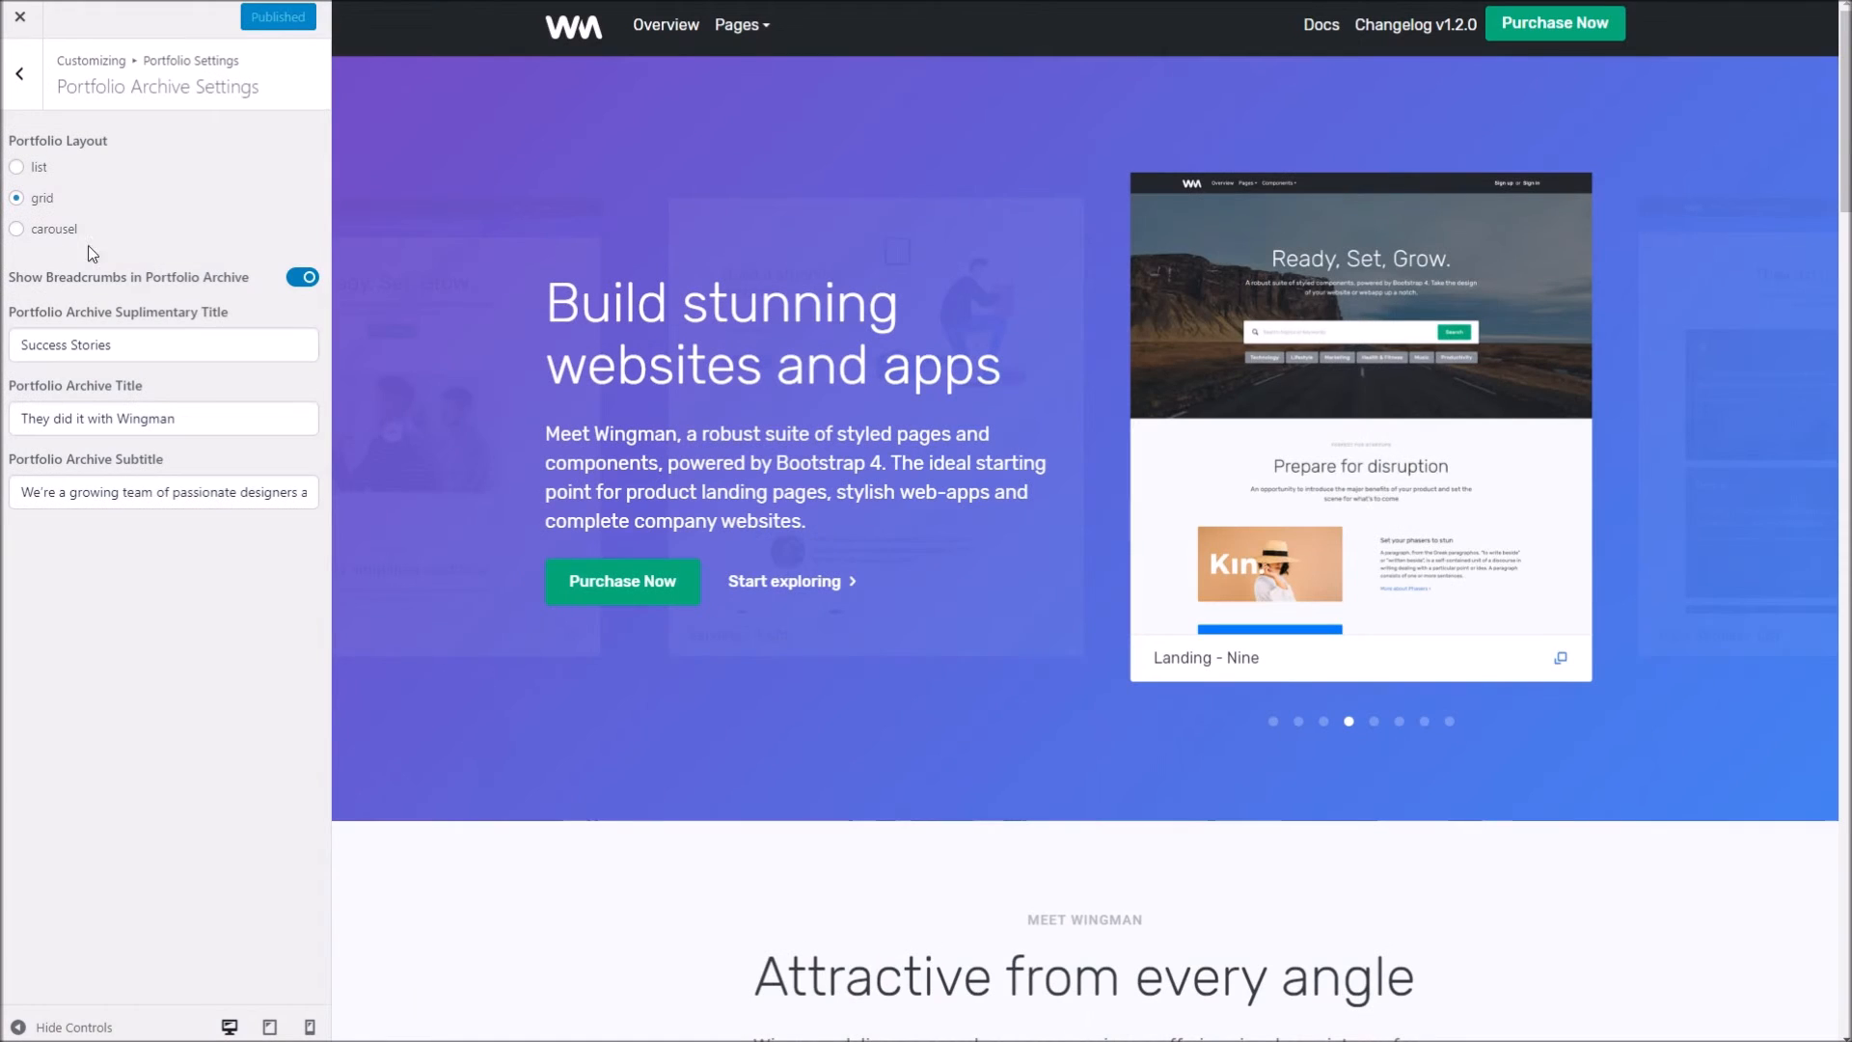